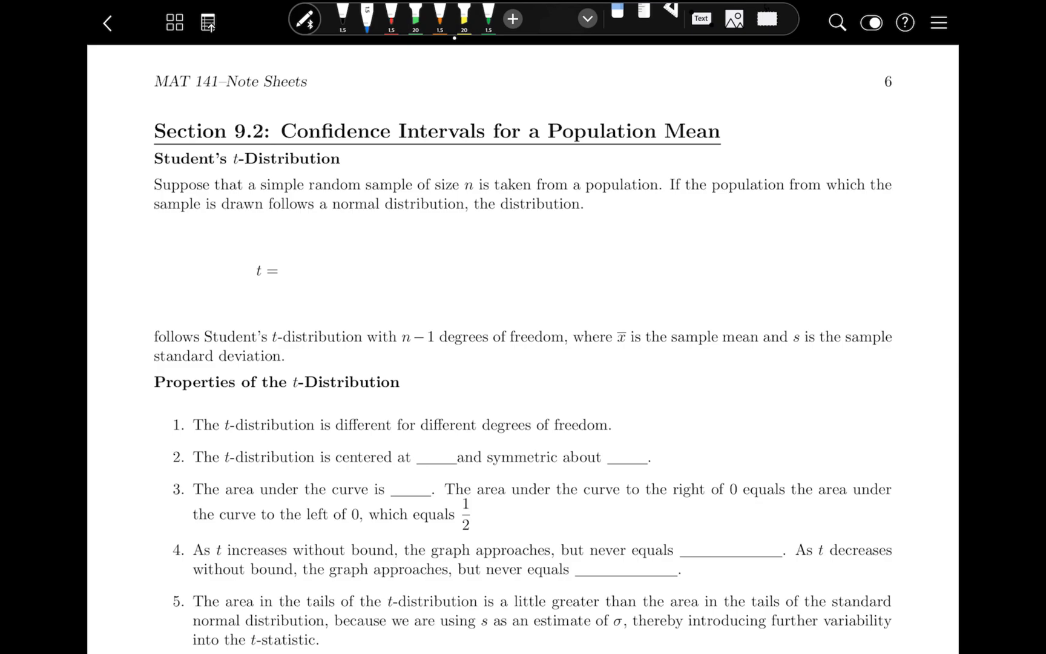
Handwrite (x − x̄)/(s/√n) after t = with the blue pen.
{"action": "left_click_drag", "start_coordinate": [294, 261], "coordinate": [338, 250]}
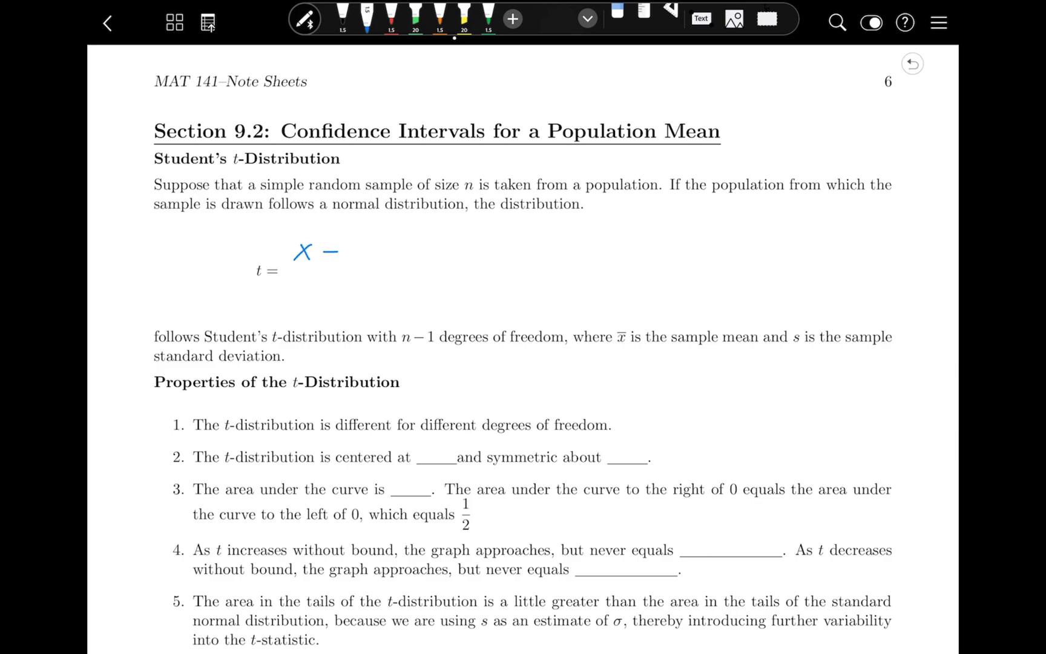
{"action": "left_click_drag", "start_coordinate": [340, 250], "coordinate": [371, 270]}
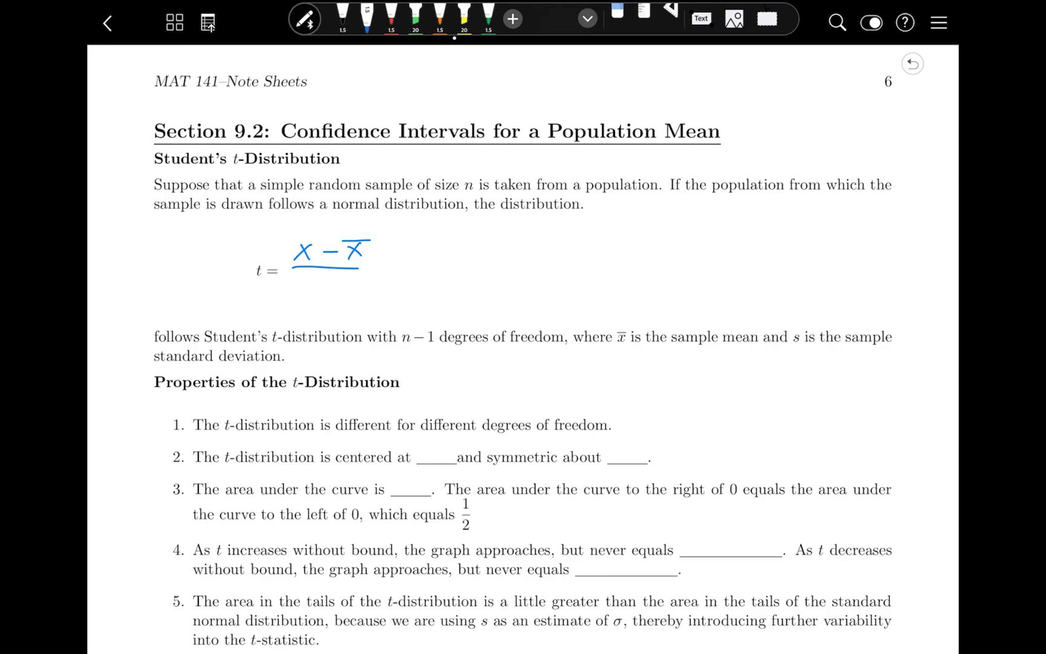
{"action": "left_click_drag", "start_coordinate": [317, 277], "coordinate": [340, 294]}
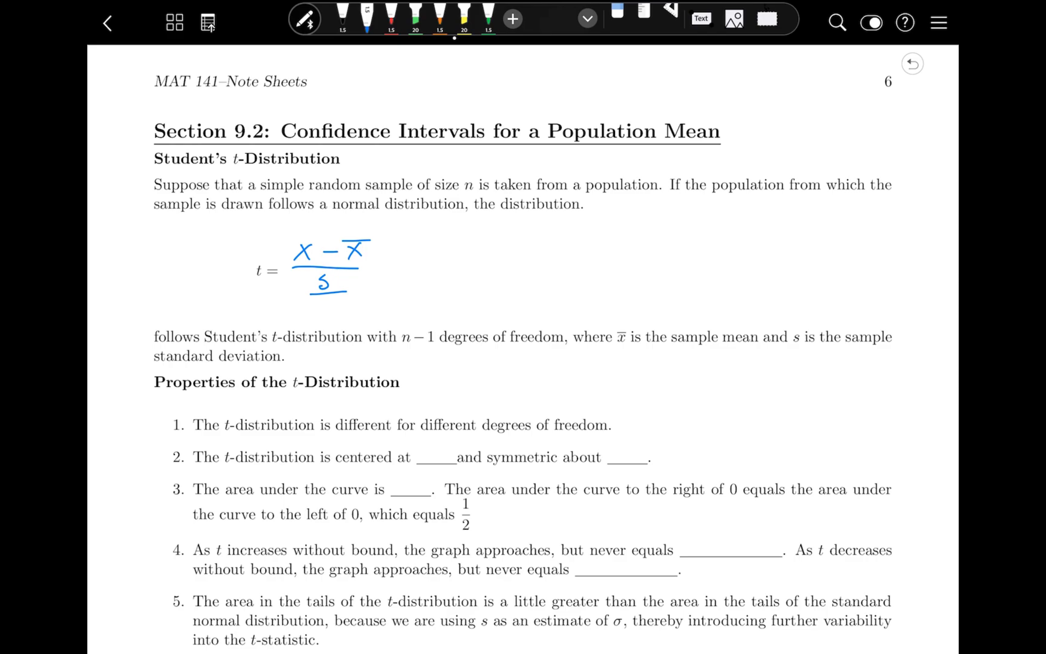
{"action": "left_click_drag", "start_coordinate": [313, 301], "coordinate": [344, 307]}
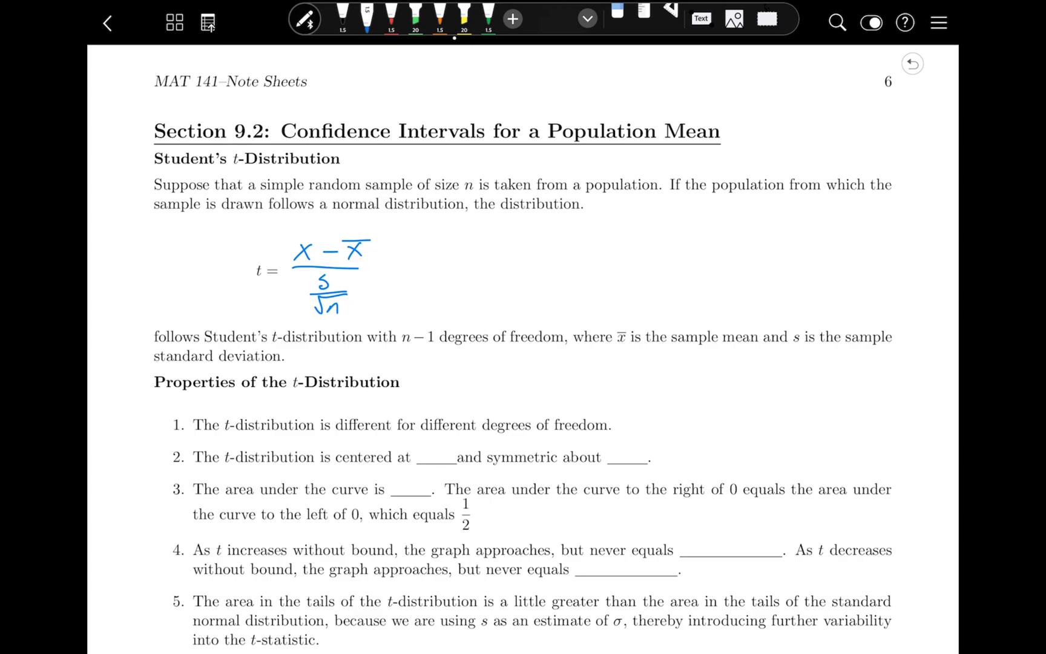
Write the matching z = (x − μ)/(σ/√n) formula to the right.
{"action": "left_click_drag", "start_coordinate": [557, 260], "coordinate": [570, 255]}
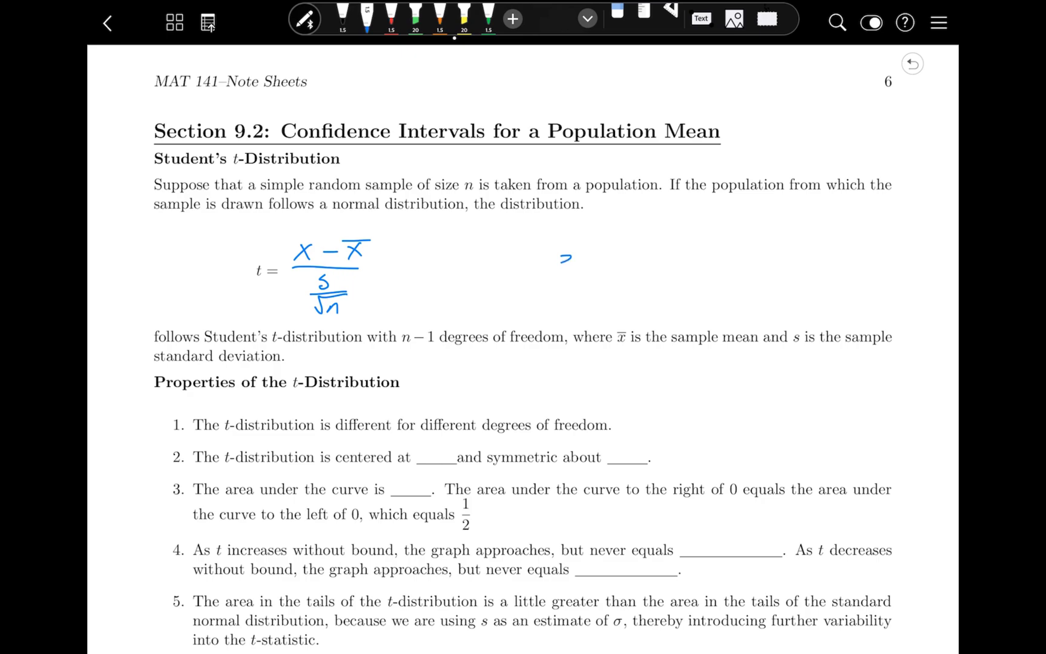
{"action": "left_click_drag", "start_coordinate": [587, 261], "coordinate": [641, 250]}
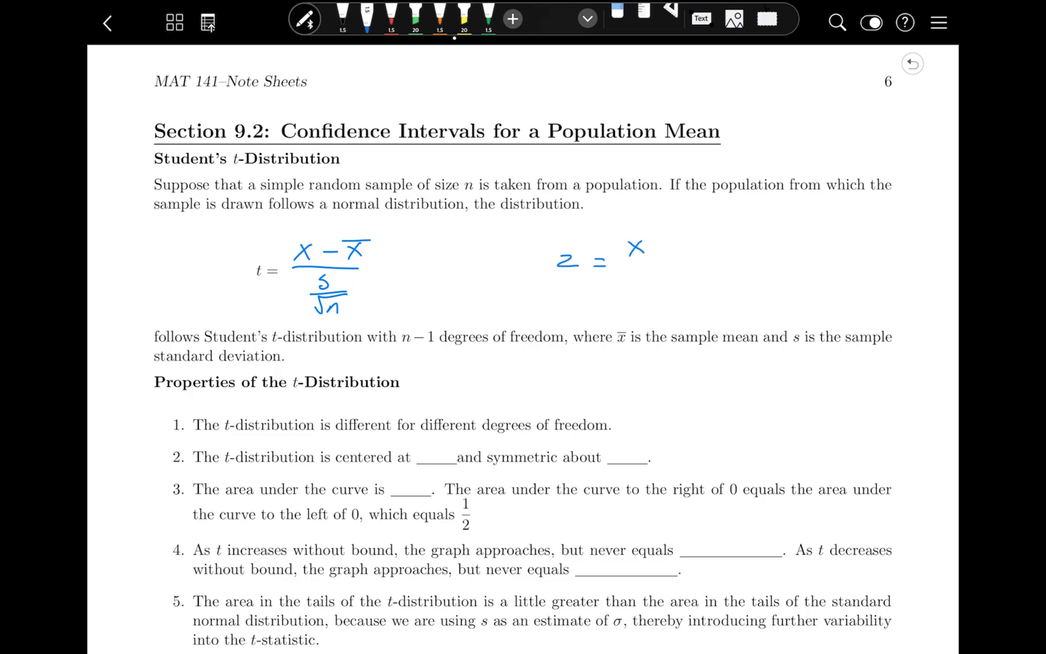
{"action": "left_click_drag", "start_coordinate": [640, 267], "coordinate": [694, 250]}
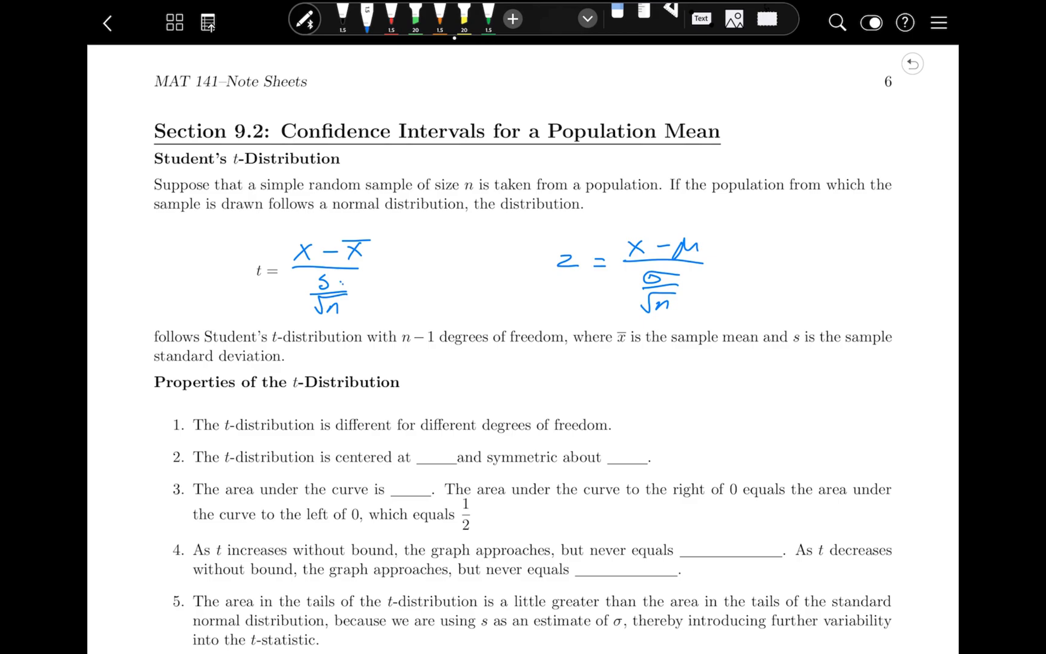
{"action": "scroll", "scroll_direction": "down", "scroll_amount": 3}
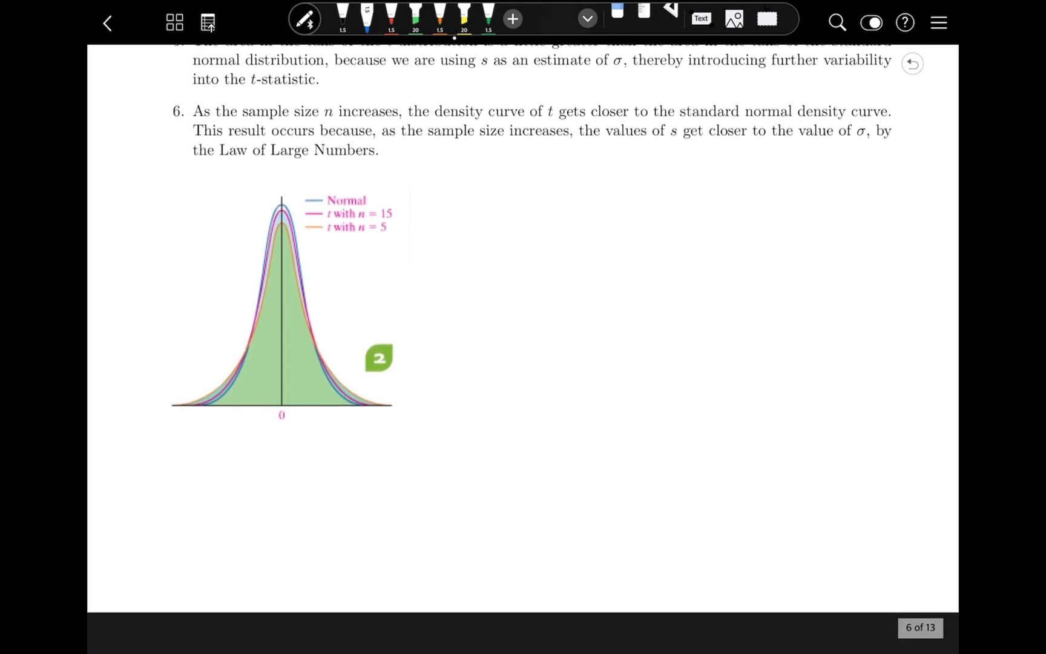
Draw a check mark at the Normal curve's peak on the t-distribution density graph.
{"action": "left_click_drag", "start_coordinate": [297, 207], "coordinate": [287, 191]}
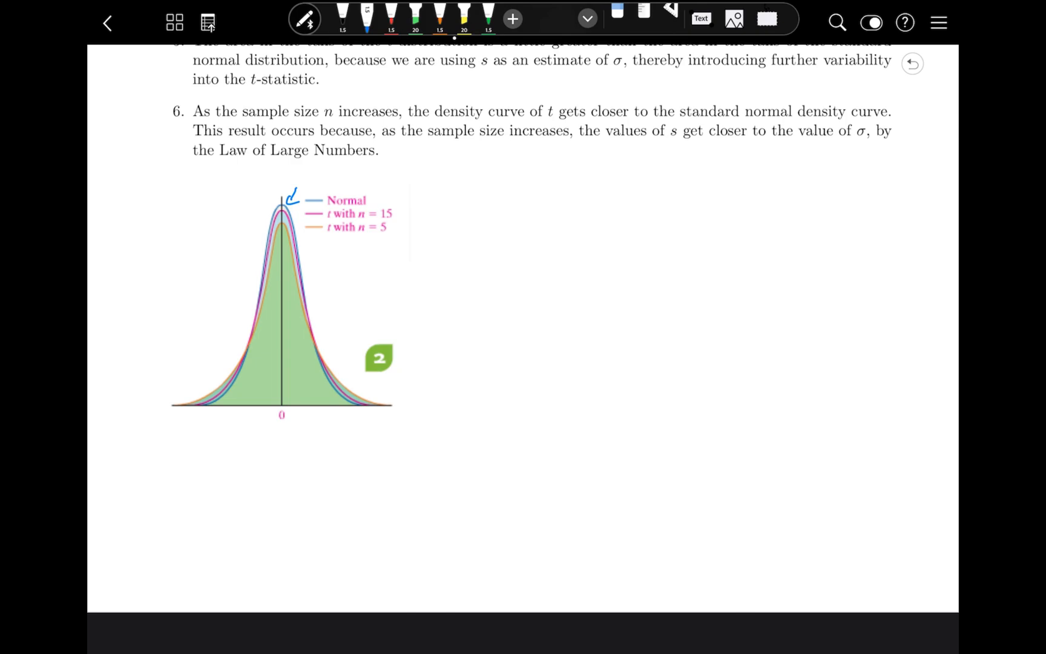
{"action": "scroll", "scroll_direction": "down", "scroll_amount": 3}
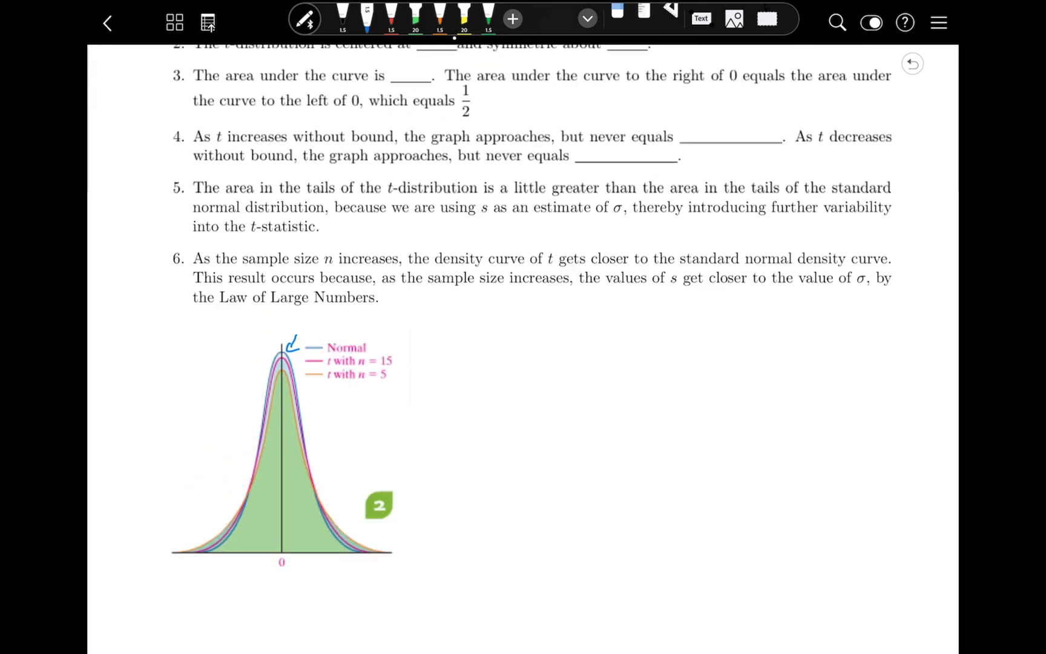
{"action": "scroll", "scroll_direction": "down", "scroll_amount": 3}
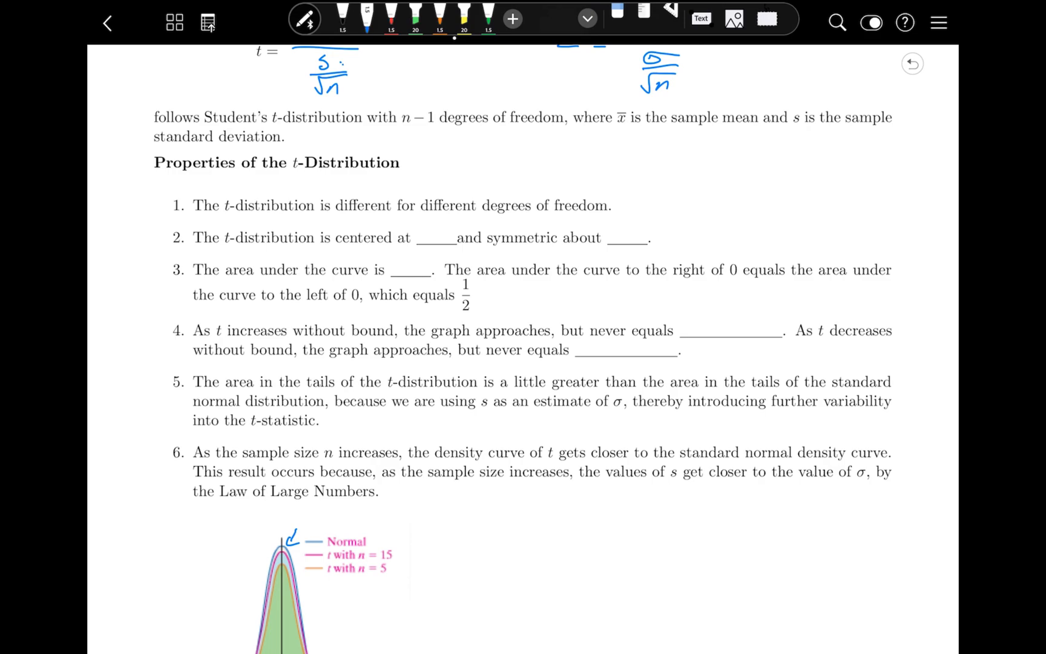
Write 0, 0 and 1 in properties 2–3, underline 1/2, and write 0 for never-equals.
{"action": "left_click_drag", "start_coordinate": [427, 240], "coordinate": [440, 230]}
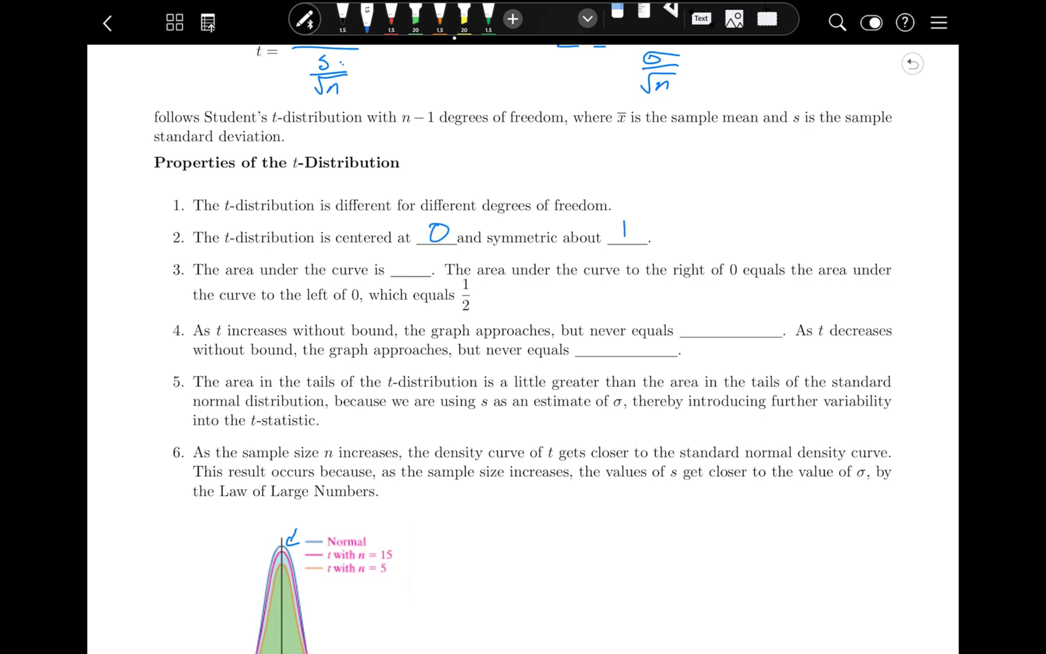
{"action": "left_click_drag", "start_coordinate": [624, 240], "coordinate": [628, 227]}
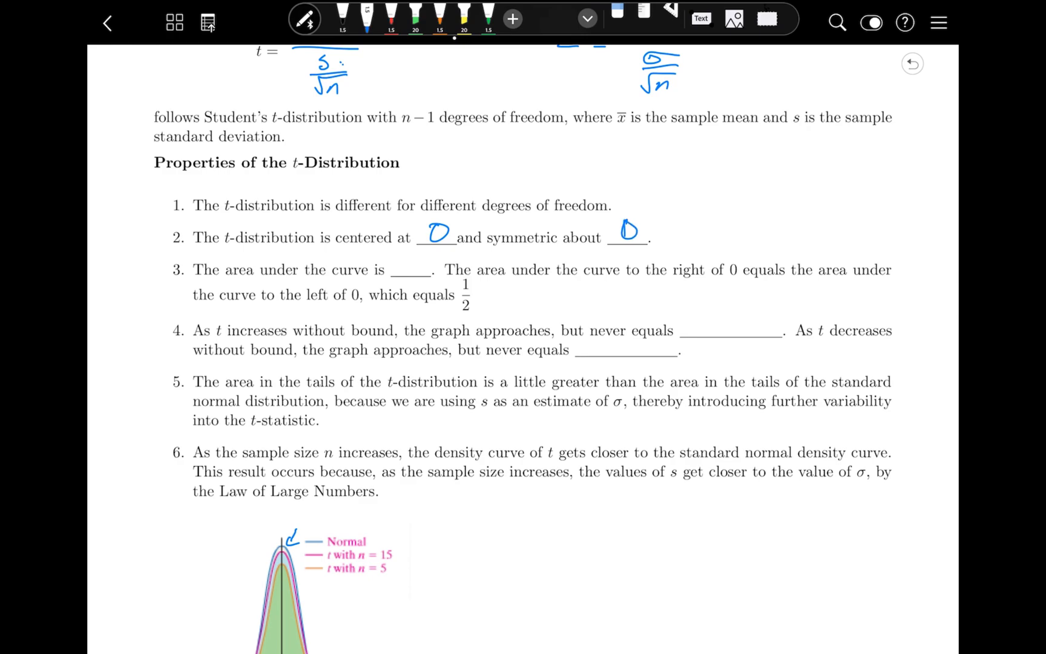
{"action": "left_click", "coordinate": [617, 19]}
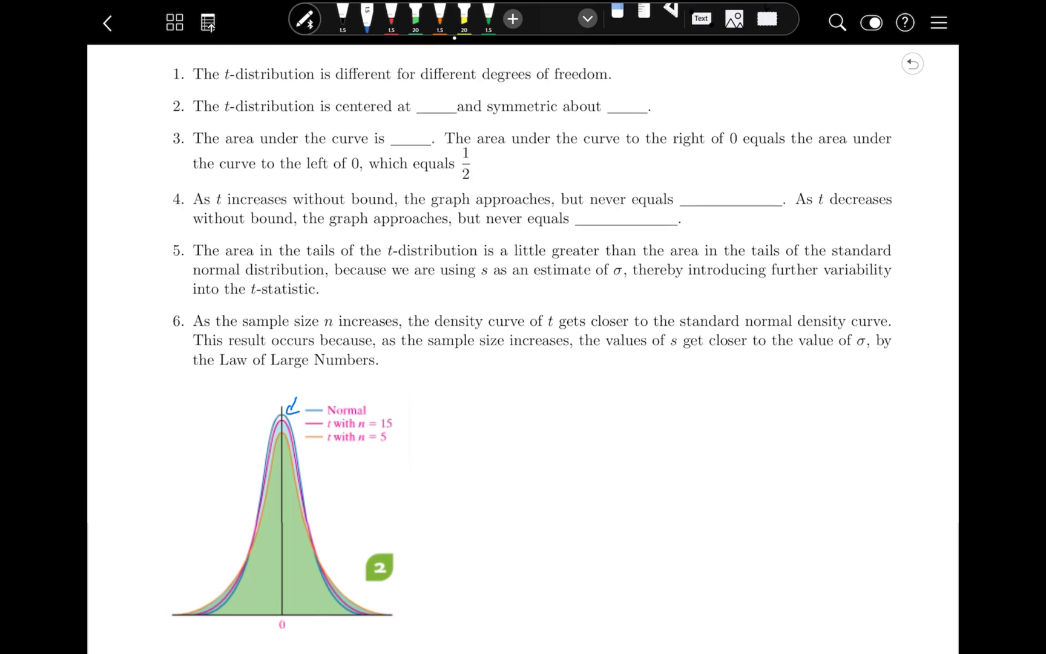
{"action": "scroll", "scroll_direction": "down", "scroll_amount": 3}
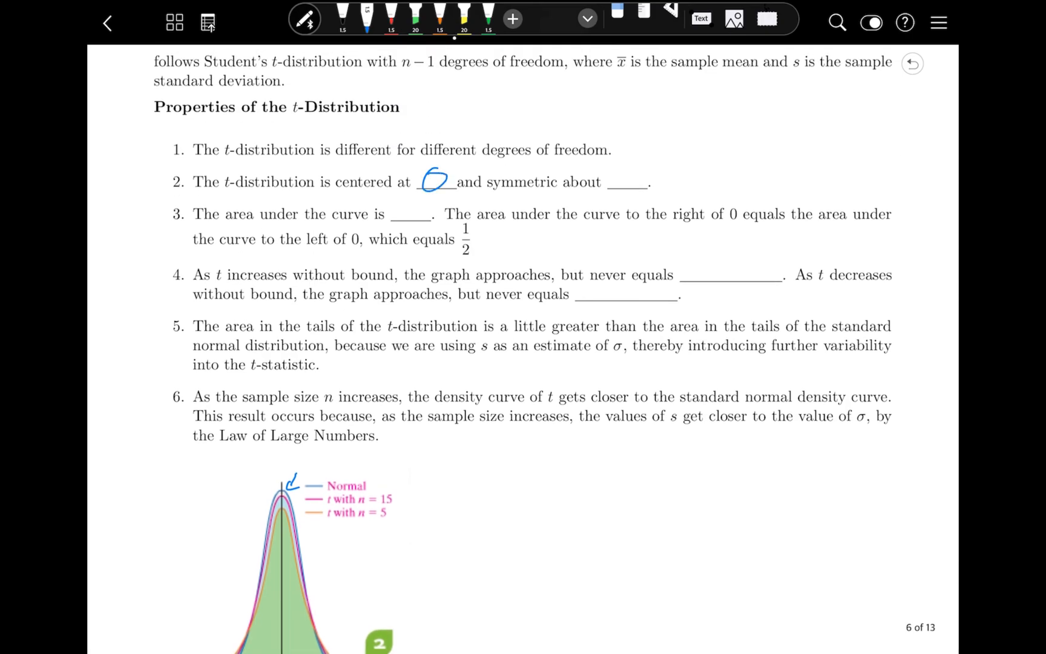
{"action": "left_click_drag", "start_coordinate": [614, 190], "coordinate": [631, 173]}
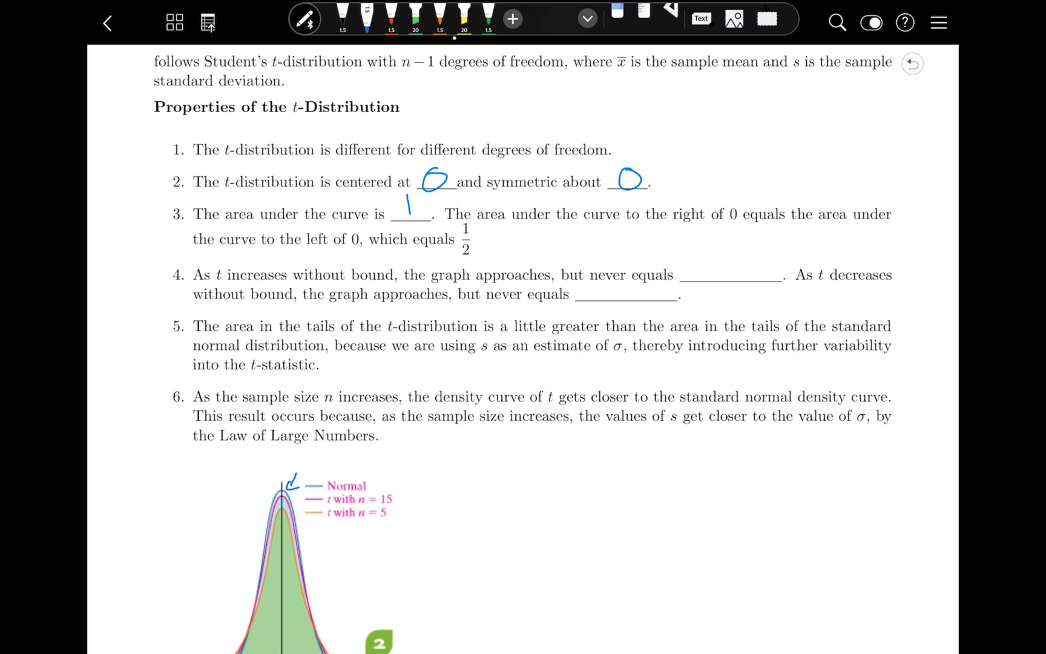
{"action": "left_click_drag", "start_coordinate": [456, 259], "coordinate": [479, 256]}
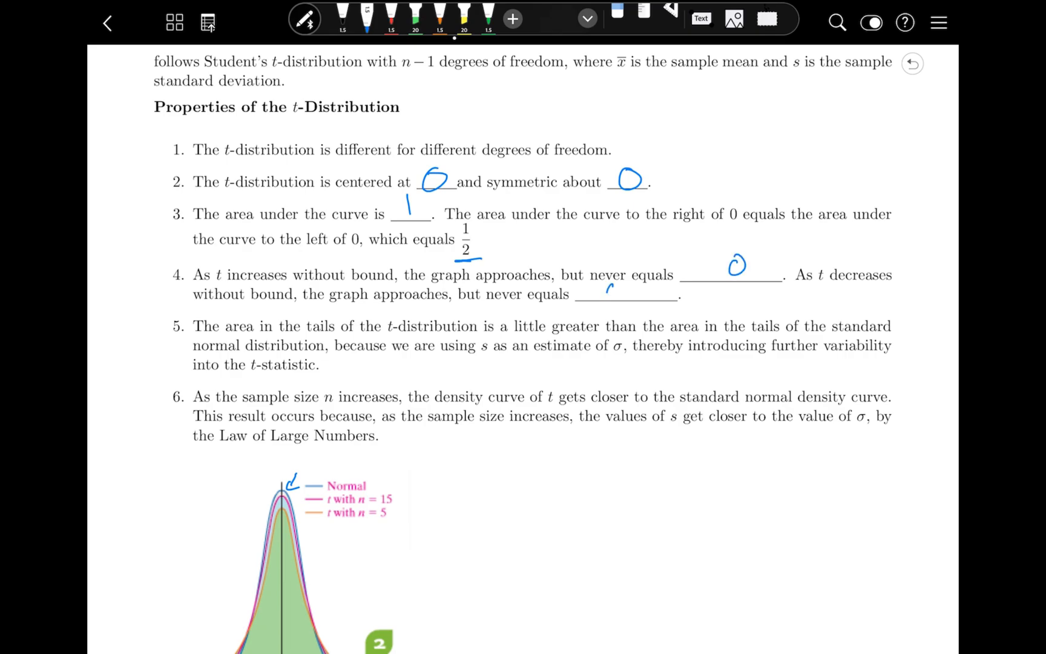
{"action": "left_click_drag", "start_coordinate": [603, 294], "coordinate": [617, 294]}
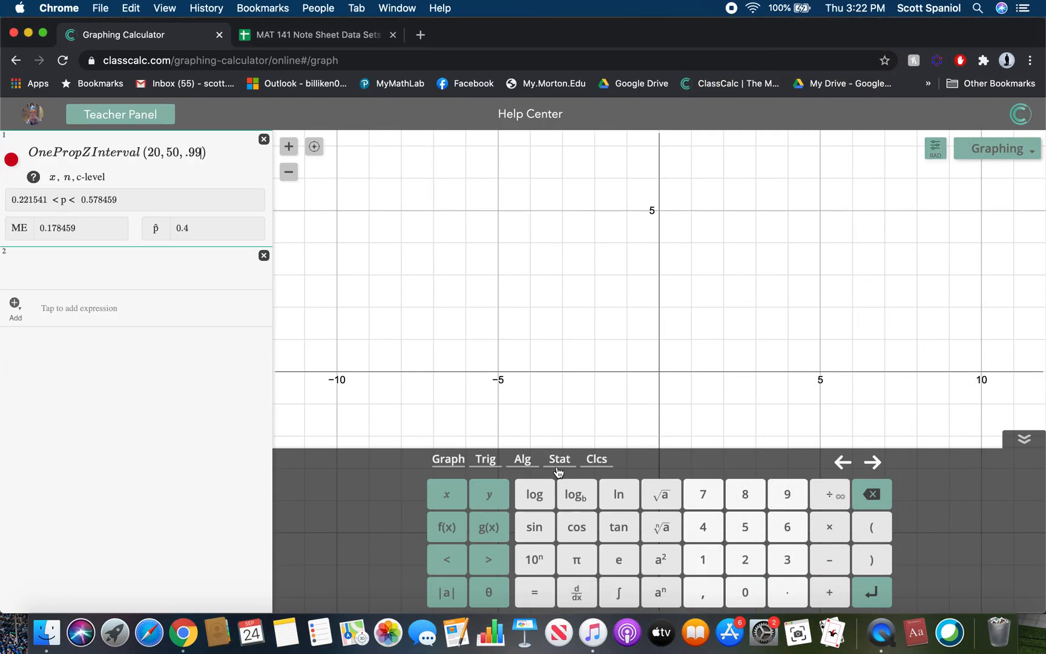
Delete the OnePropZInterval row and insert a blank t-int template from Stat > tests.
{"action": "left_click", "coordinate": [560, 458]}
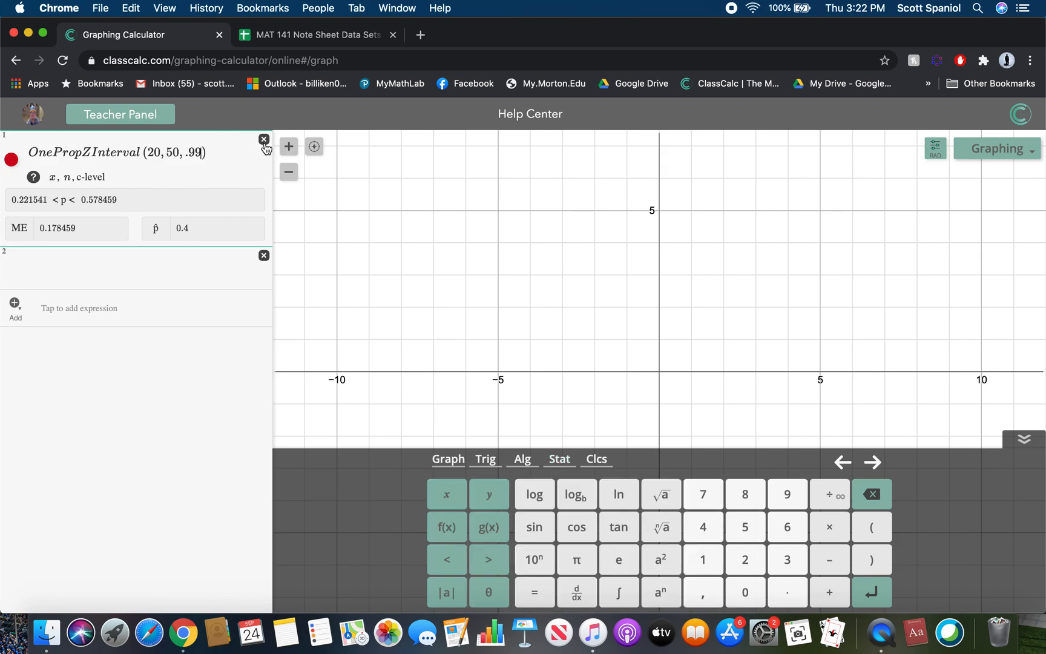
{"action": "left_click", "coordinate": [263, 140]}
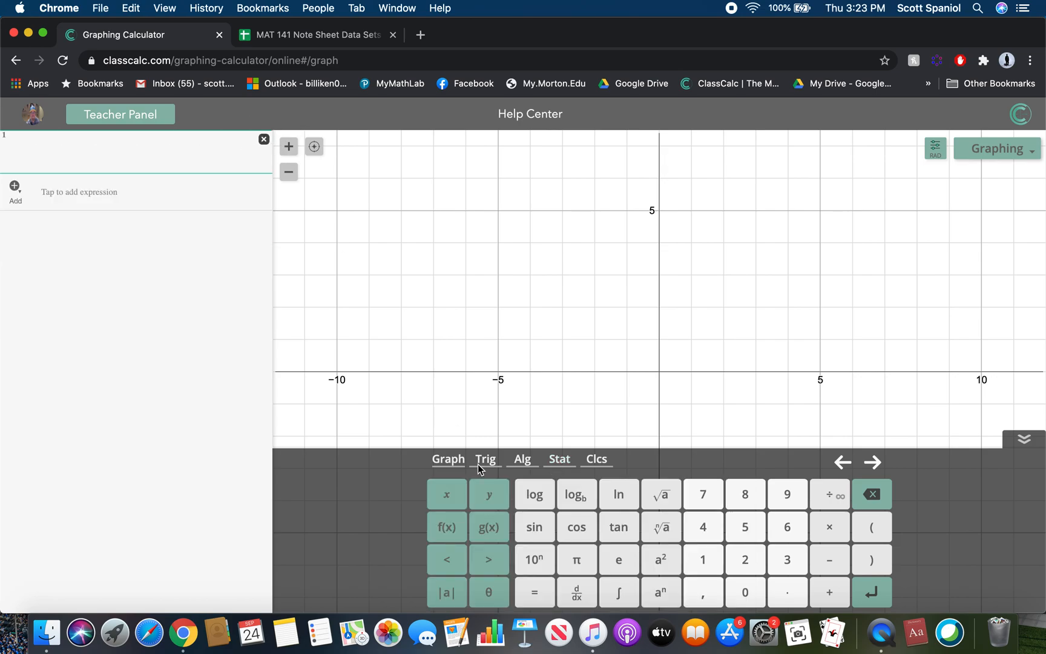
{"action": "left_click", "coordinate": [559, 458]}
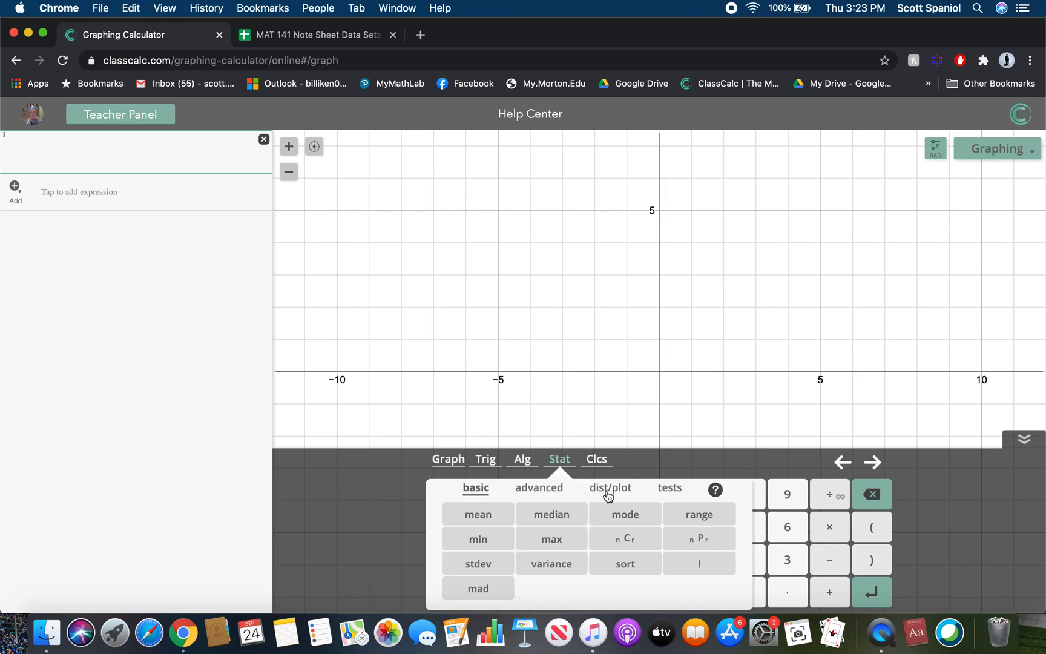
{"action": "left_click", "coordinate": [669, 487]}
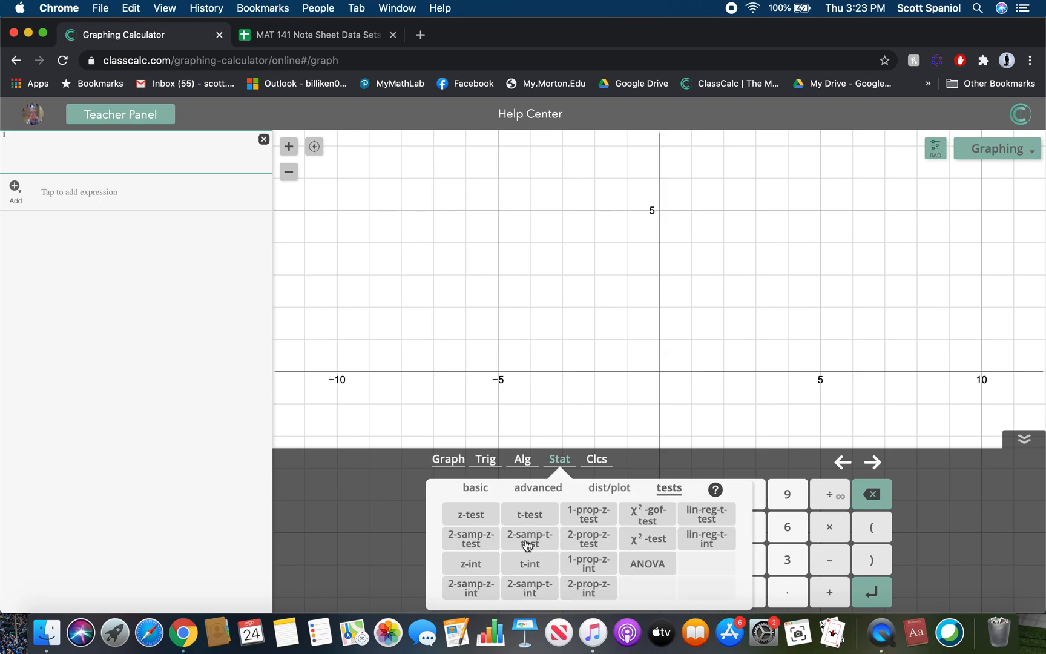
{"action": "mouse_move", "coordinate": [588, 534]}
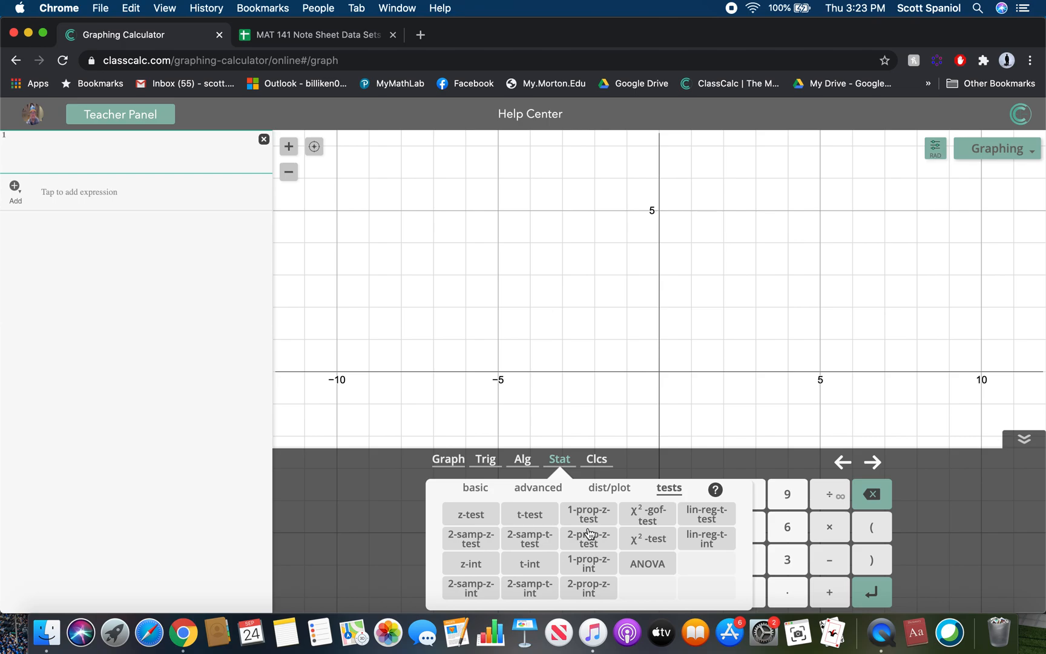
{"action": "left_click", "coordinate": [529, 563]}
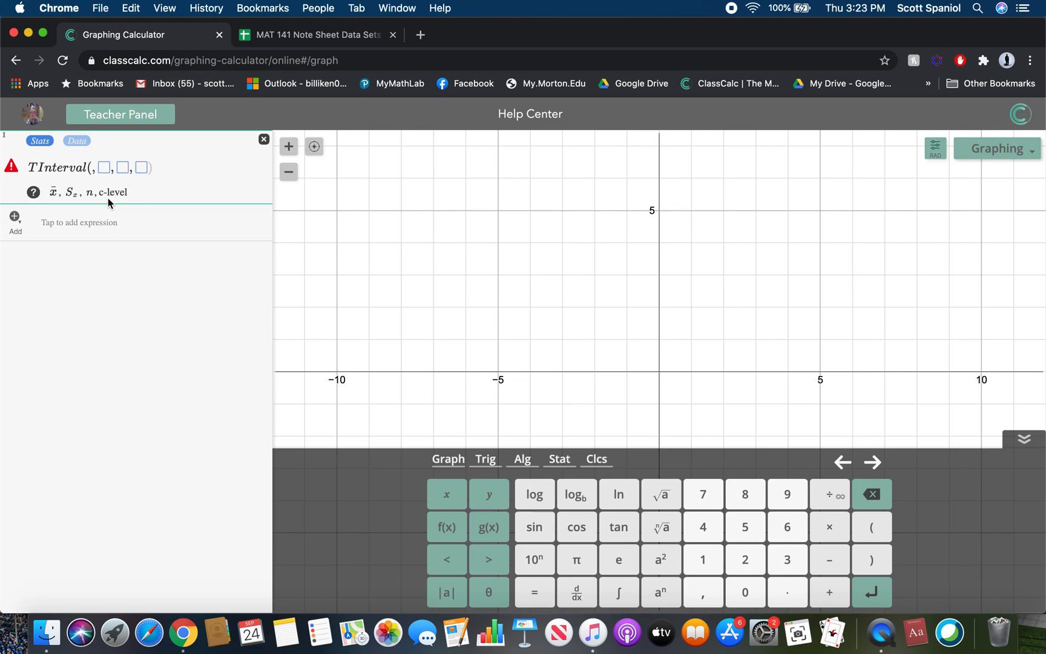
{"action": "type", "text": "45"}
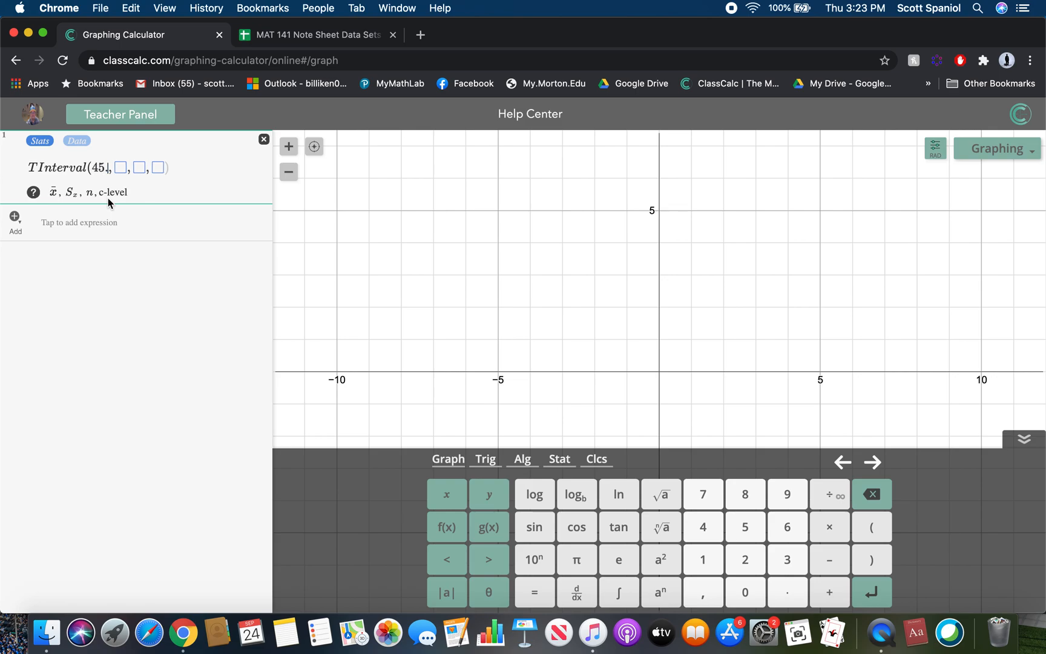
{"action": "type", "text": ".6"}
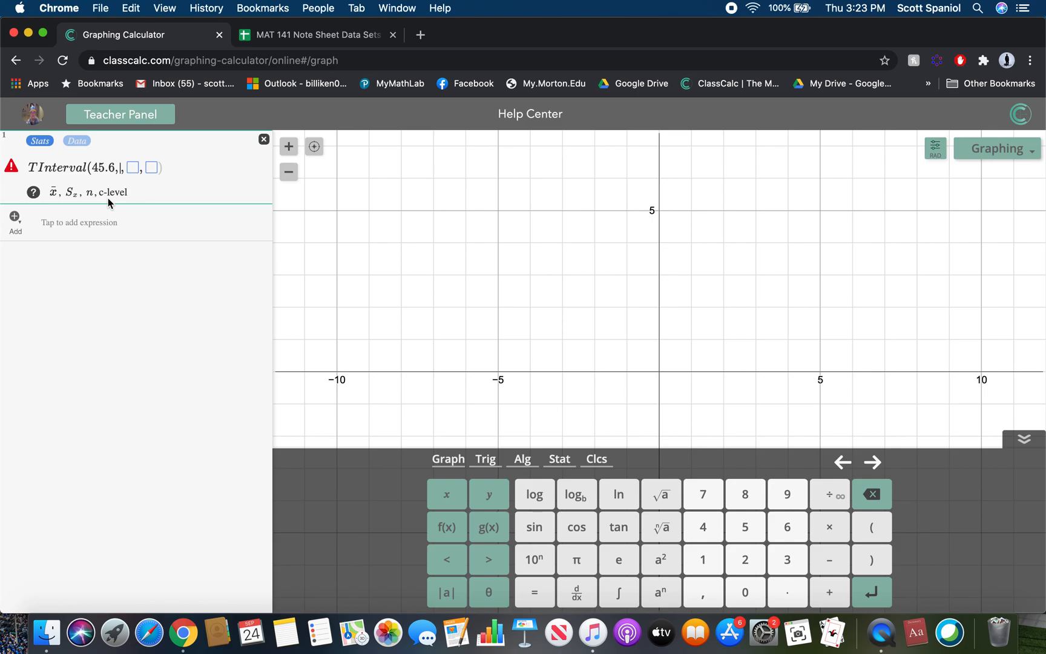
{"action": "type", "text": "31.4"}
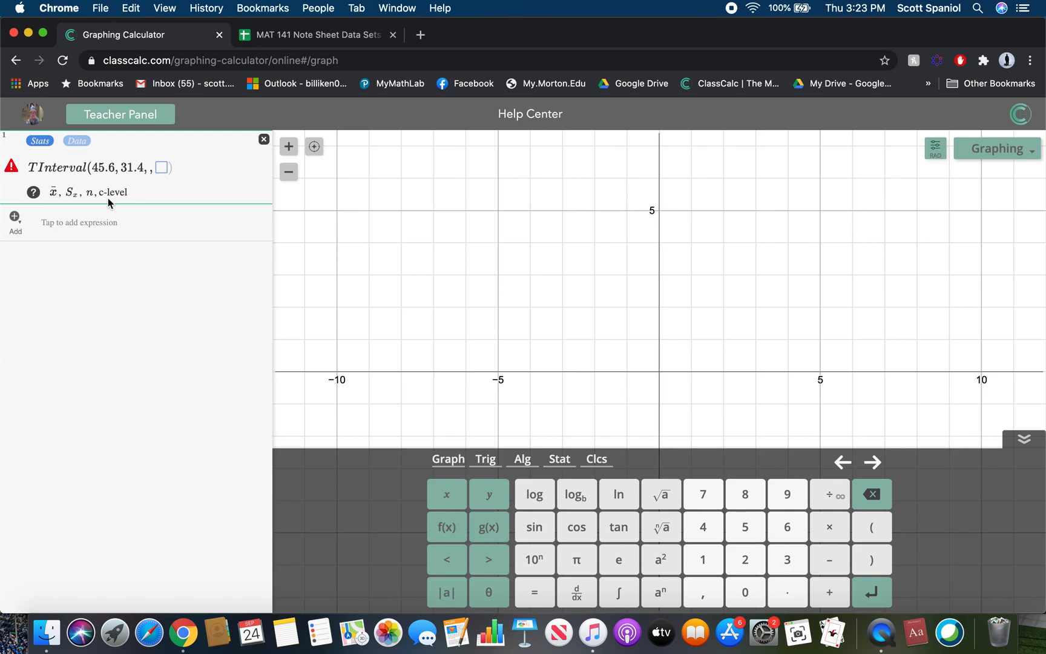
{"action": "type", "text": "547"}
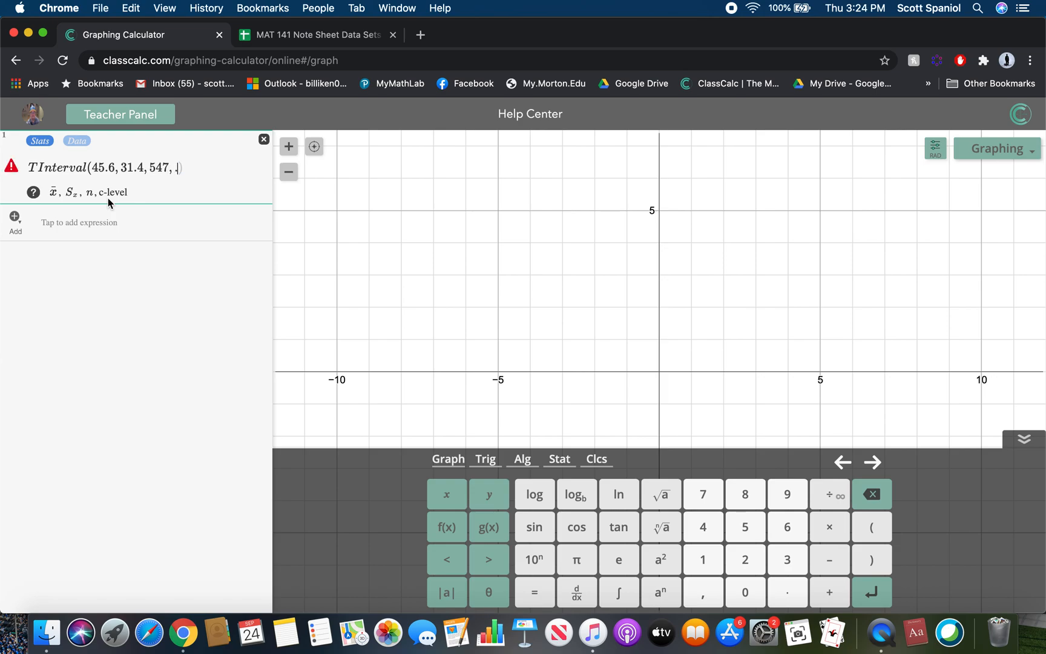
{"action": "type", "text": ".9)"}
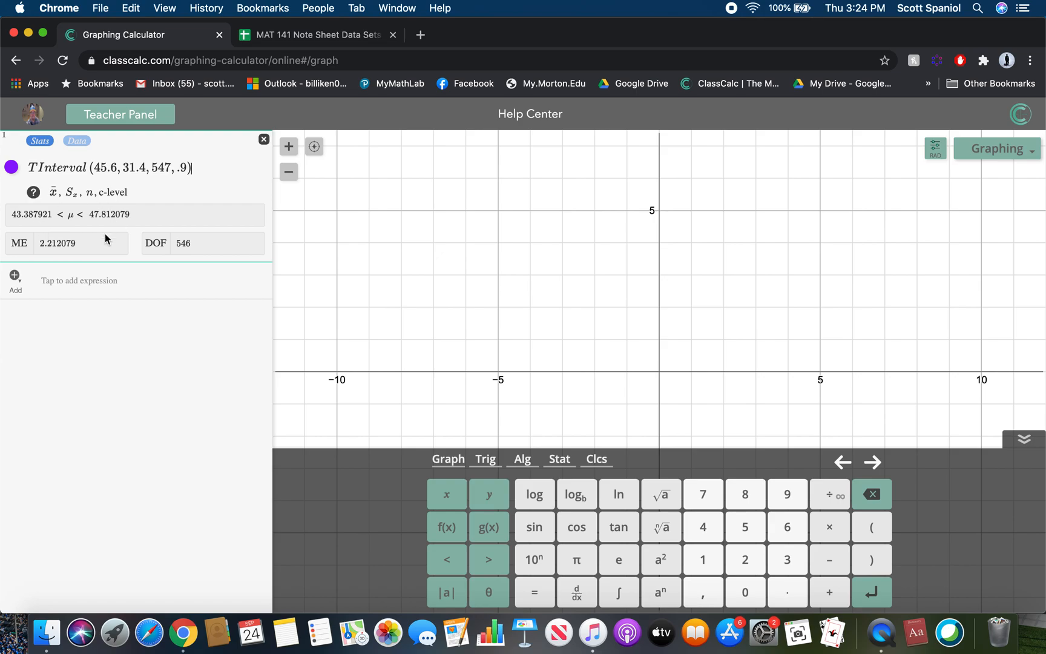
{"action": "mouse_move", "coordinate": [192, 267]}
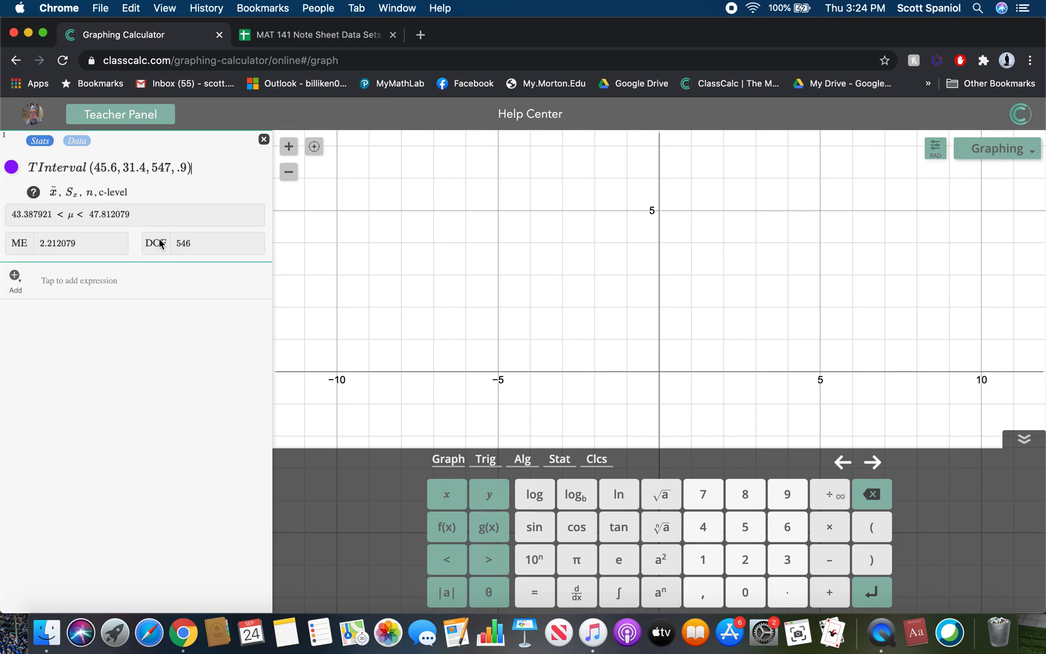
{"action": "mouse_move", "coordinate": [26, 223]}
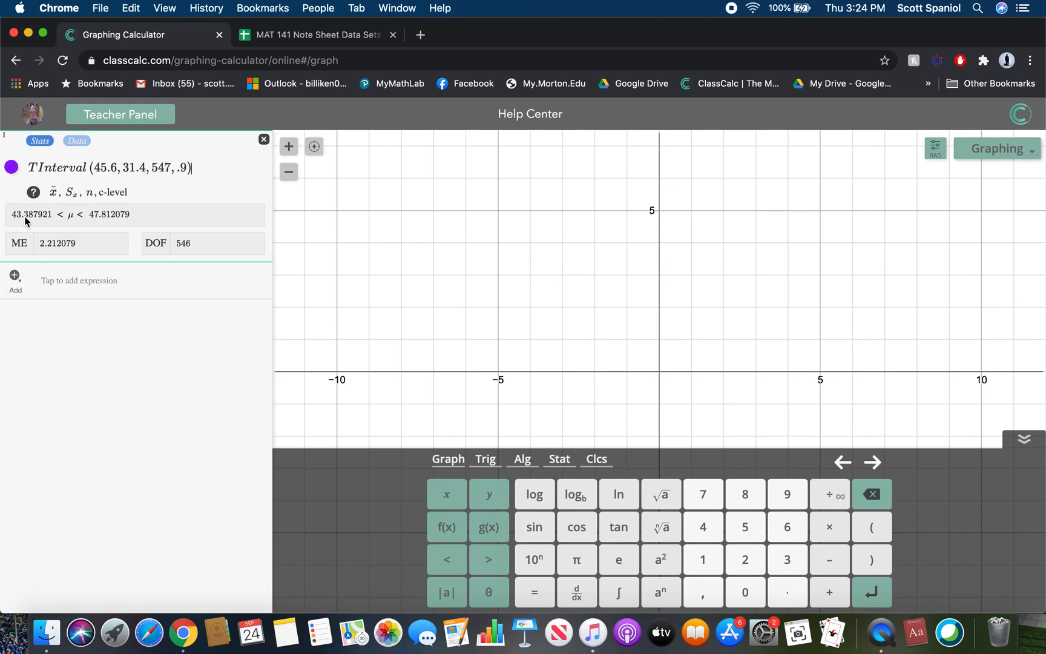
{"action": "mouse_move", "coordinate": [54, 231]}
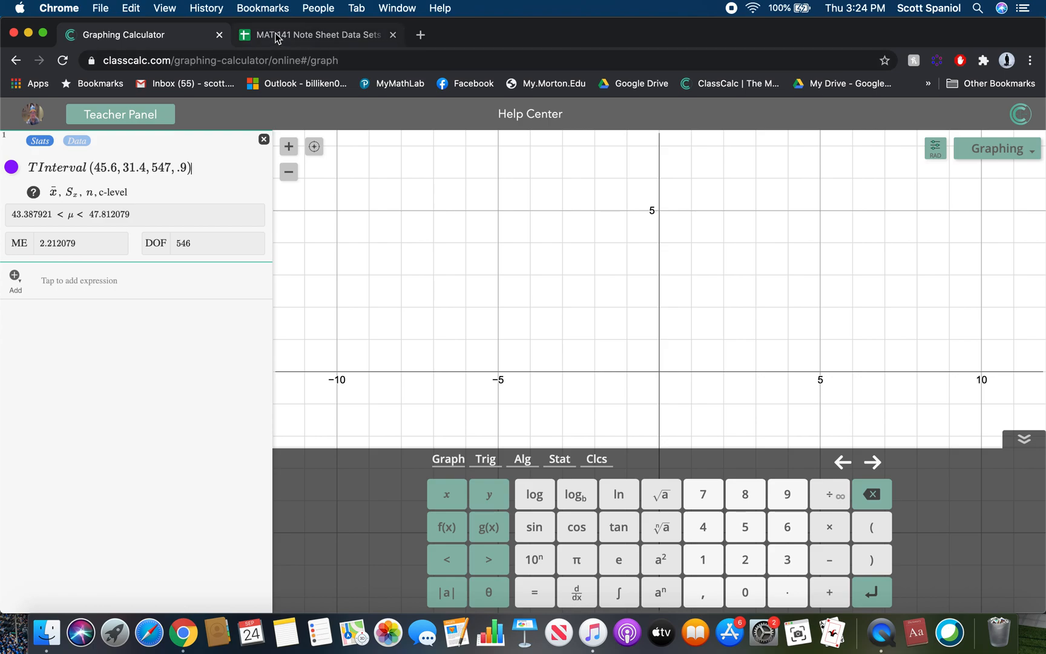
{"action": "mouse_move", "coordinate": [881, 632]}
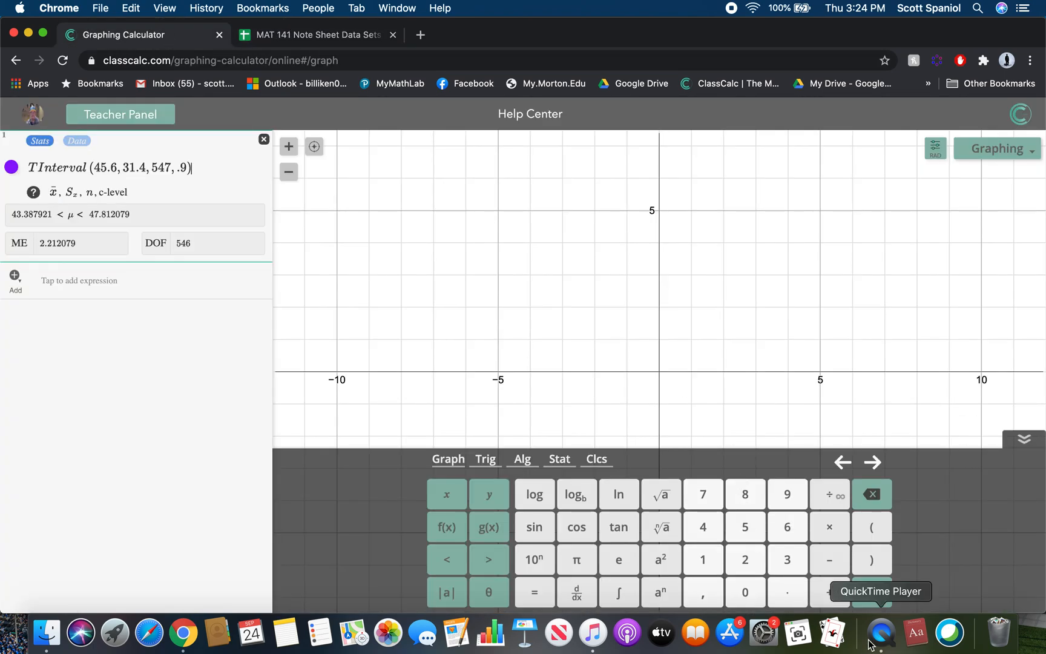
Bring up the mirrored iPad notes and scroll page 7 to the commute question.
{"action": "left_click", "coordinate": [879, 633]}
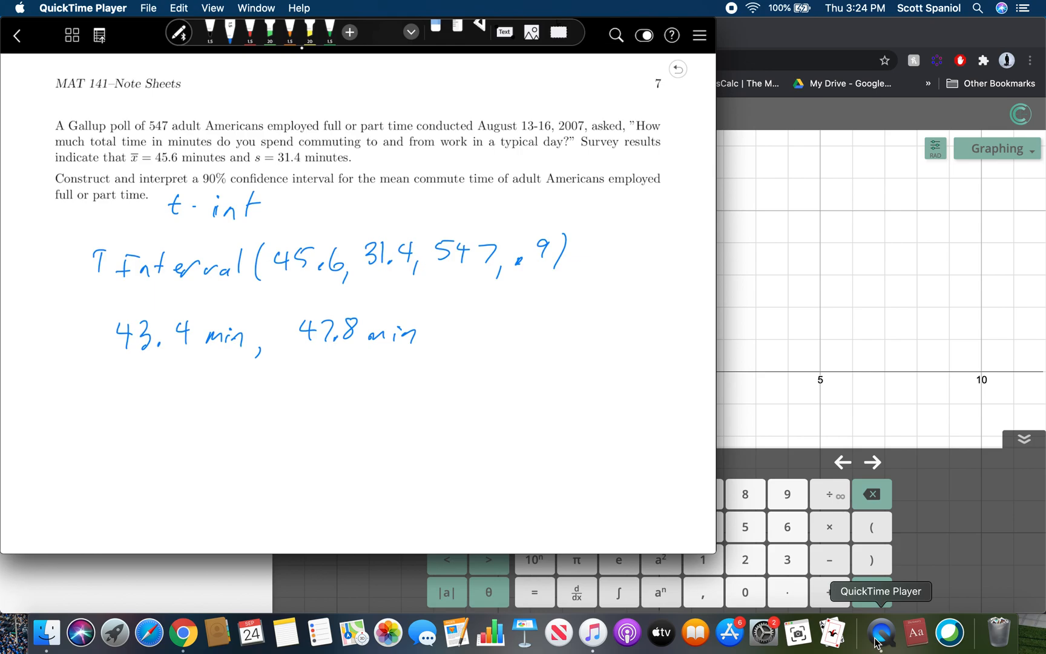
{"action": "scroll", "scroll_direction": "down", "scroll_amount": 3}
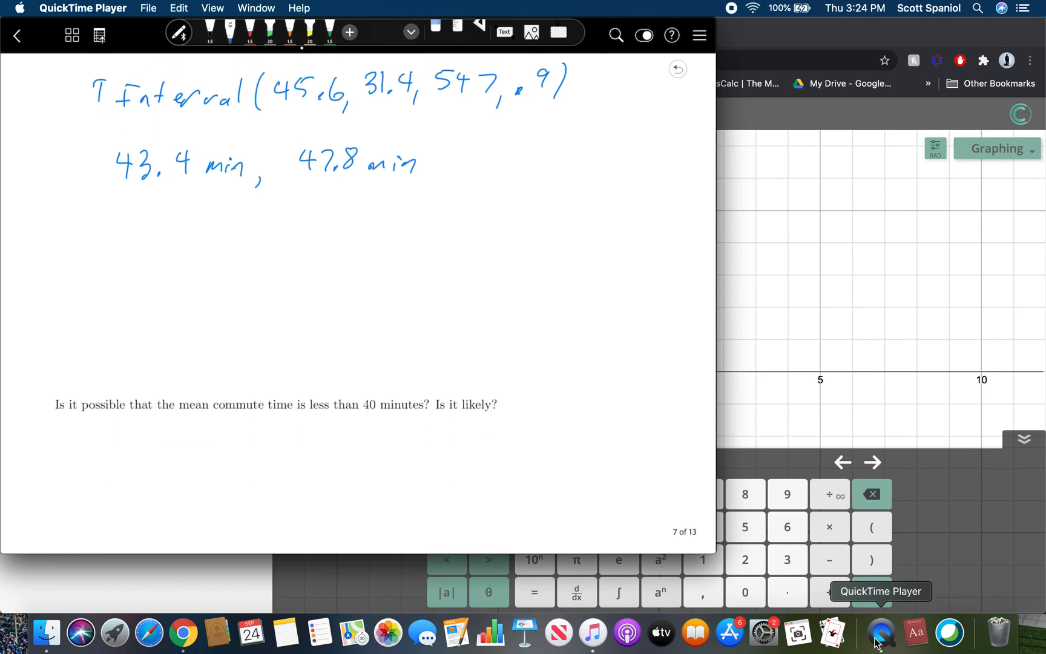
{"action": "scroll", "scroll_direction": "down", "scroll_amount": 3}
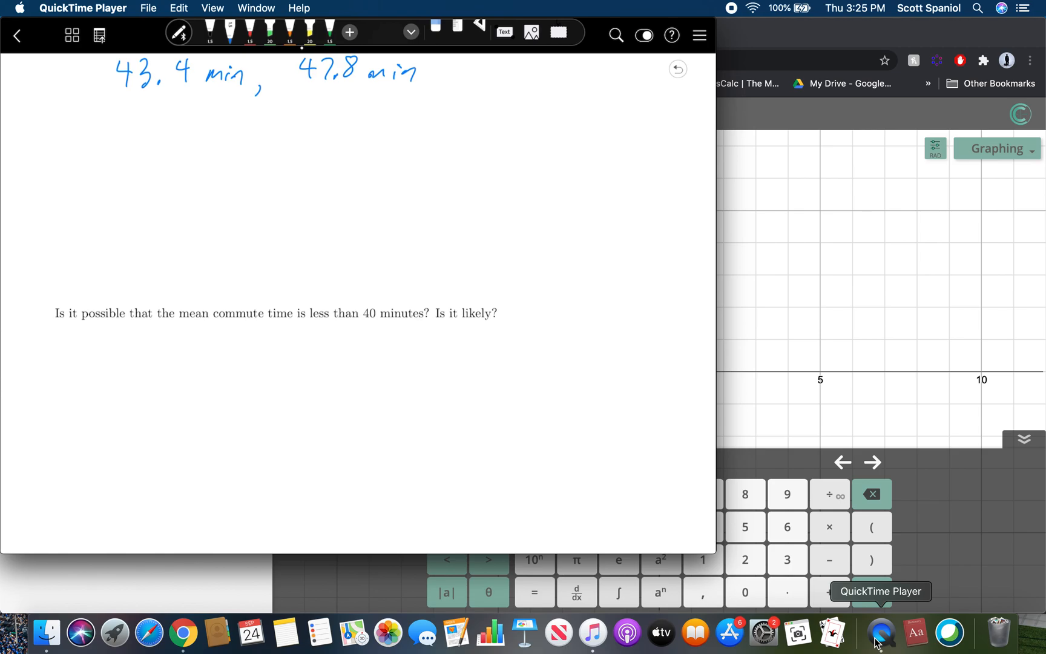
{"action": "scroll", "scroll_direction": "down", "scroll_amount": 3}
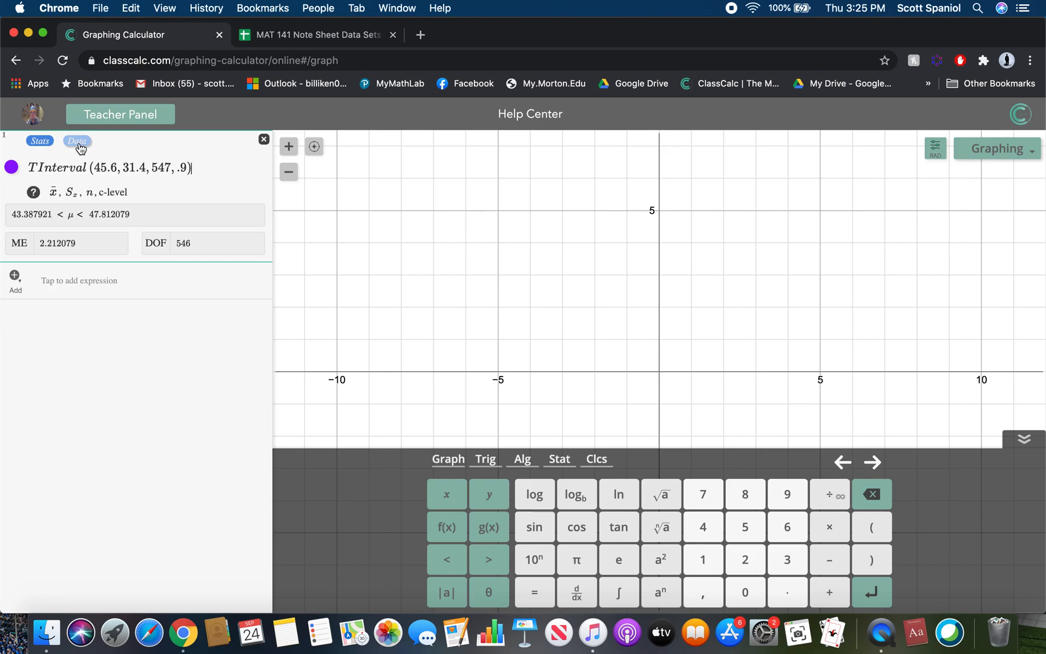
{"action": "left_click", "coordinate": [77, 141]}
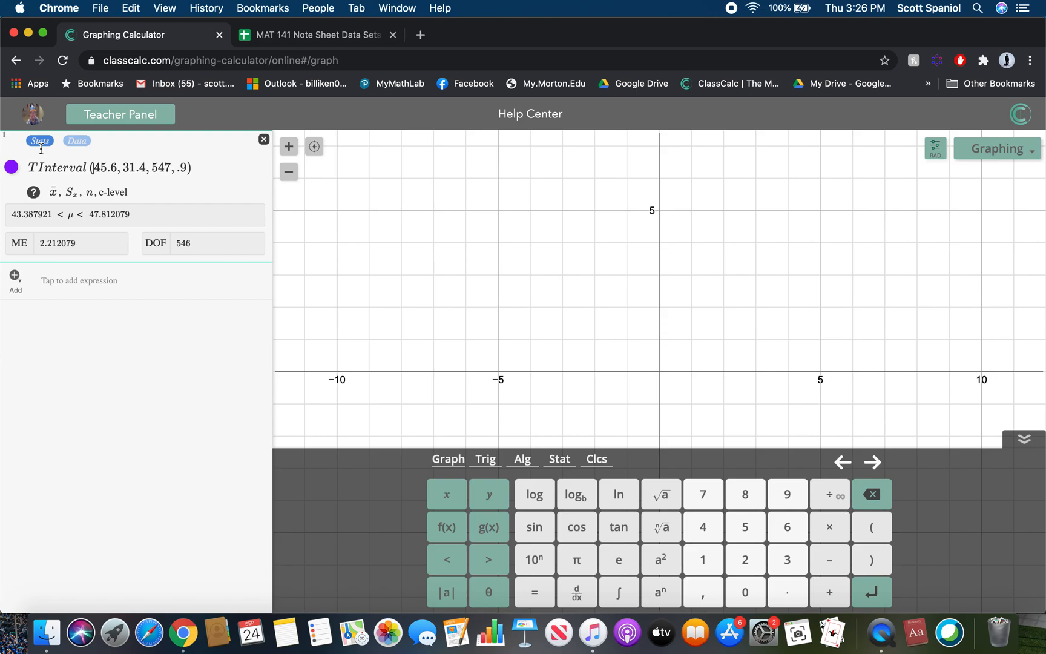
{"action": "mouse_move", "coordinate": [798, 630]}
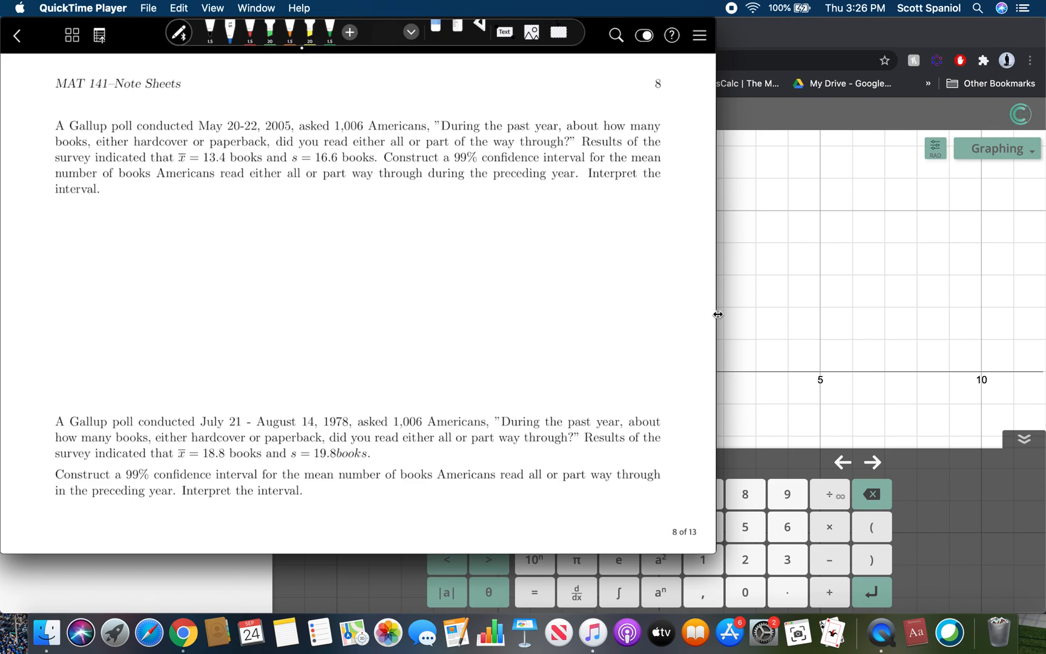
Underline x̄ and s, write TInterval(13.4, 16.6, and circle 1,006.
{"action": "left_click_drag", "start_coordinate": [86, 213], "coordinate": [164, 217]}
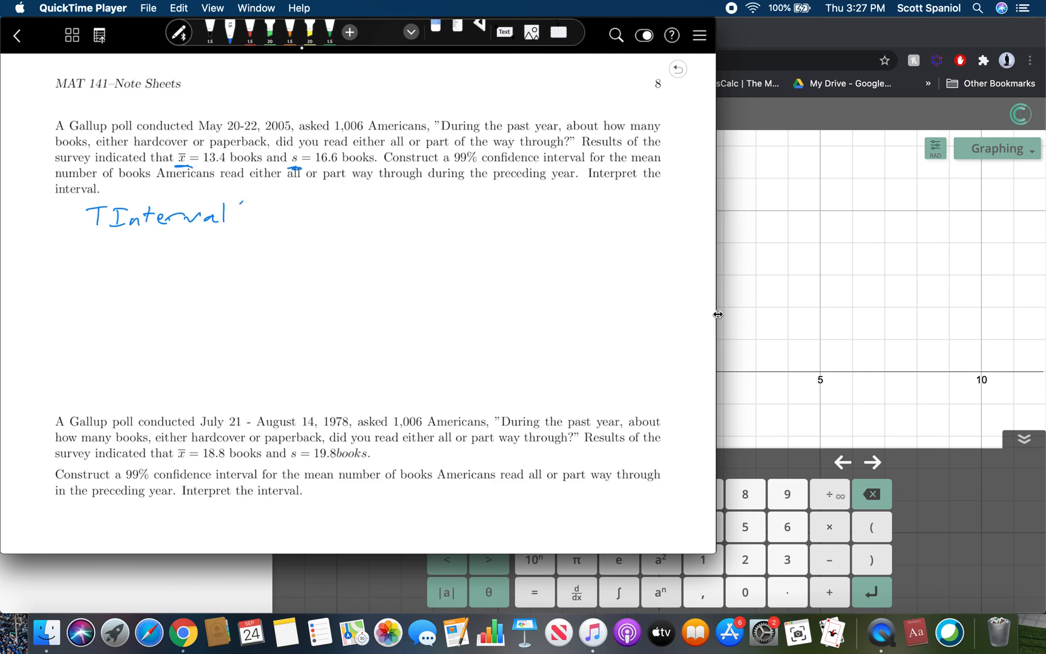
{"action": "left_click_drag", "start_coordinate": [234, 207], "coordinate": [310, 207]}
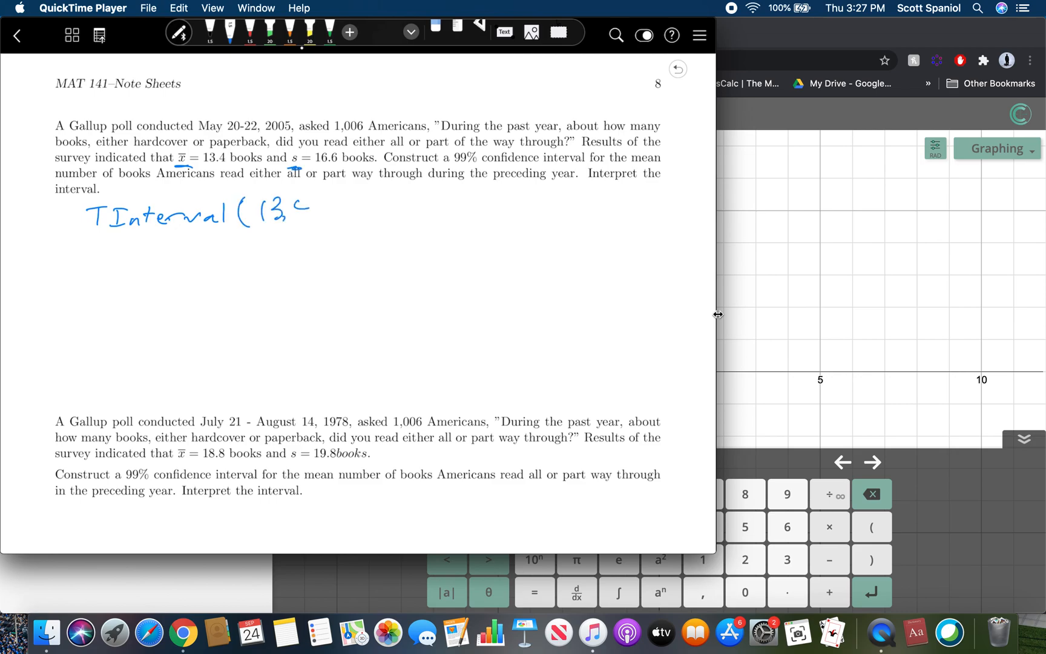
{"action": "left_click_drag", "start_coordinate": [294, 210], "coordinate": [381, 210]}
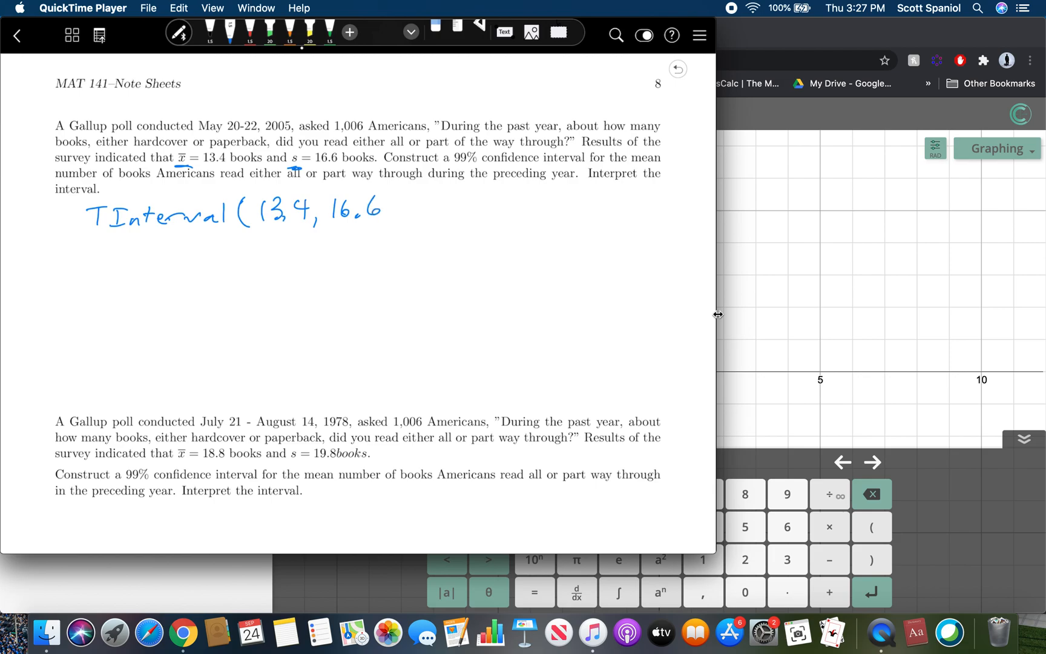
{"action": "left_click_drag", "start_coordinate": [327, 126], "coordinate": [380, 130]}
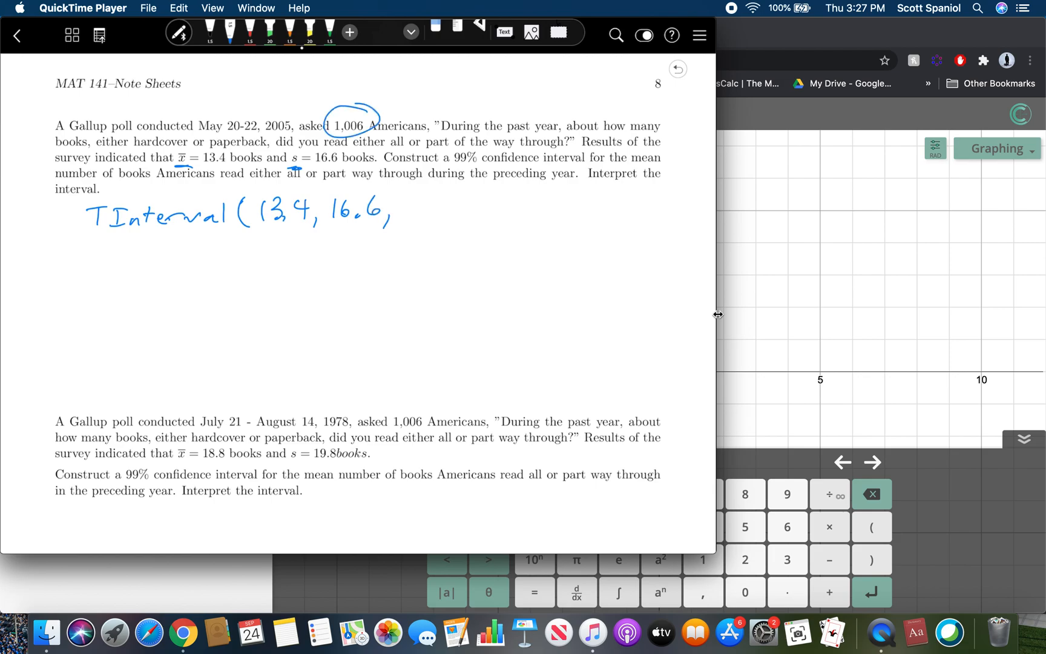
{"action": "left_click_drag", "start_coordinate": [393, 214], "coordinate": [453, 214]}
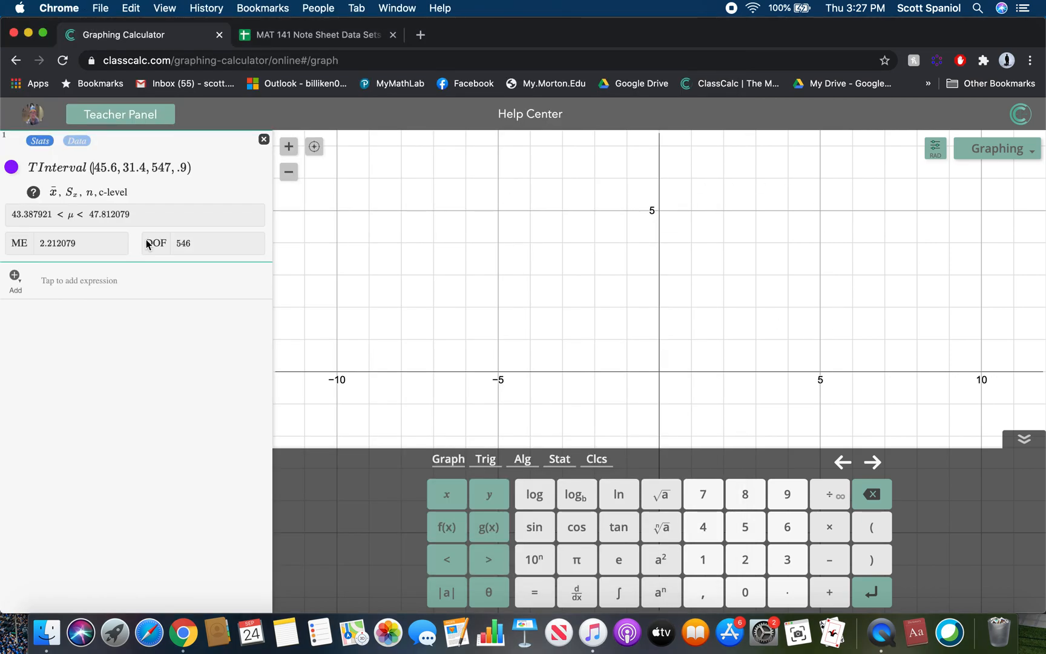
Add TInterval(13.4, 16.6, 1006, .99), giving 12.049322 < μ < 14.750678.
{"action": "left_click", "coordinate": [15, 280]}
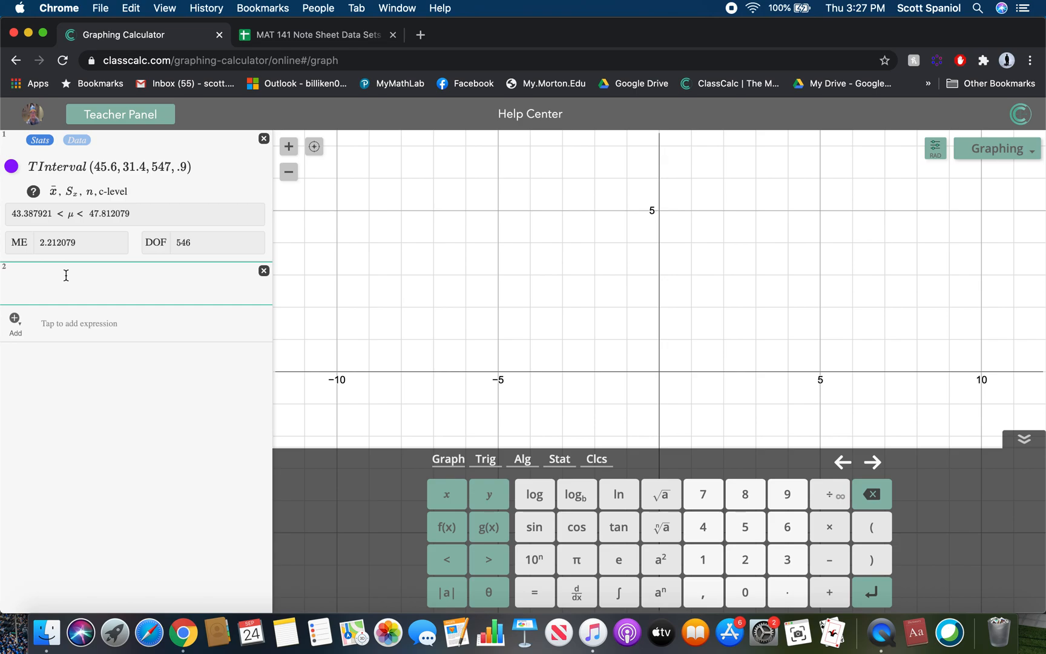
{"action": "type", "text": "ti"}
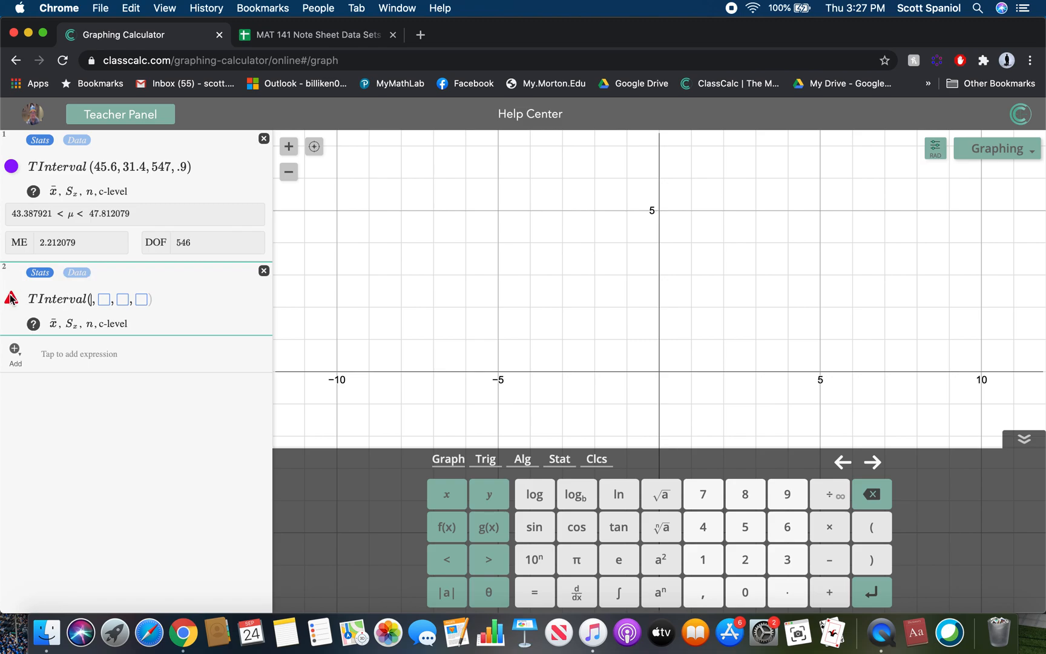
{"action": "type", "text": "13"}
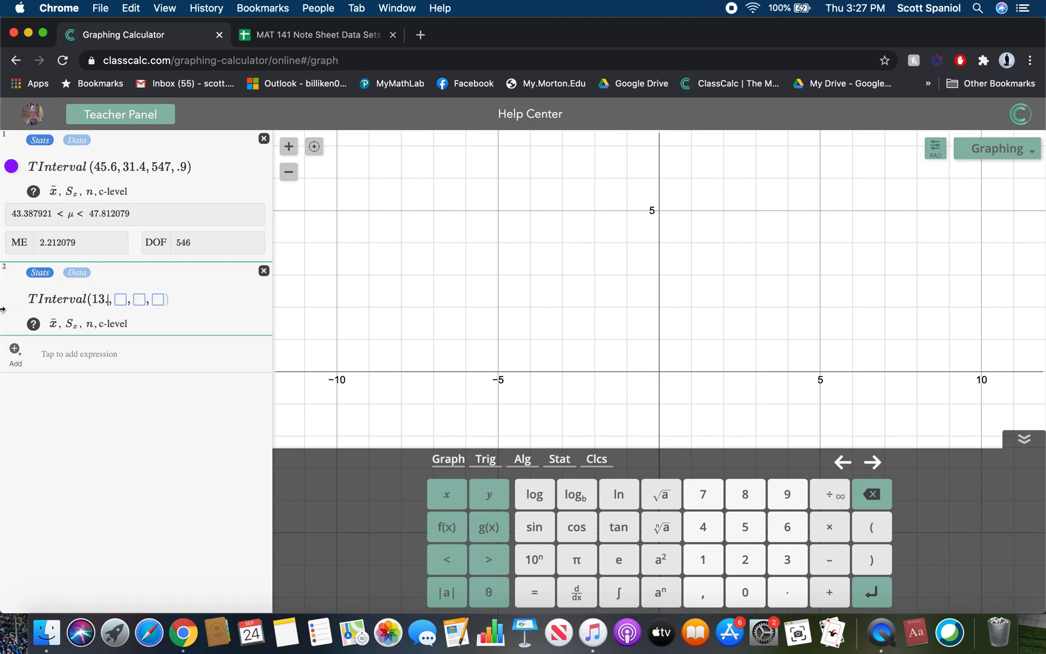
{"action": "type", "text": ".4"}
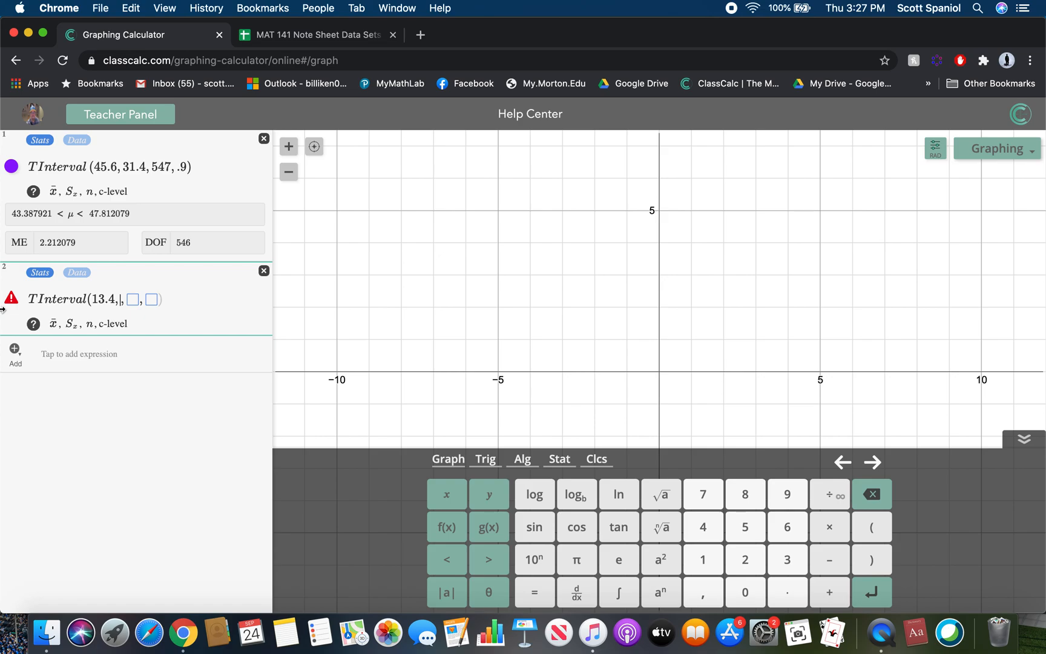
{"action": "type", "text": "16.6"}
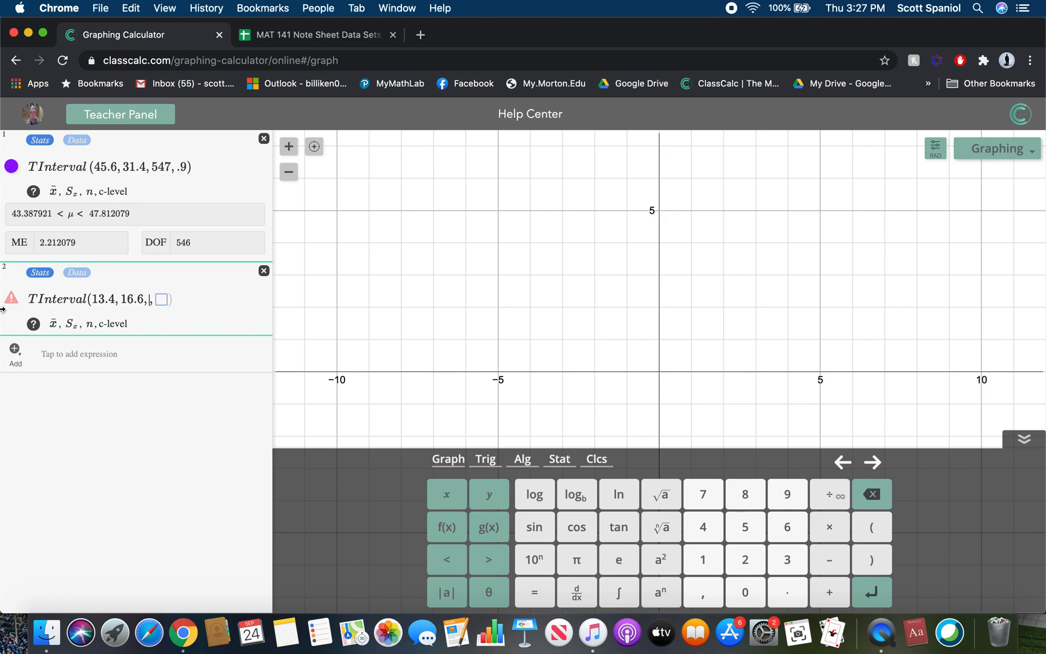
{"action": "type", "text": "1006"}
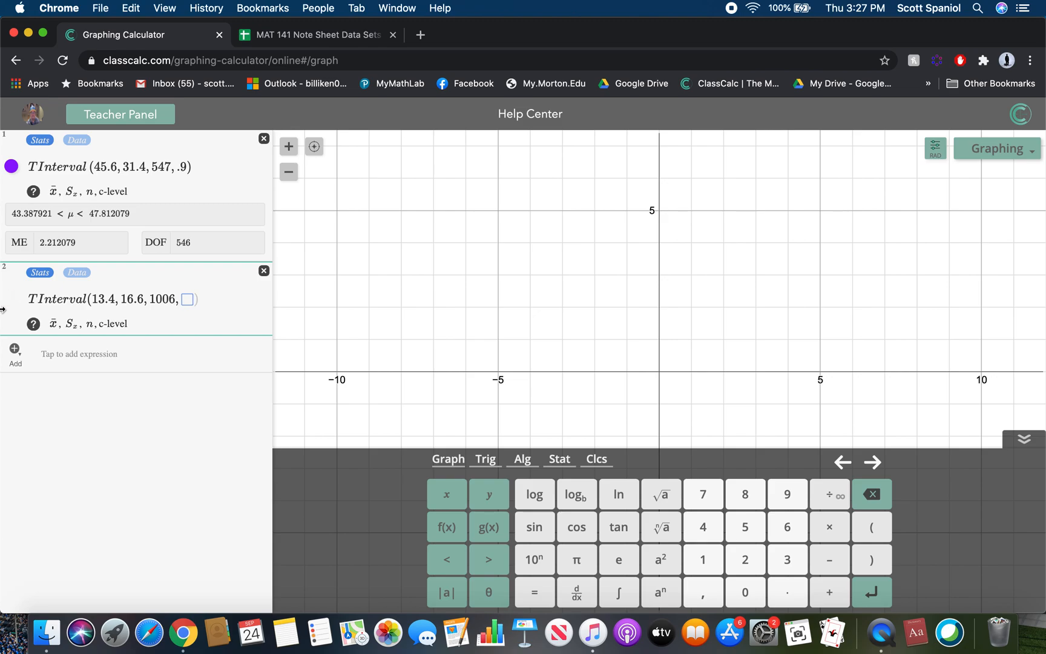
{"action": "left_click", "coordinate": [185, 300]}
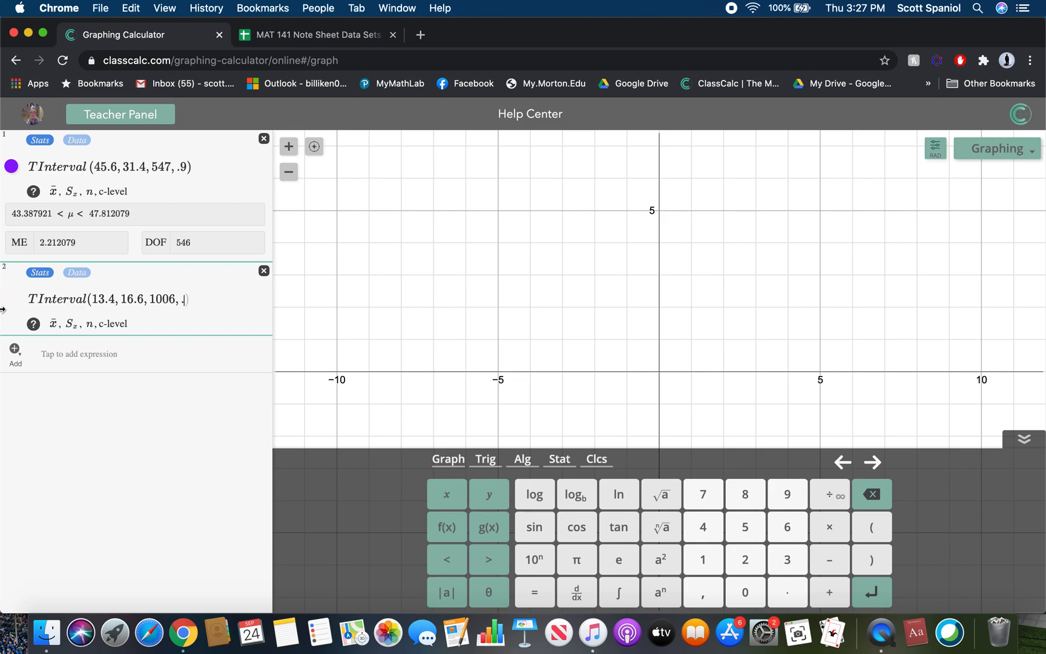
{"action": "type", "text": "99"}
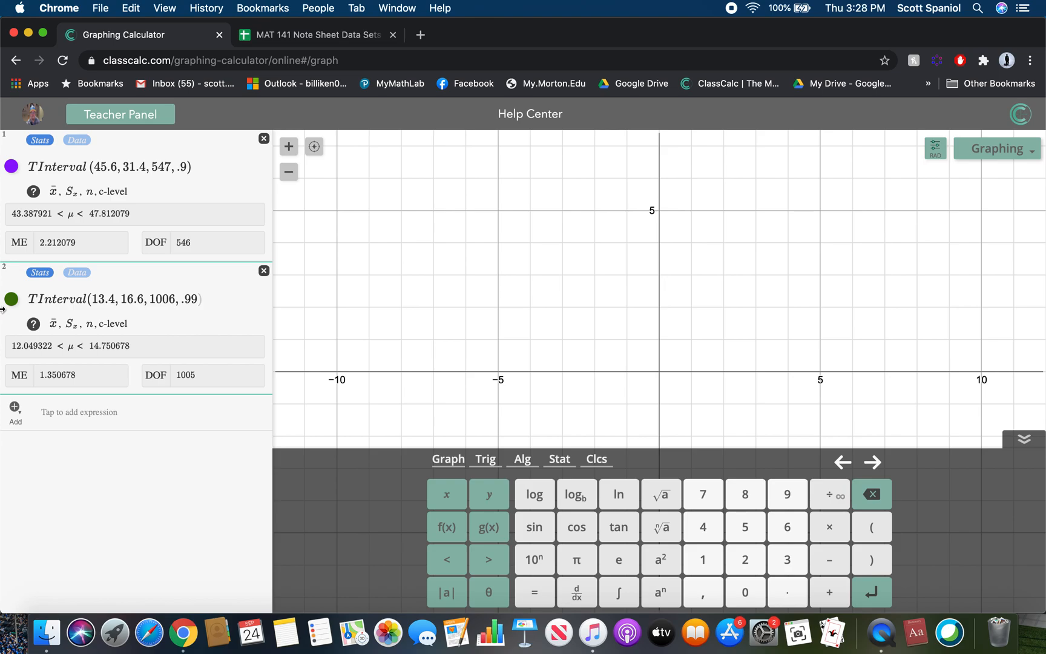
{"action": "mouse_move", "coordinate": [883, 626]}
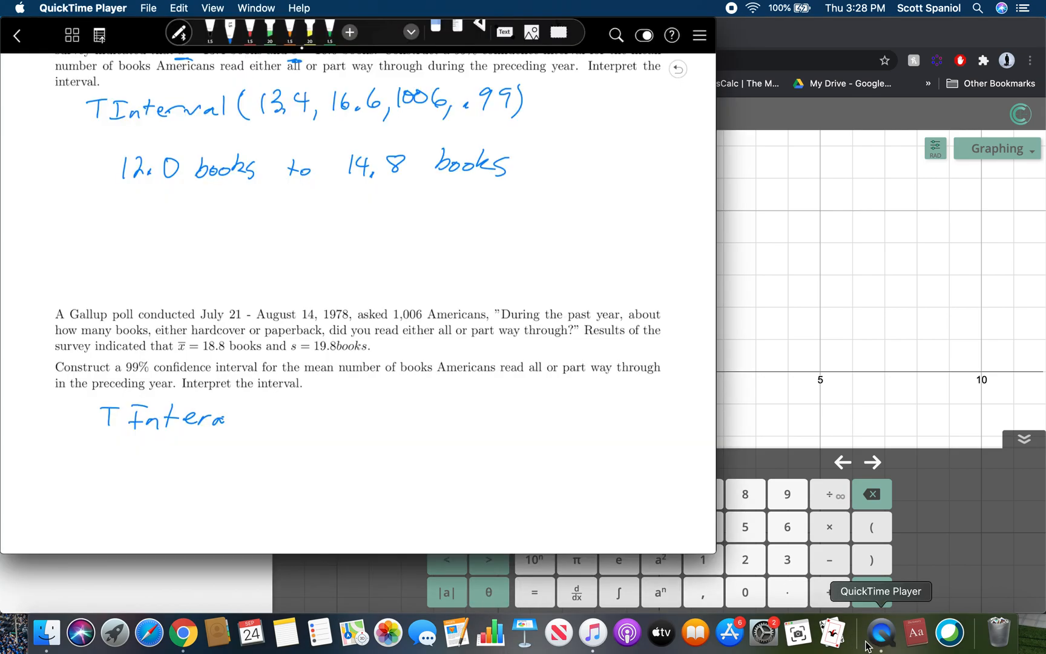
Handwrite TInterval(18.8, 19.8, 1006, under the 1978 books poll question.
{"action": "left_click_drag", "start_coordinate": [207, 417], "coordinate": [294, 417]}
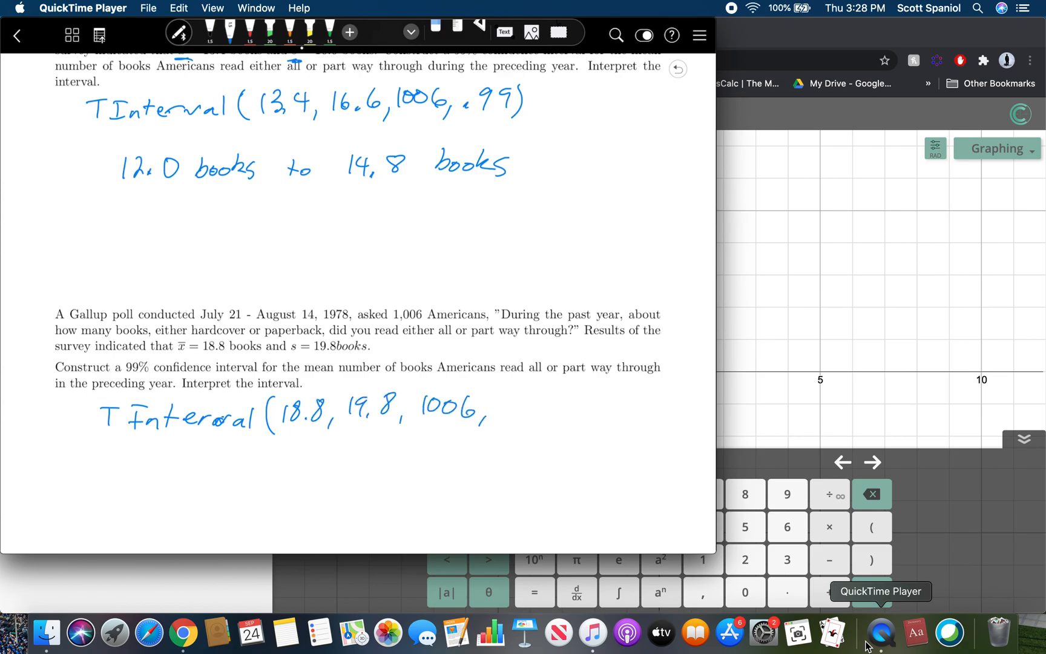
{"action": "type", "text": ".99)"}
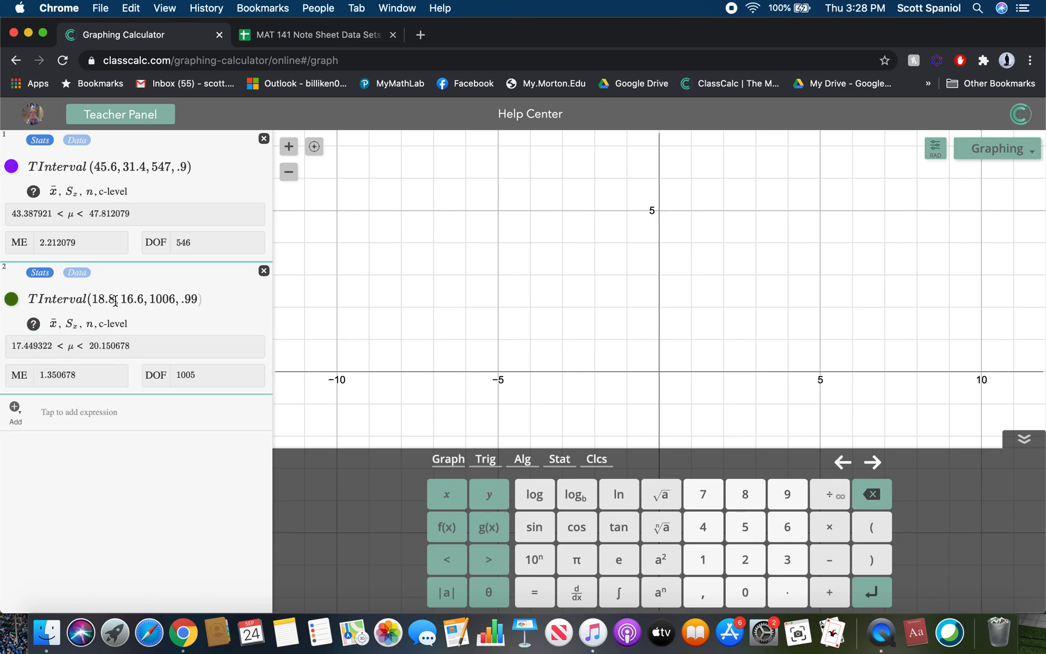
Change expression 2 to TInterval(18.8, 19.8, 1006, .99), giving 17.188951 < μ < 20.411049.
{"action": "type", "text": "19"}
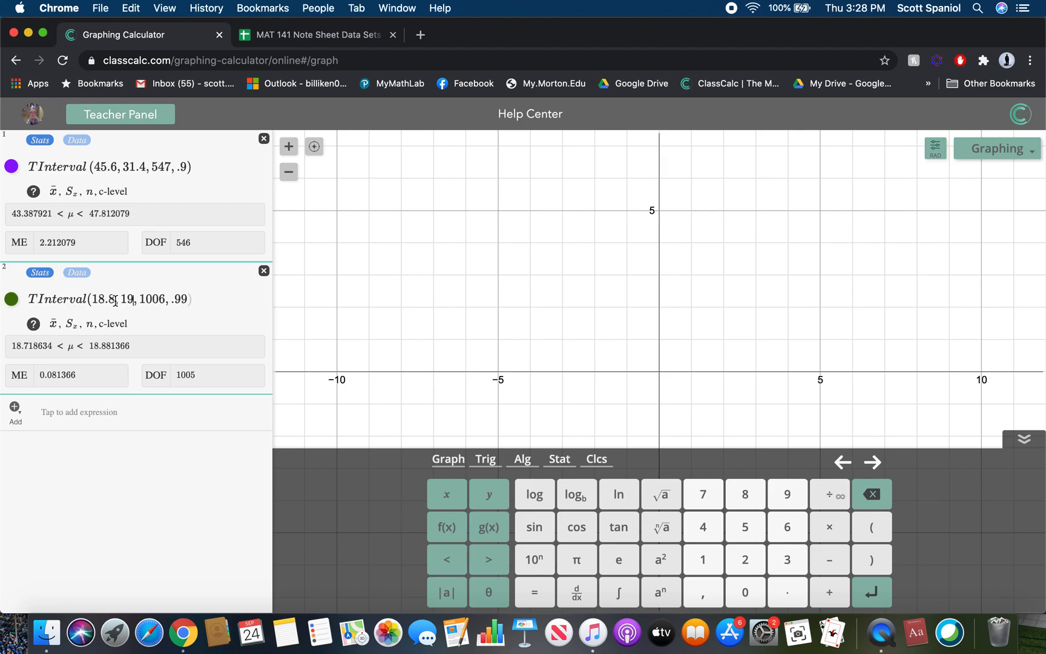
{"action": "type", "text": "19.8"}
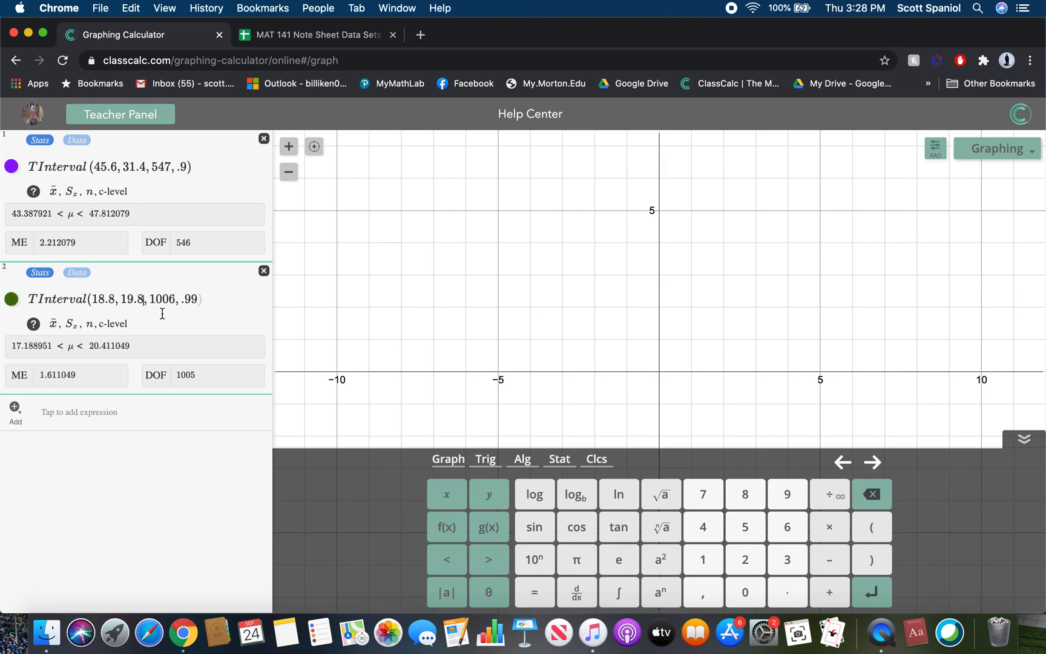
{"action": "mouse_move", "coordinate": [120, 351]}
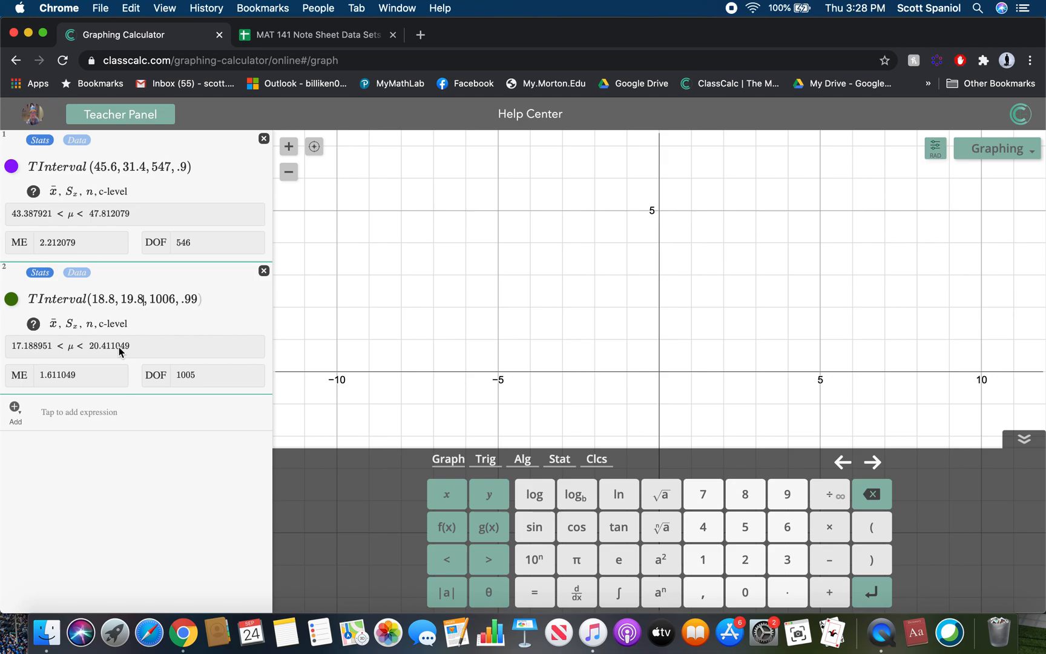
{"action": "mouse_move", "coordinate": [881, 630]}
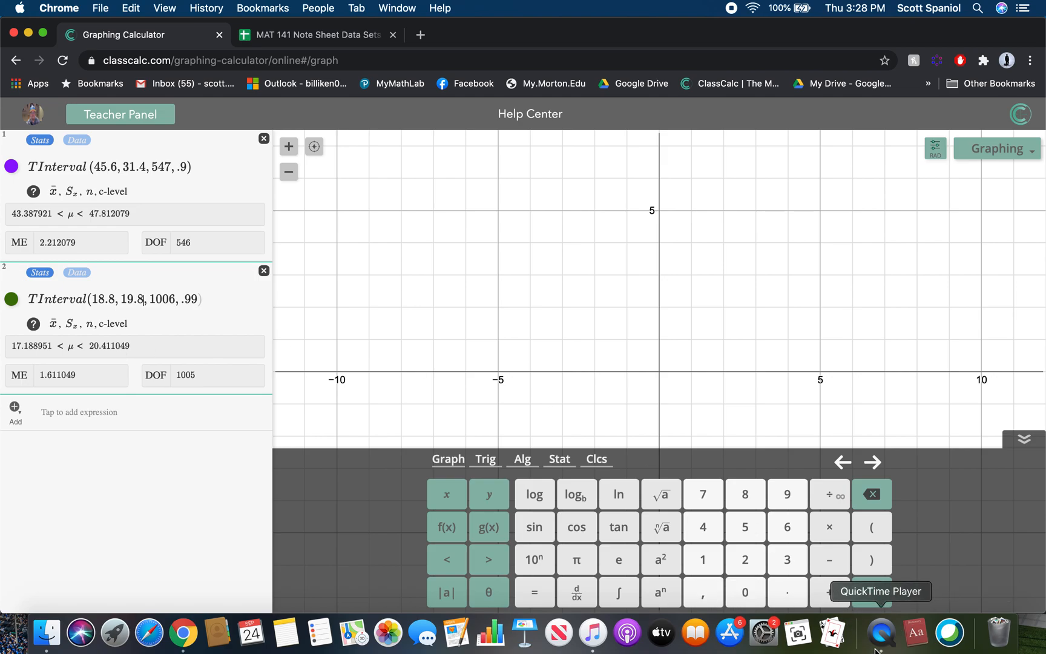
Underline '12.0 books to 14.8 books' and '17.2 books to 20.4 books' on page 8.
{"action": "left_click", "coordinate": [881, 630]}
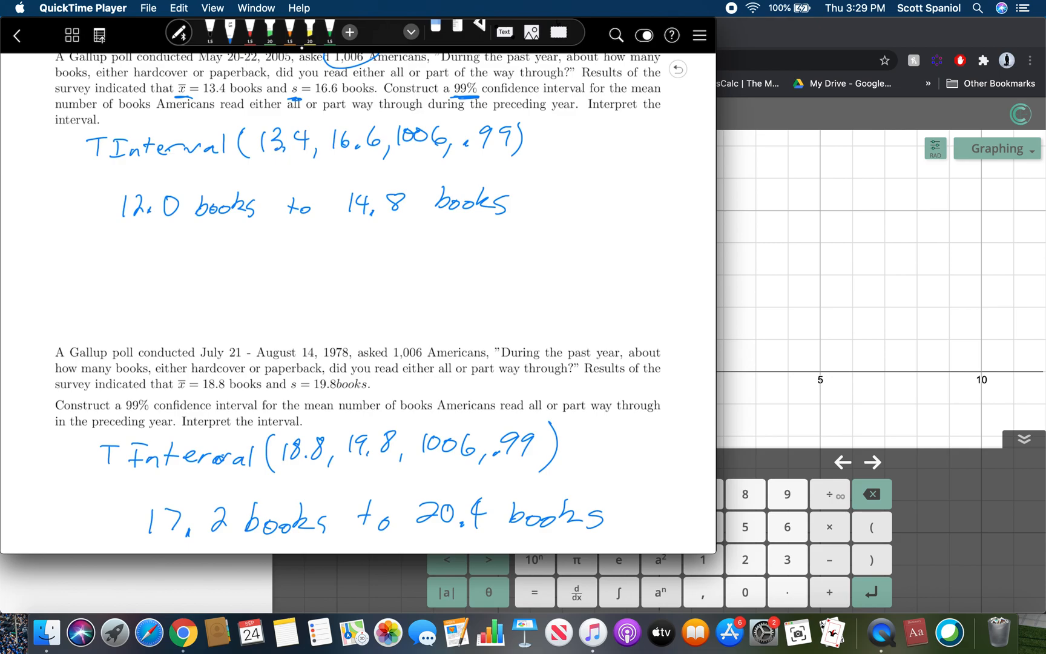
{"action": "left_click_drag", "start_coordinate": [163, 250], "coordinate": [411, 240]}
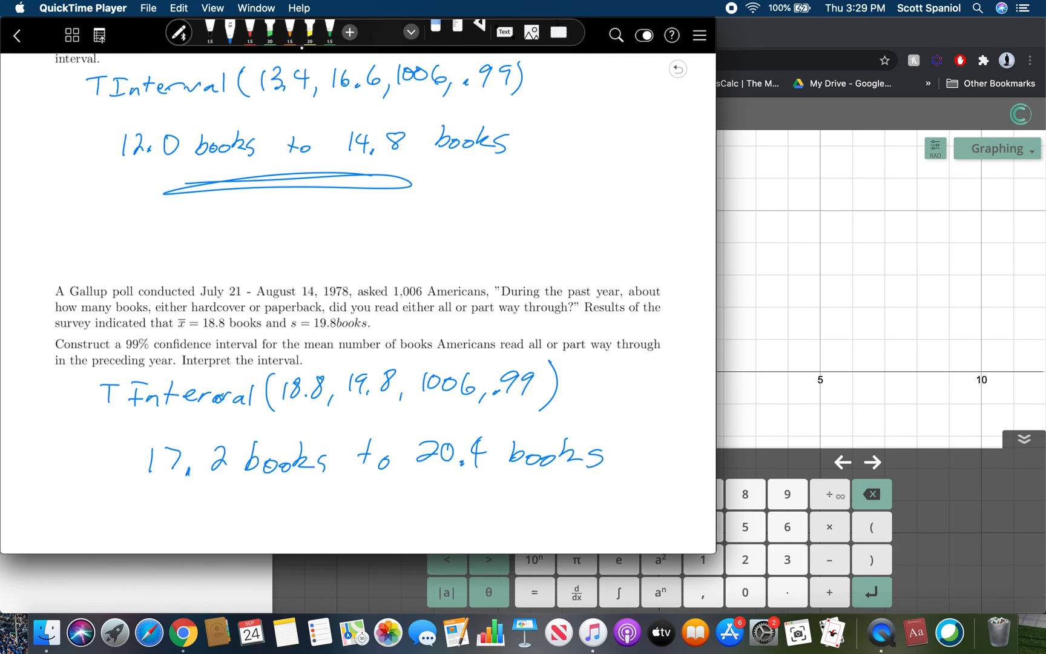
{"action": "left_click_drag", "start_coordinate": [204, 496], "coordinate": [570, 486]}
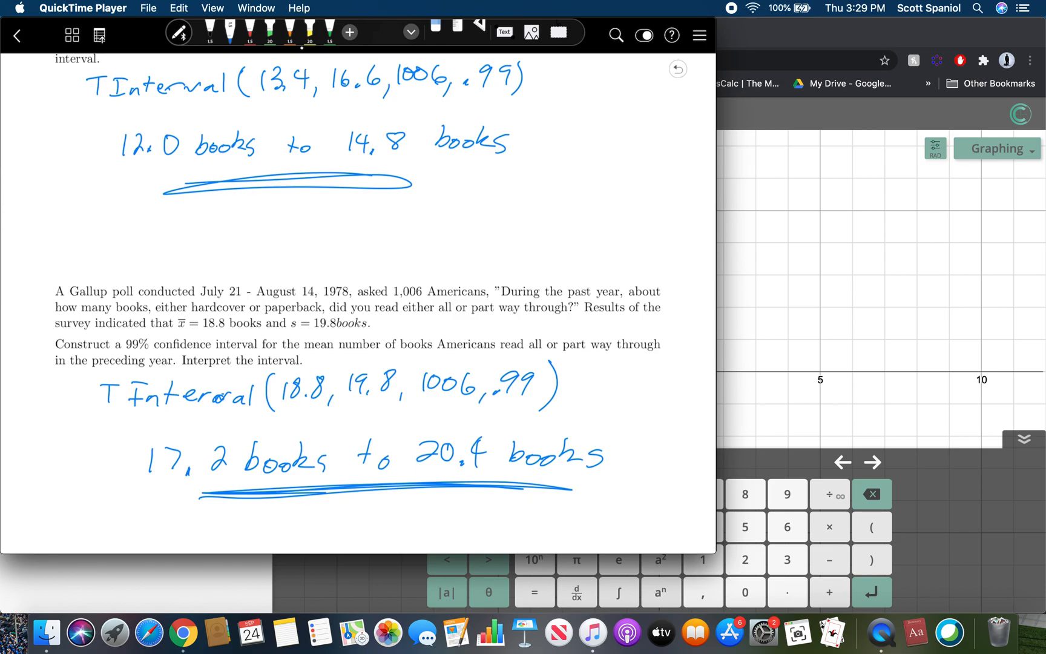
Handwrite 'Yes, Americans were' under the 1978-versus-2005 reading comparison question.
{"action": "scroll", "scroll_direction": "down", "scroll_amount": 3}
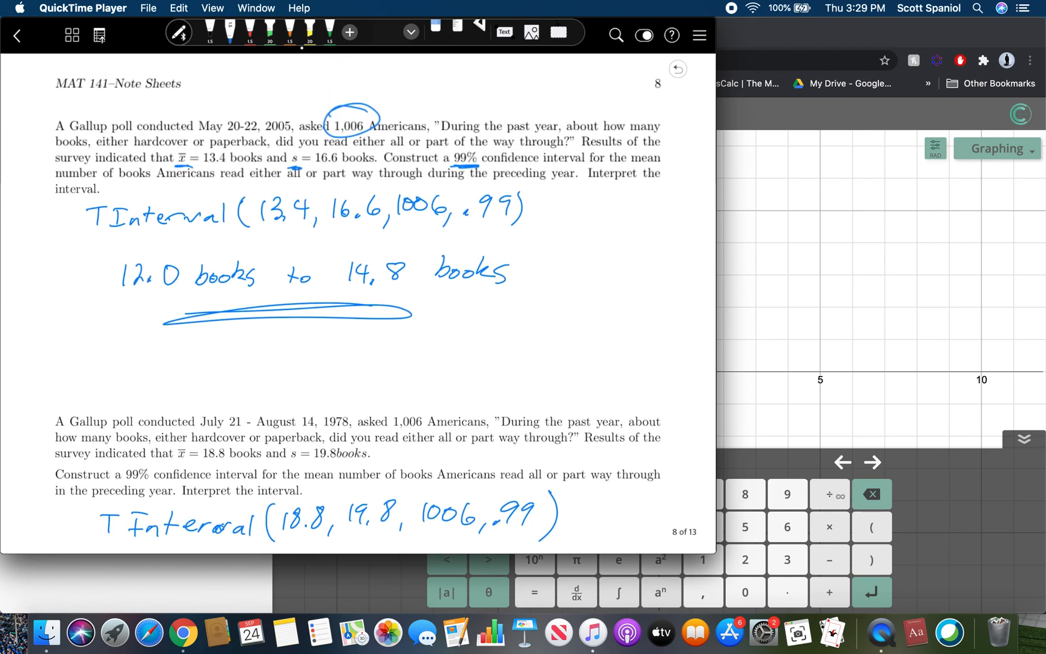
{"action": "scroll", "scroll_direction": "down", "scroll_amount": 3}
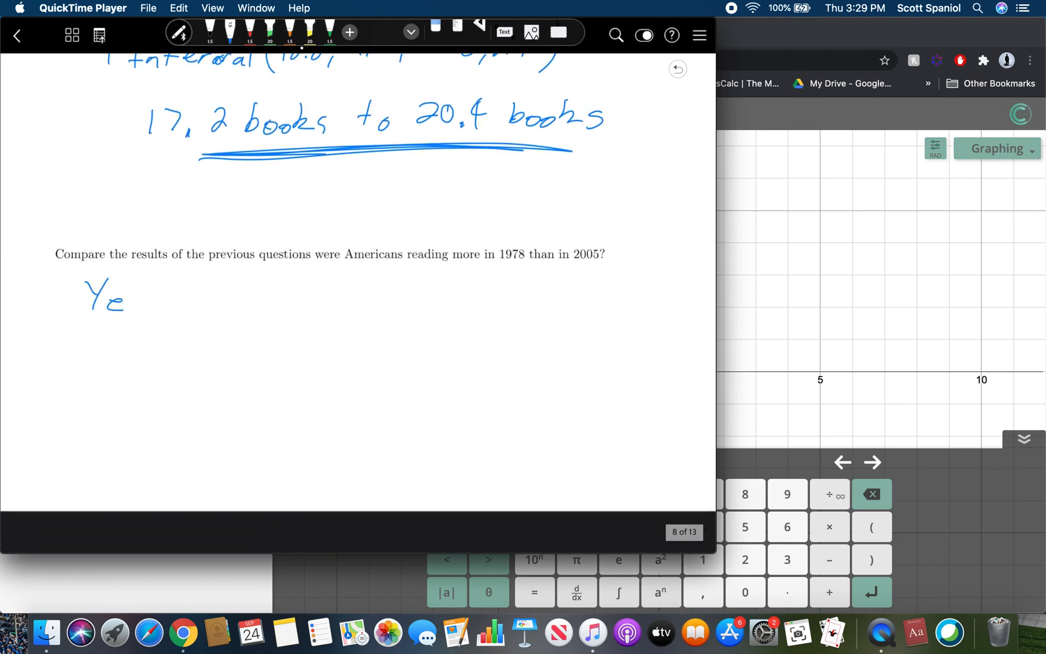
{"action": "left_click_drag", "start_coordinate": [117, 297], "coordinate": [201, 307]}
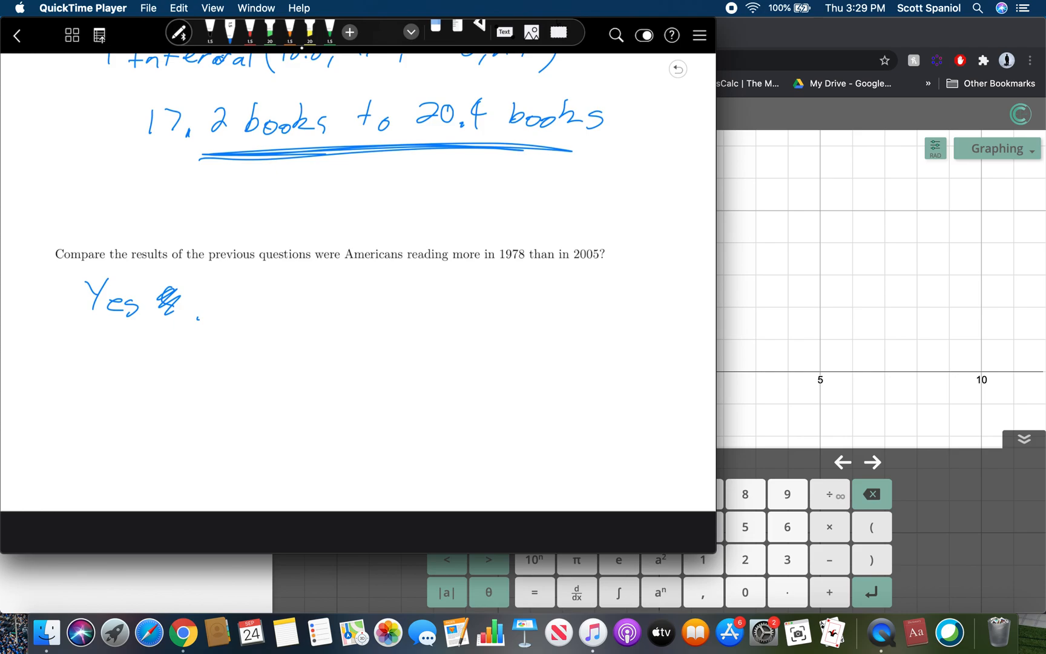
{"action": "left_click_drag", "start_coordinate": [200, 307], "coordinate": [314, 307]}
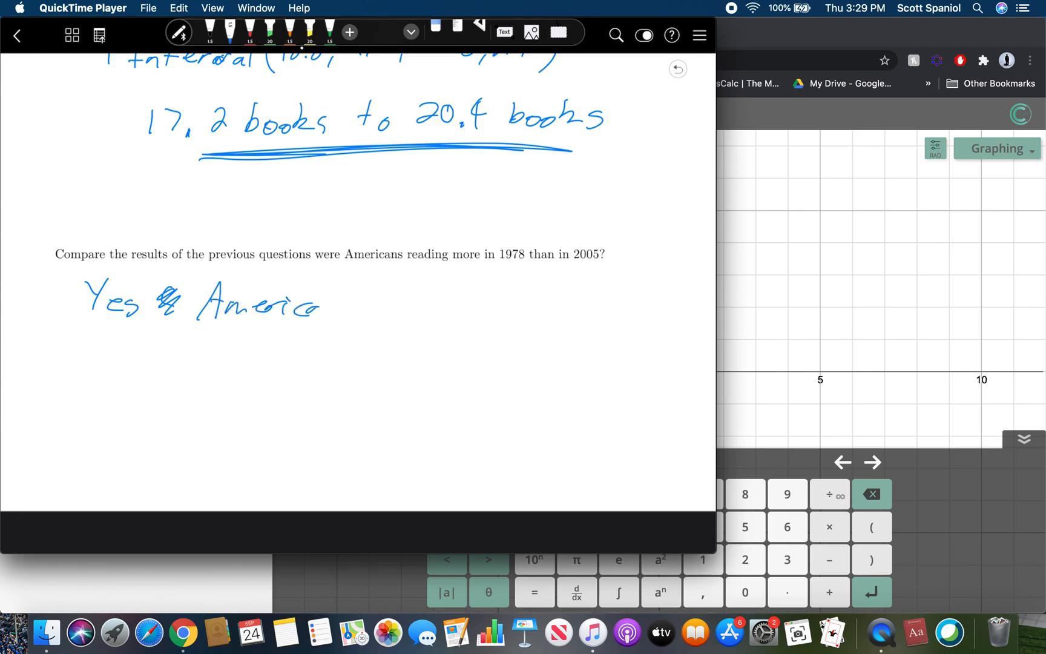
{"action": "left_click_drag", "start_coordinate": [321, 306], "coordinate": [460, 307]}
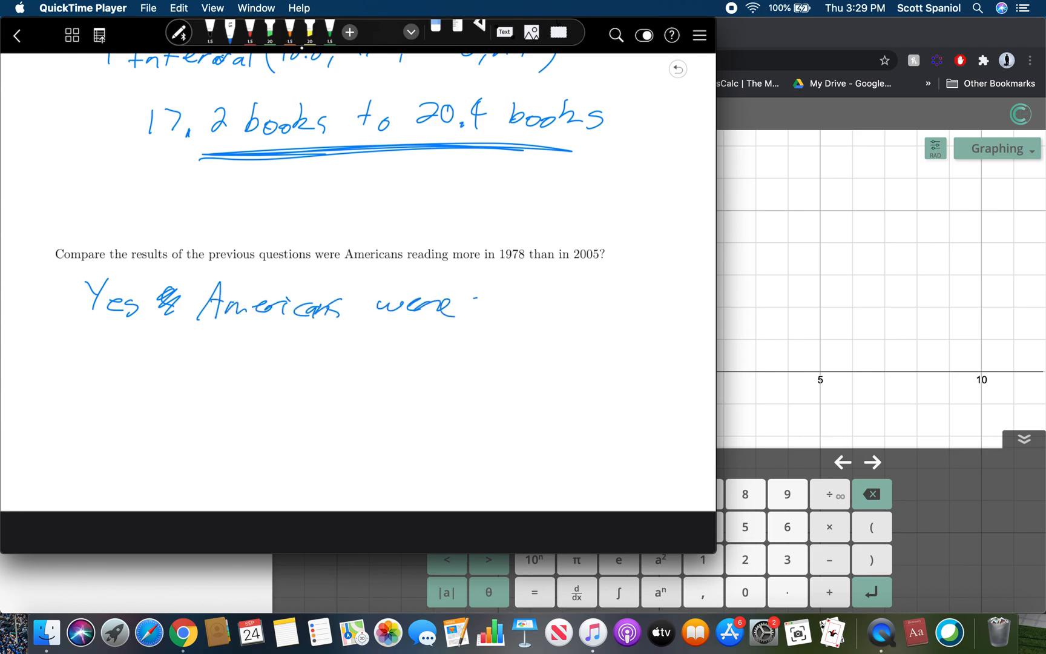
{"action": "left_click_drag", "start_coordinate": [473, 314], "coordinate": [604, 314]}
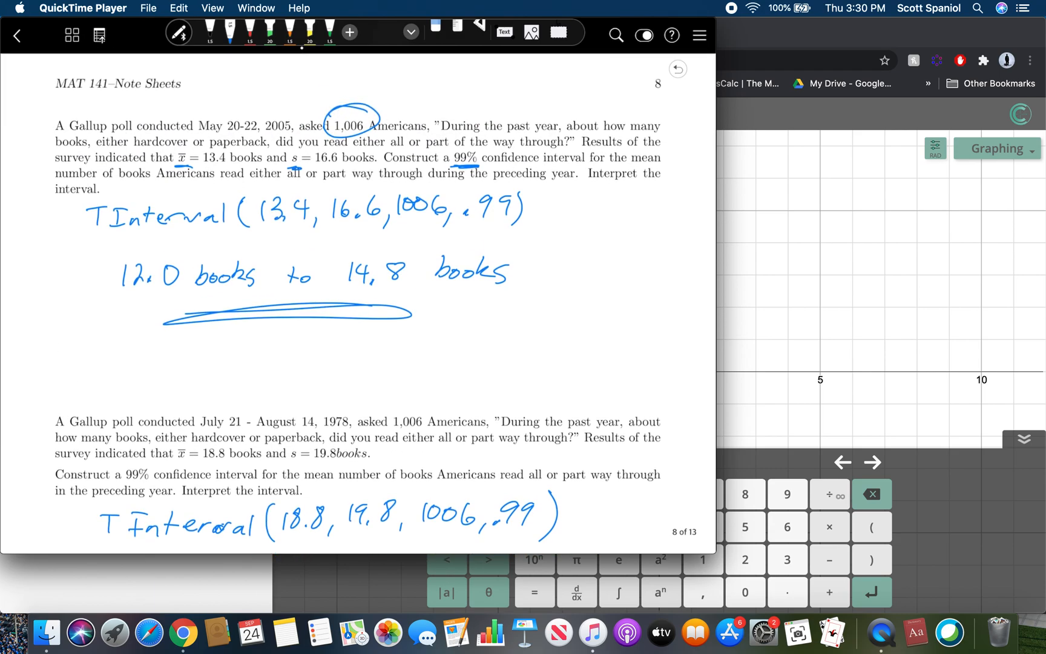
{"action": "mouse_move", "coordinate": [819, 108]}
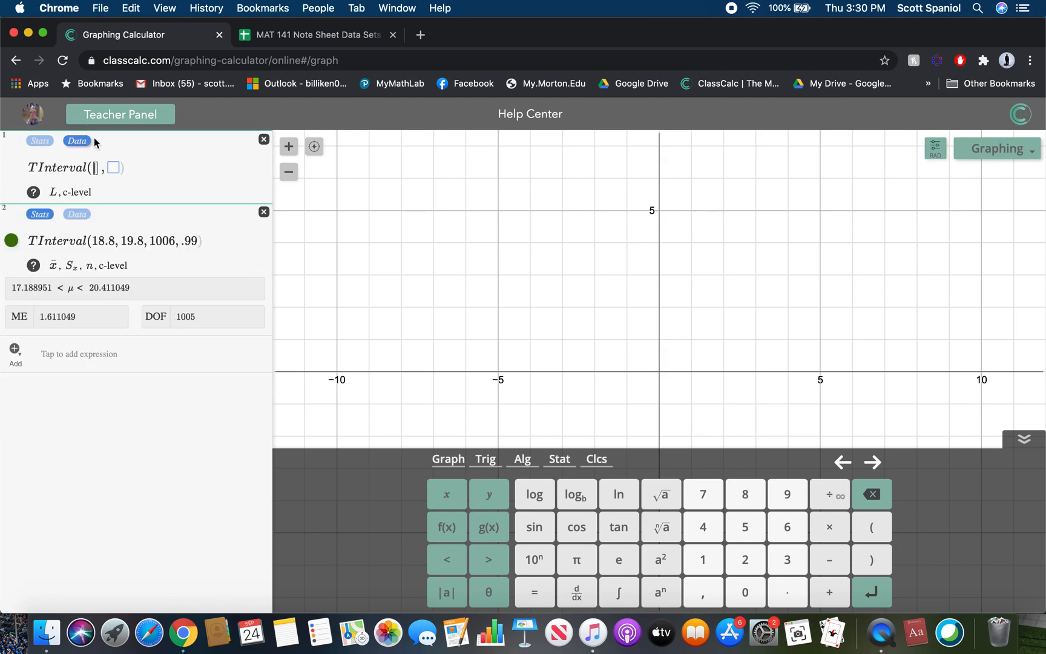
Delete the TInterval(18.8, 19.8, 1006, .99) book expression and its result.
{"action": "left_click", "coordinate": [262, 212]}
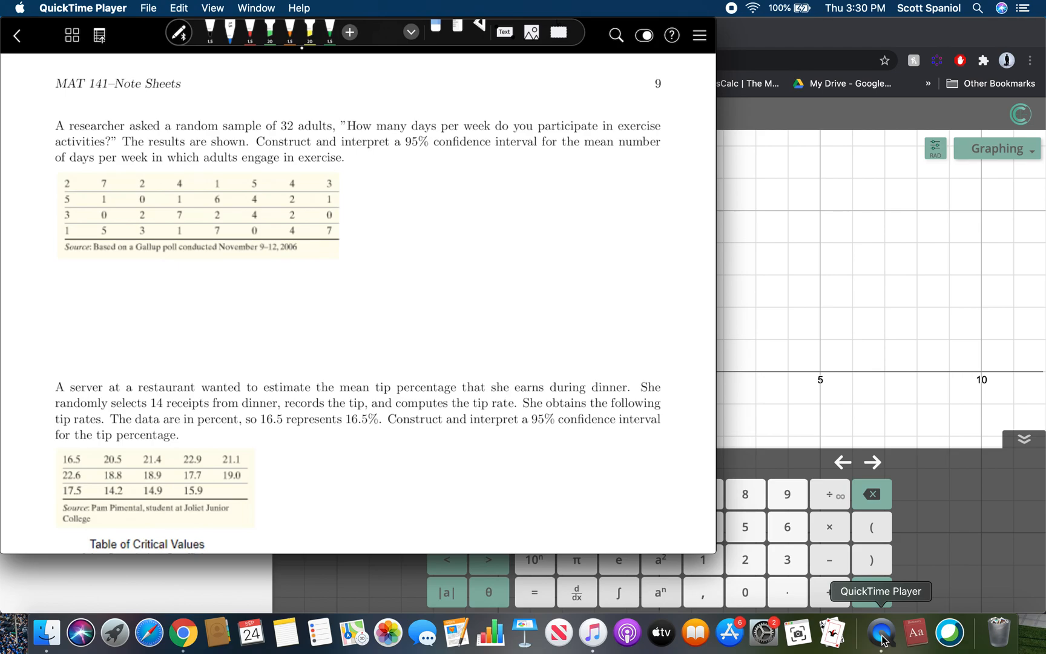
{"action": "left_click_drag", "start_coordinate": [384, 190], "coordinate": [447, 176]}
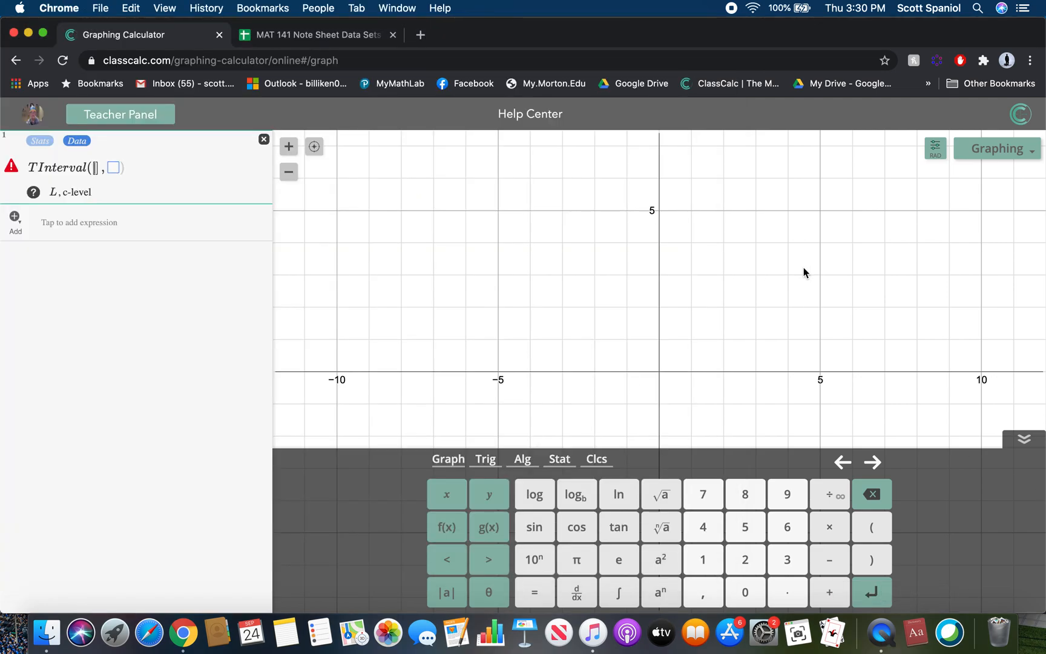
{"action": "mouse_move", "coordinate": [79, 241]}
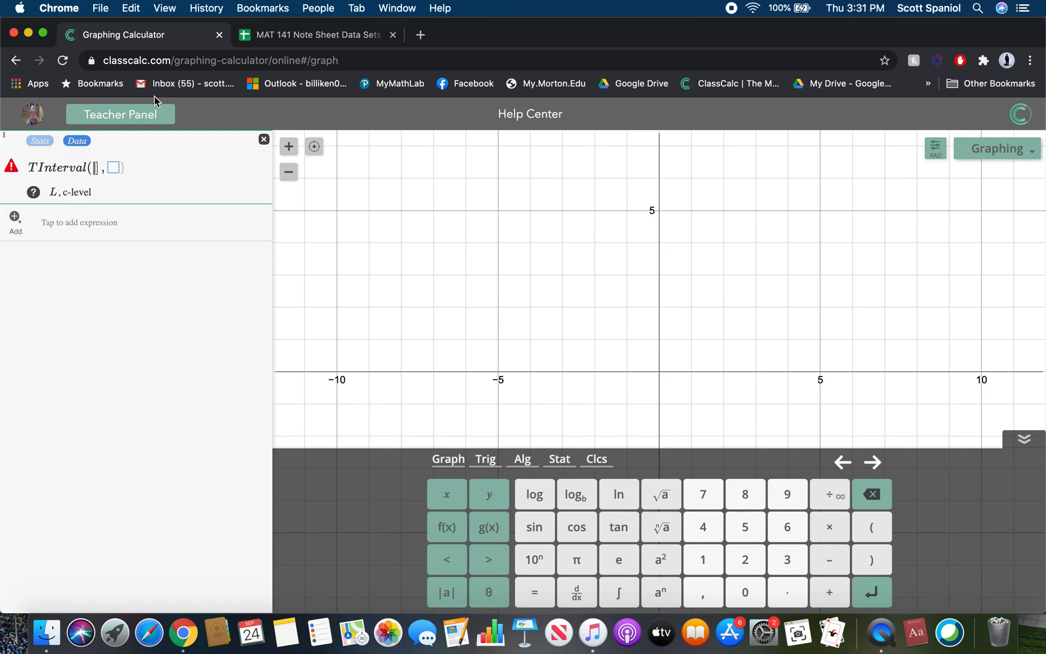
{"action": "left_click", "coordinate": [314, 34]}
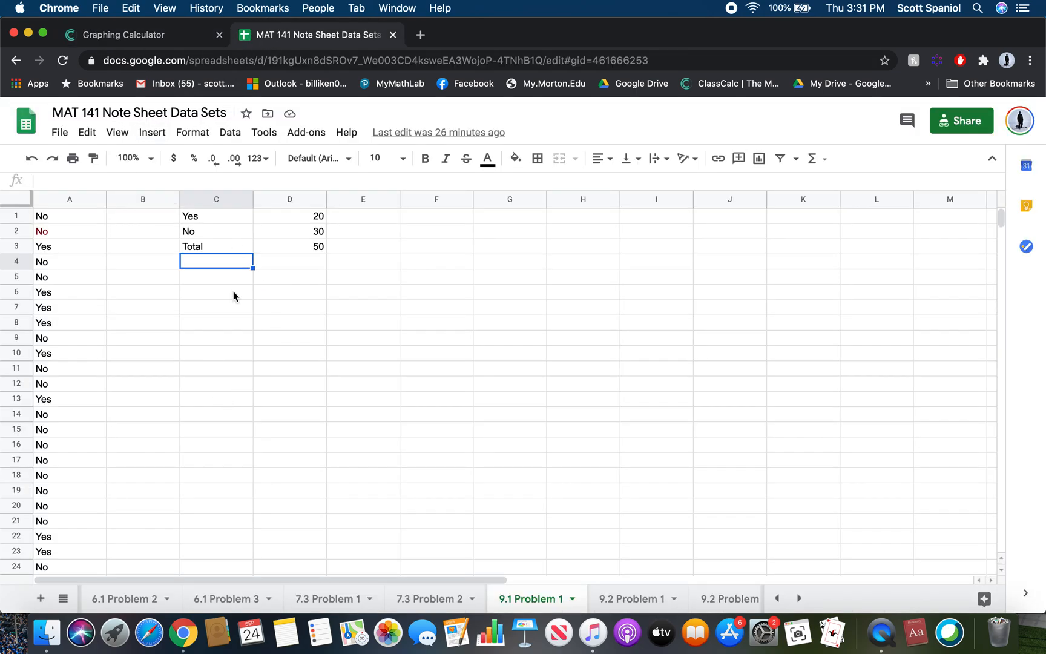
Clear the Yes/No/Total cells on 9.1 Problem 1 and copy column A of 9.2 Problem 1.
{"action": "left_click", "coordinate": [289, 247]}
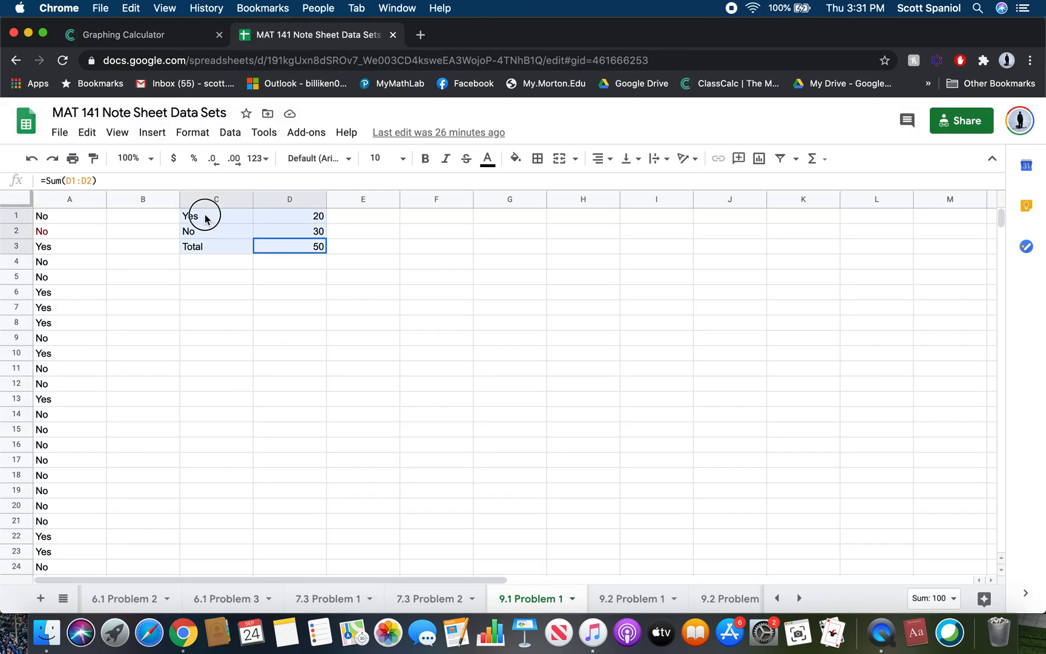
{"action": "left_click", "coordinate": [633, 599]}
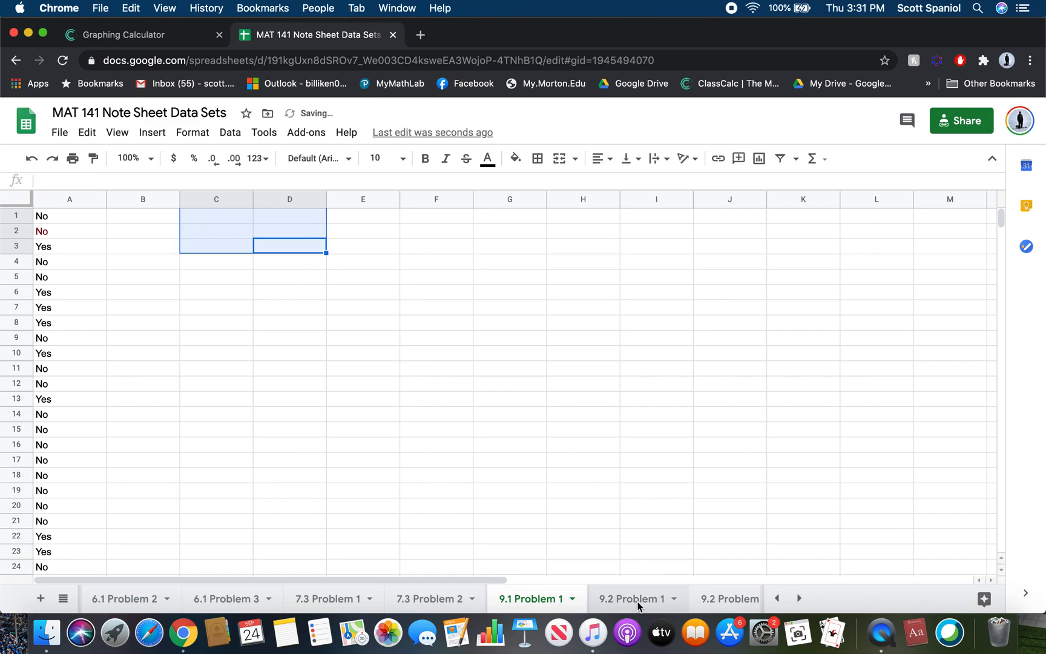
{"action": "left_click", "coordinate": [630, 598]}
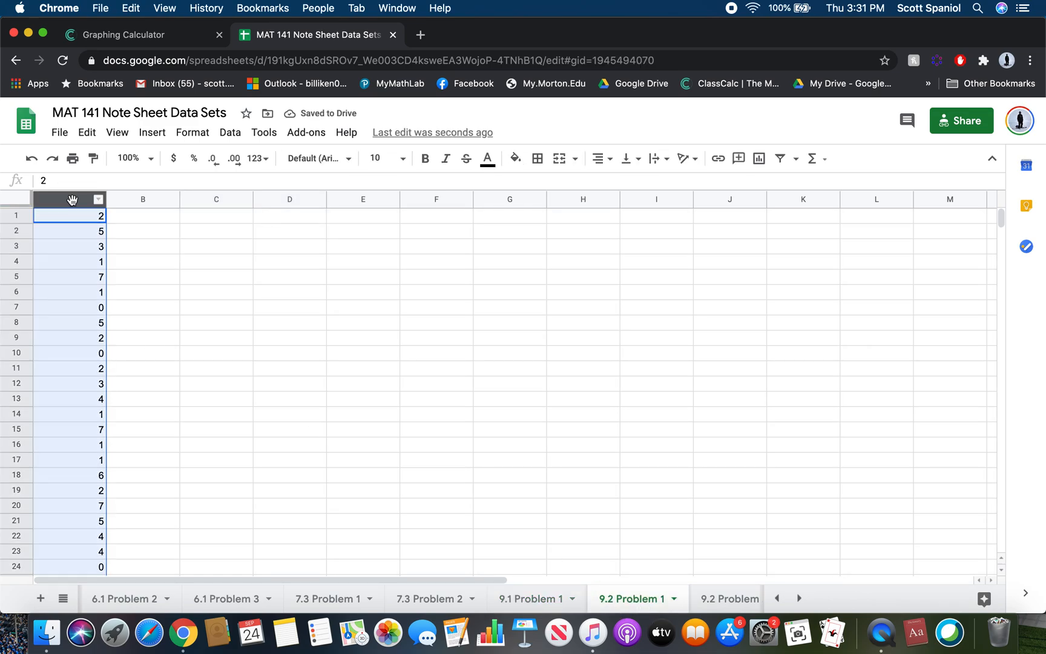
{"action": "left_click", "coordinate": [69, 199]}
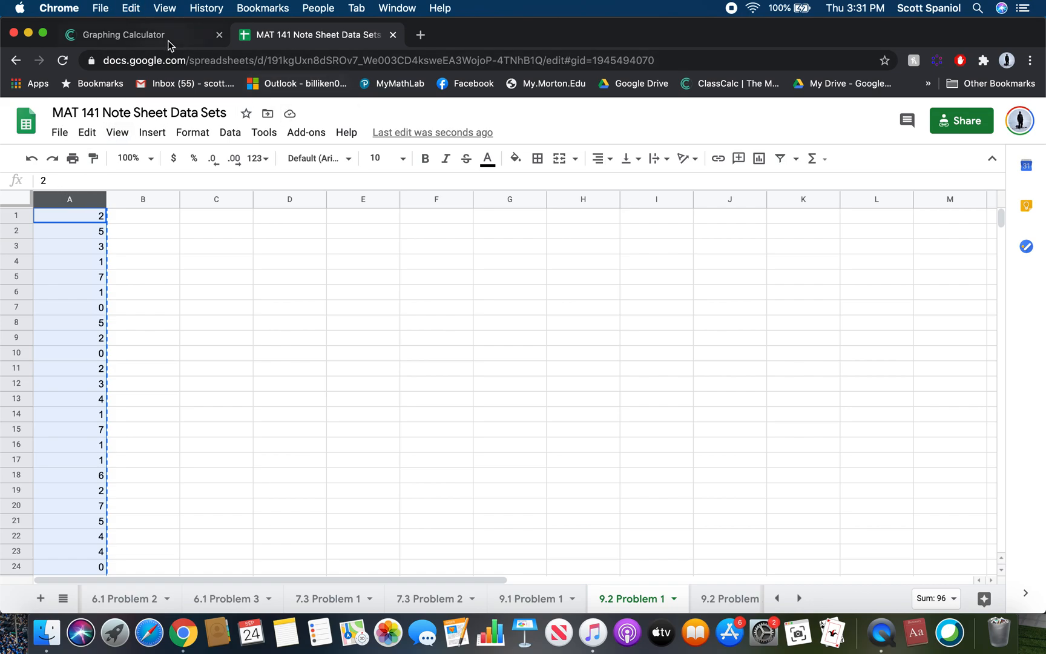
{"action": "left_click", "coordinate": [124, 35]}
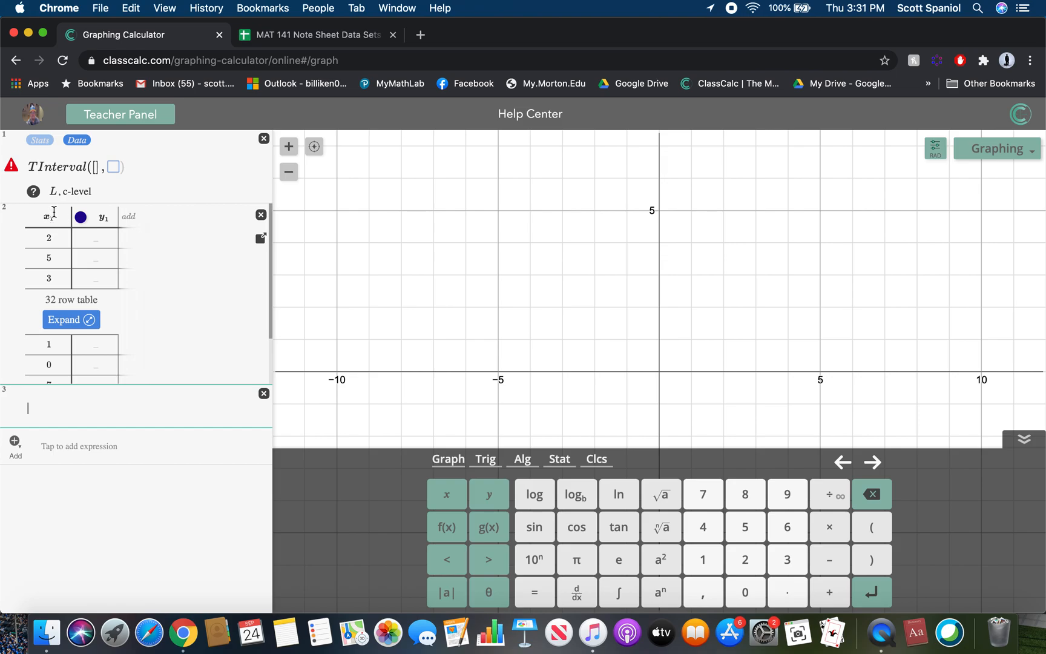
Run TInterval([x1], .95) on the 32 exercise-day values, giving 2.191215 < μ < 3.808785.
{"action": "left_click", "coordinate": [65, 320]}
{"action": "type", "text": "a"}
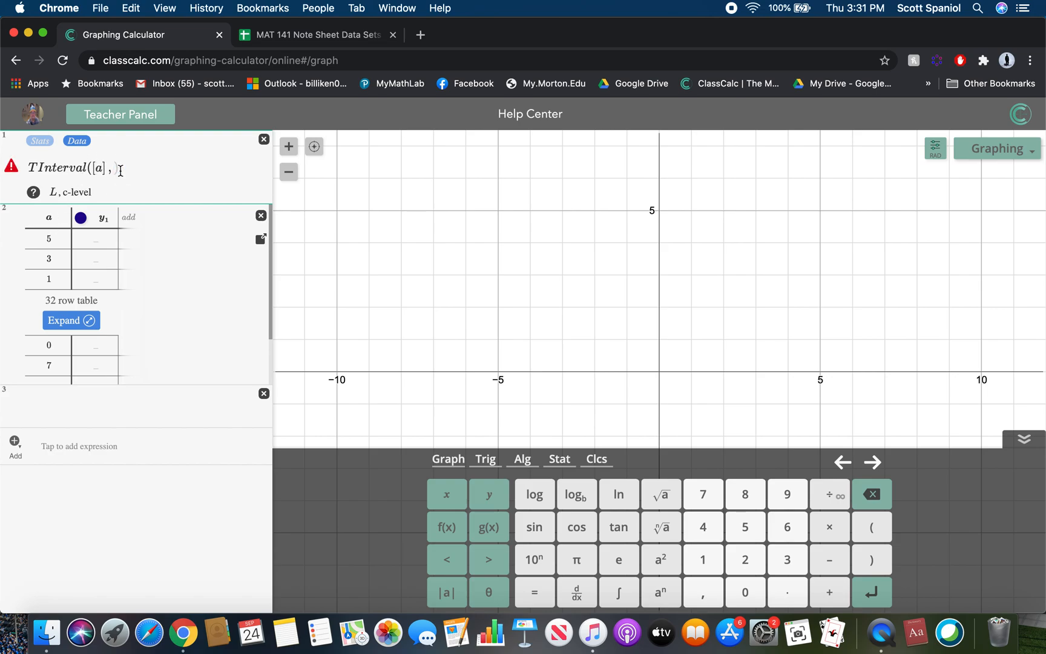
{"action": "type", "text": ".5"}
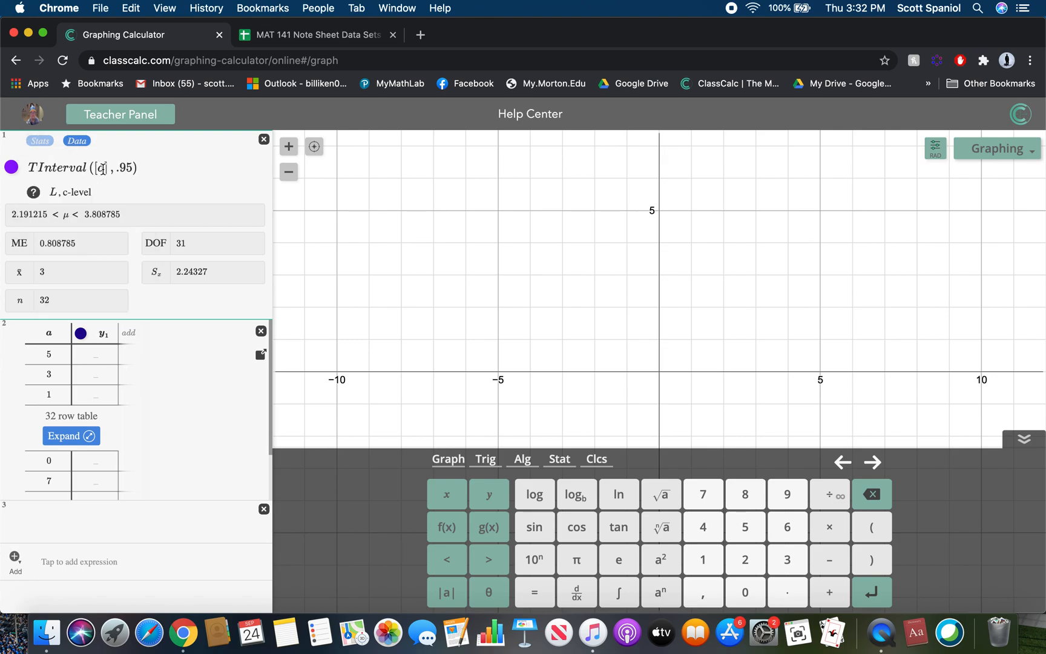
{"action": "left_click", "coordinate": [261, 330]}
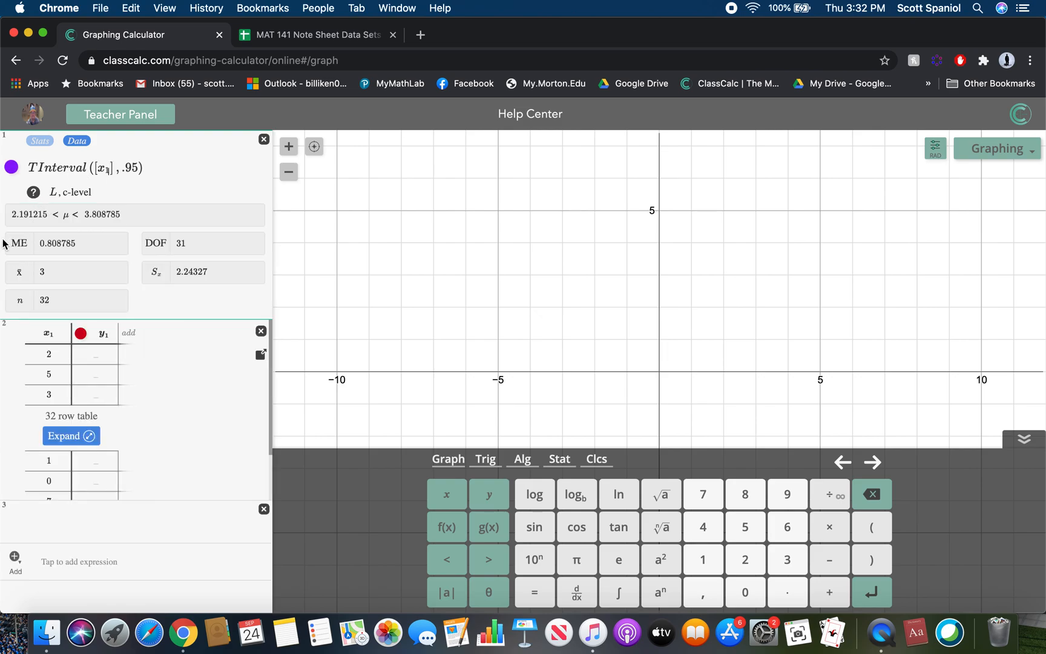
{"action": "mouse_move", "coordinate": [27, 224]}
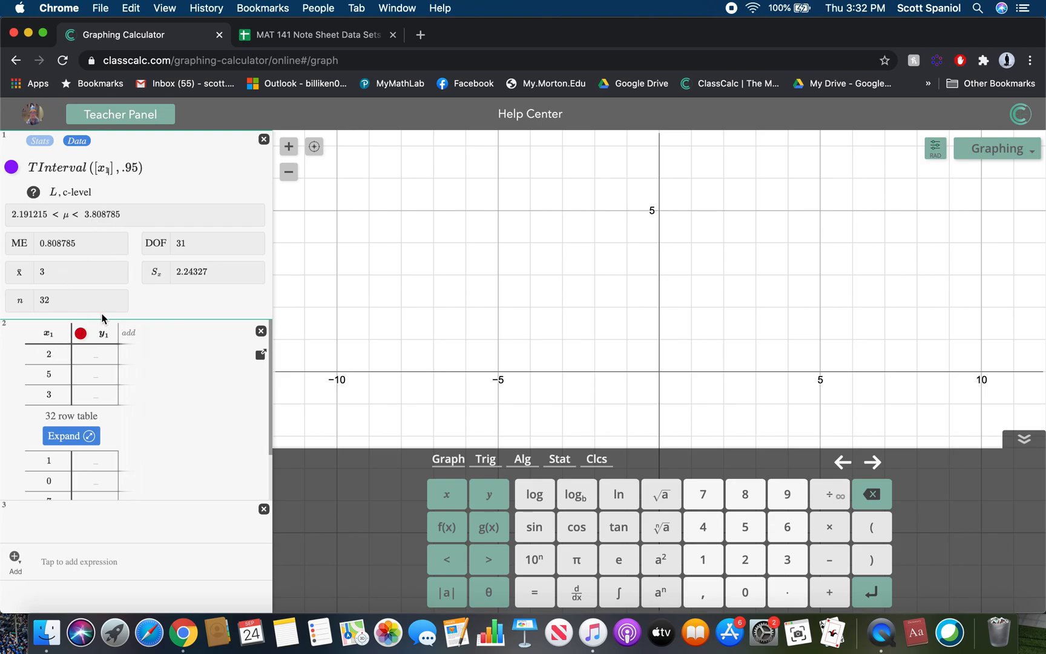
{"action": "mouse_move", "coordinate": [53, 340]}
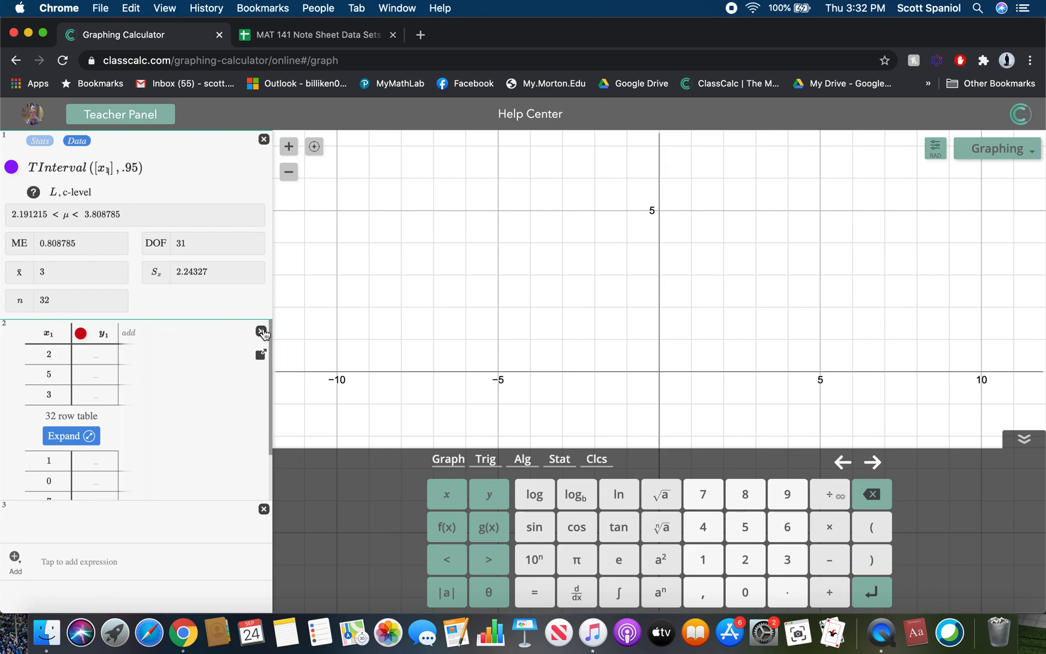
{"action": "left_click", "coordinate": [263, 139]}
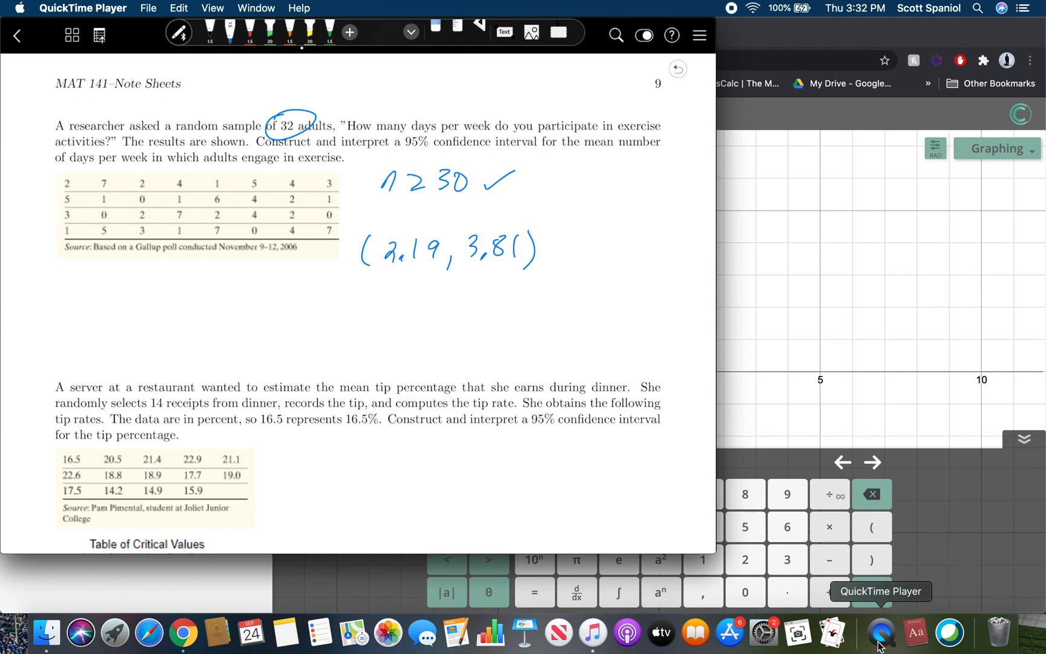
Circle the 14 receipts and write 'n ≥ 30 ✗' and 'Normal Probability Plot'.
{"action": "scroll", "scroll_direction": "down", "scroll_amount": 3}
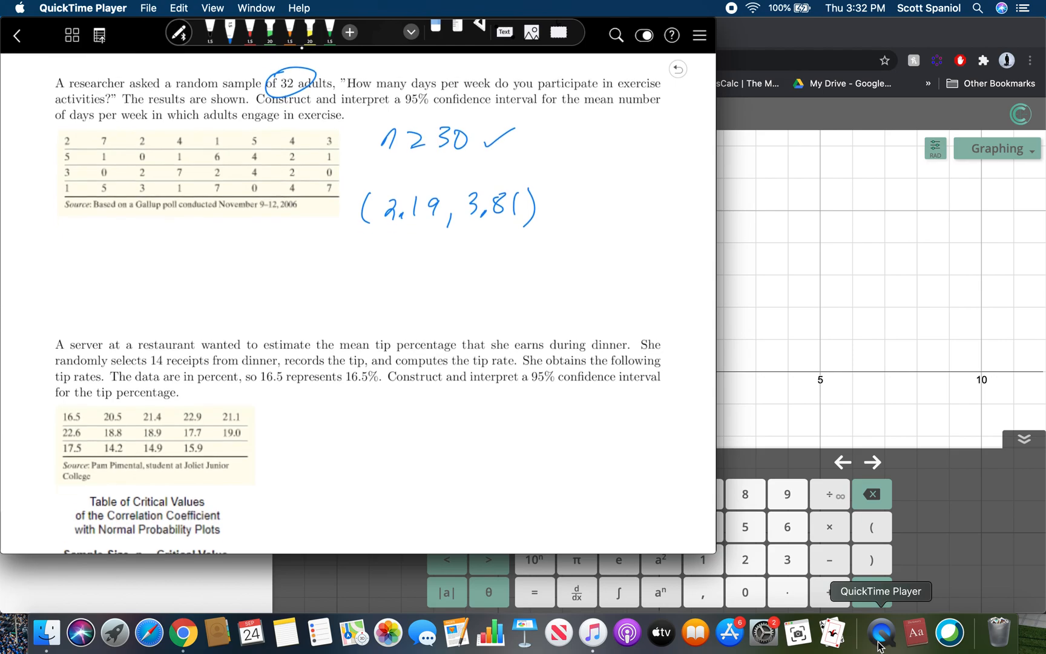
{"action": "scroll", "scroll_direction": "down", "scroll_amount": 3}
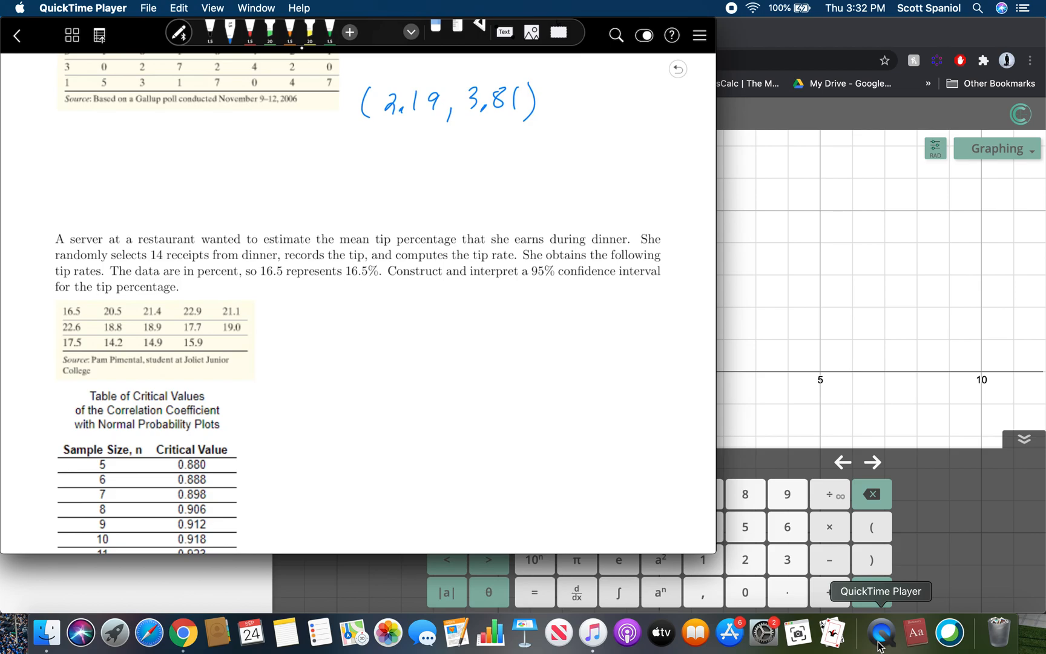
{"action": "left_click_drag", "start_coordinate": [137, 233], "coordinate": [140, 276]}
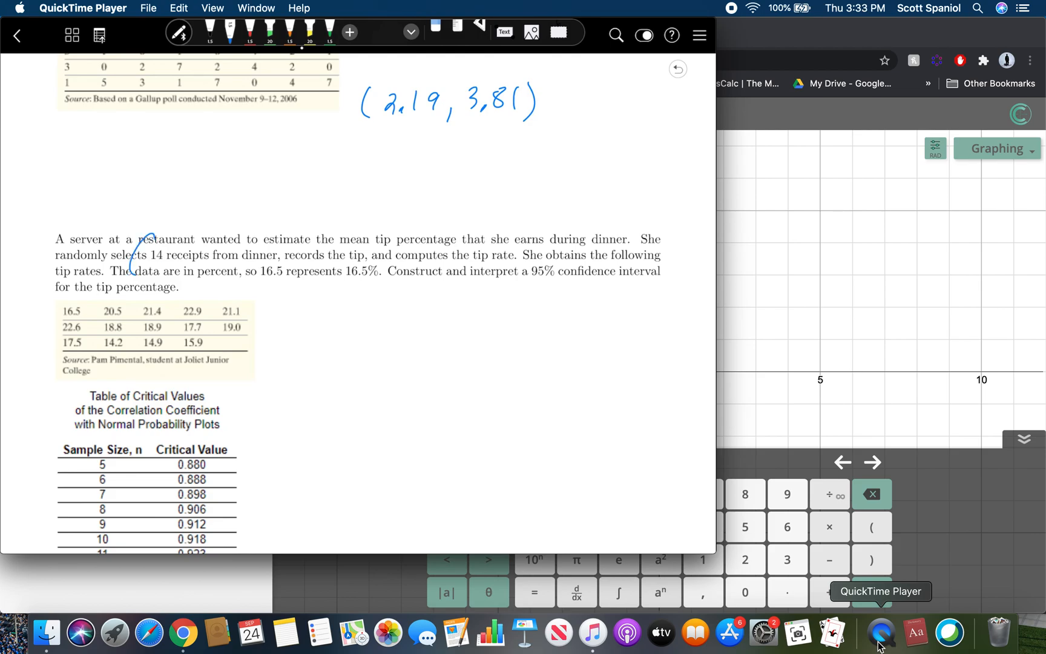
{"action": "left_click_drag", "start_coordinate": [283, 303], "coordinate": [320, 313]}
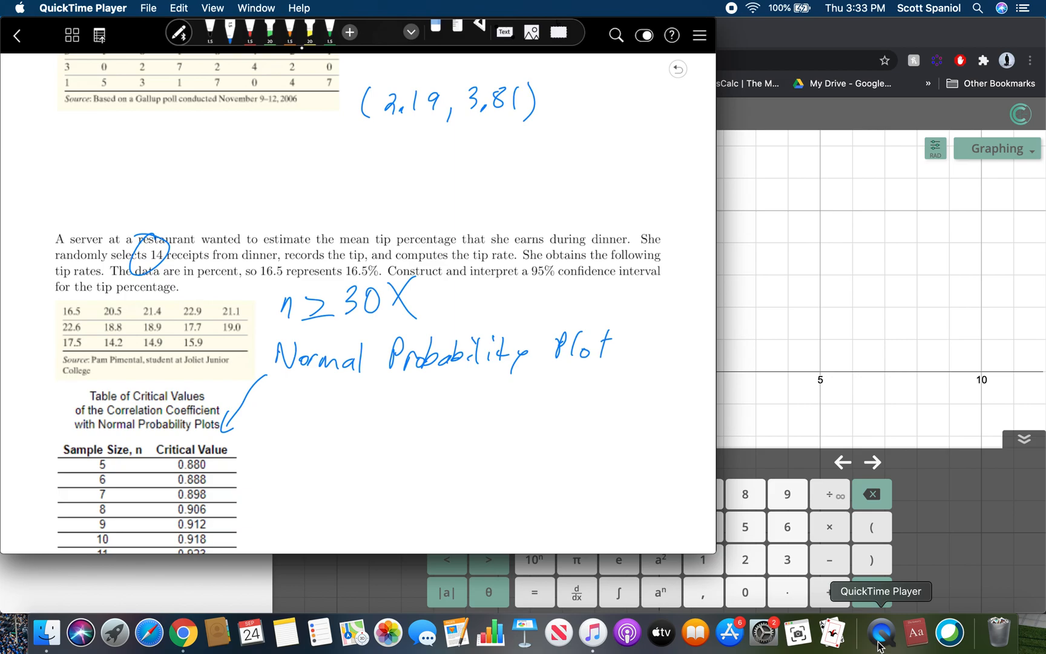
{"action": "left_click_drag", "start_coordinate": [643, 334], "coordinate": [657, 360]}
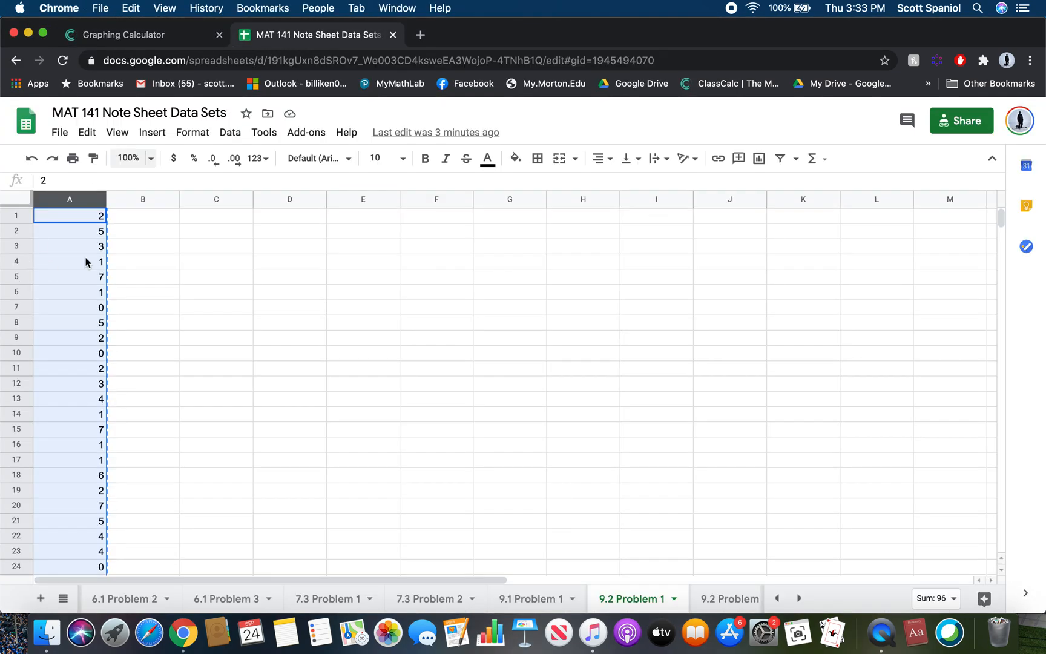
Copy the 14 tip rates from column A of the 9.2 Problem 2 sheet.
{"action": "left_click", "coordinate": [632, 599]}
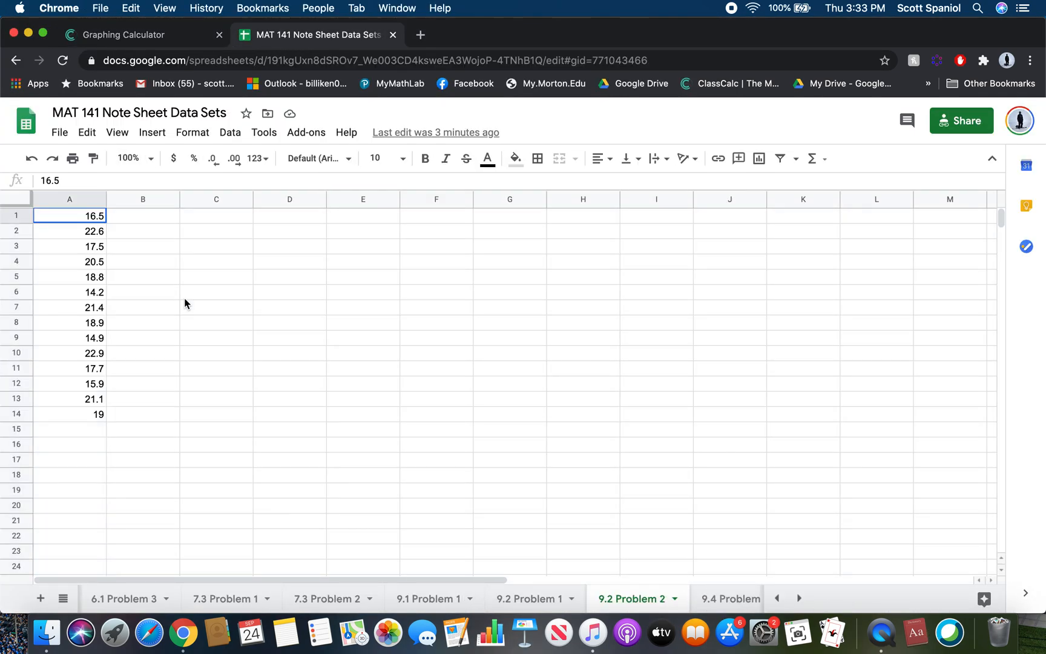
{"action": "left_click", "coordinate": [69, 199]}
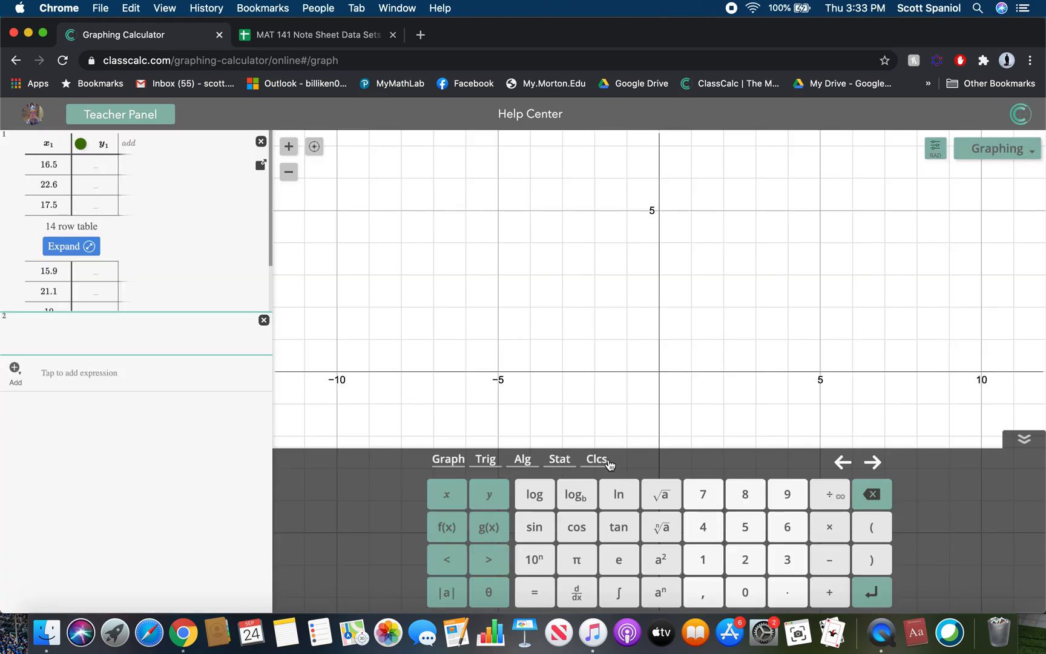
Insert a normal probability plot of x_1, showing r = 0.992429.
{"action": "left_click", "coordinate": [559, 459]}
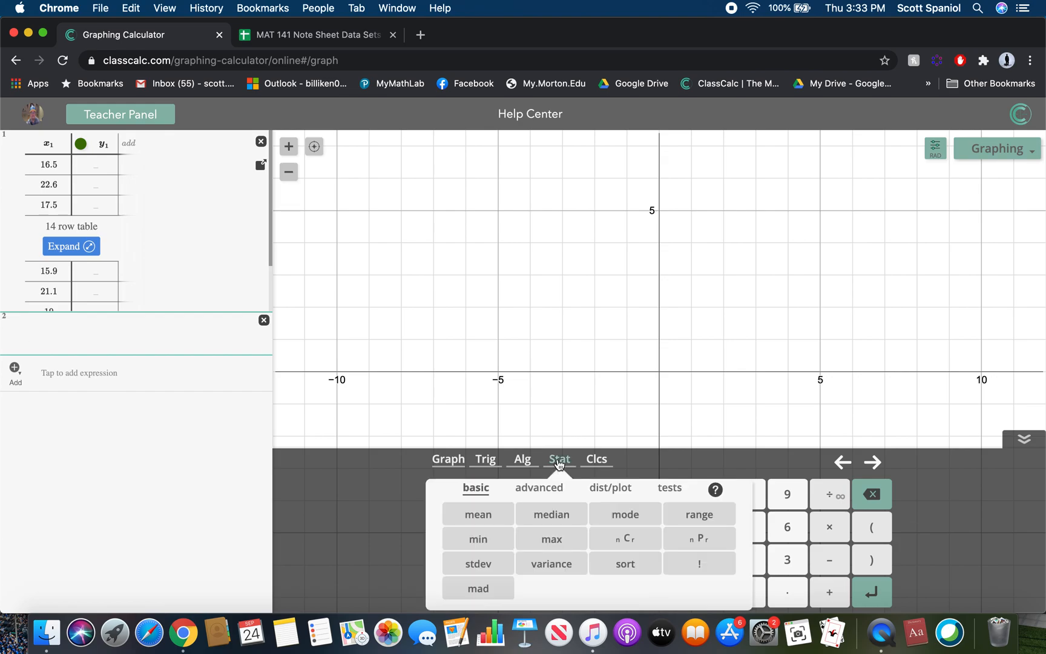
{"action": "left_click", "coordinate": [538, 487]}
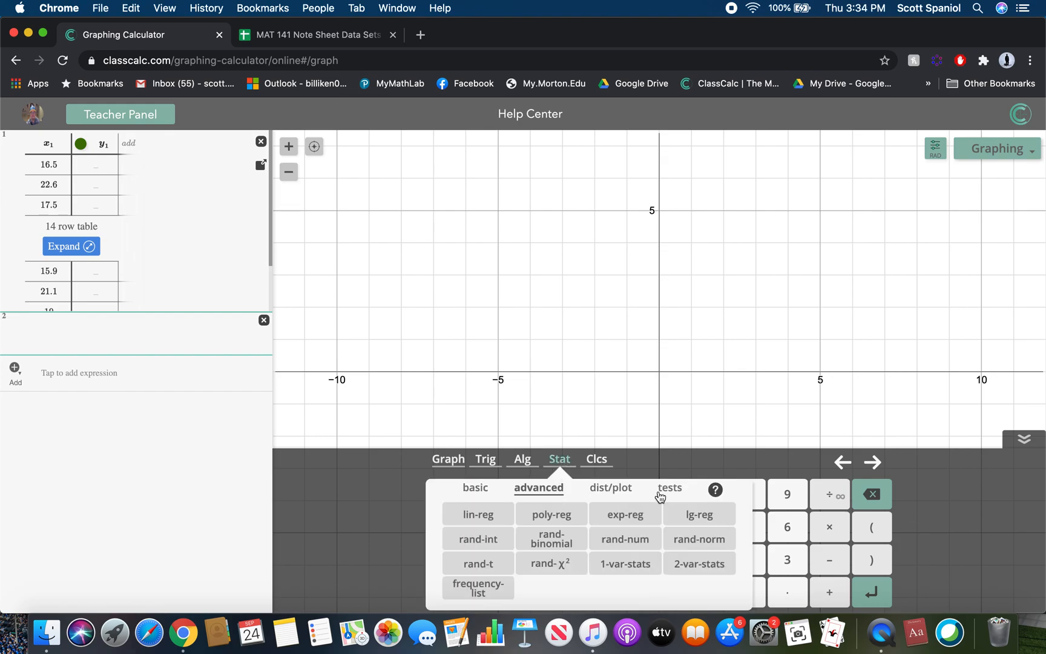
{"action": "left_click", "coordinate": [609, 487]}
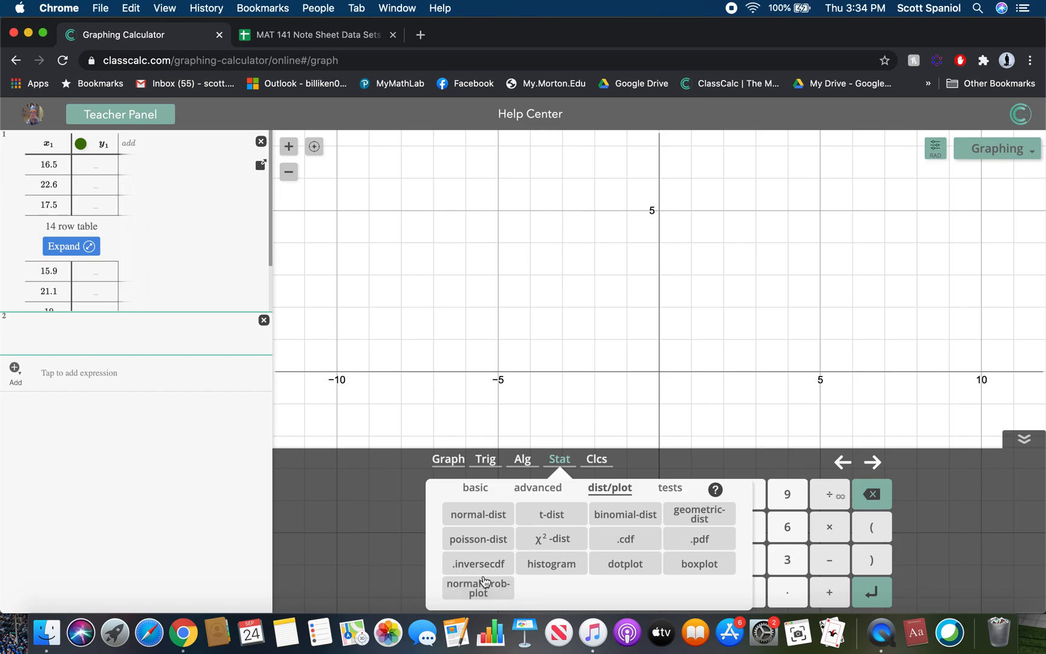
{"action": "left_click", "coordinate": [477, 588]}
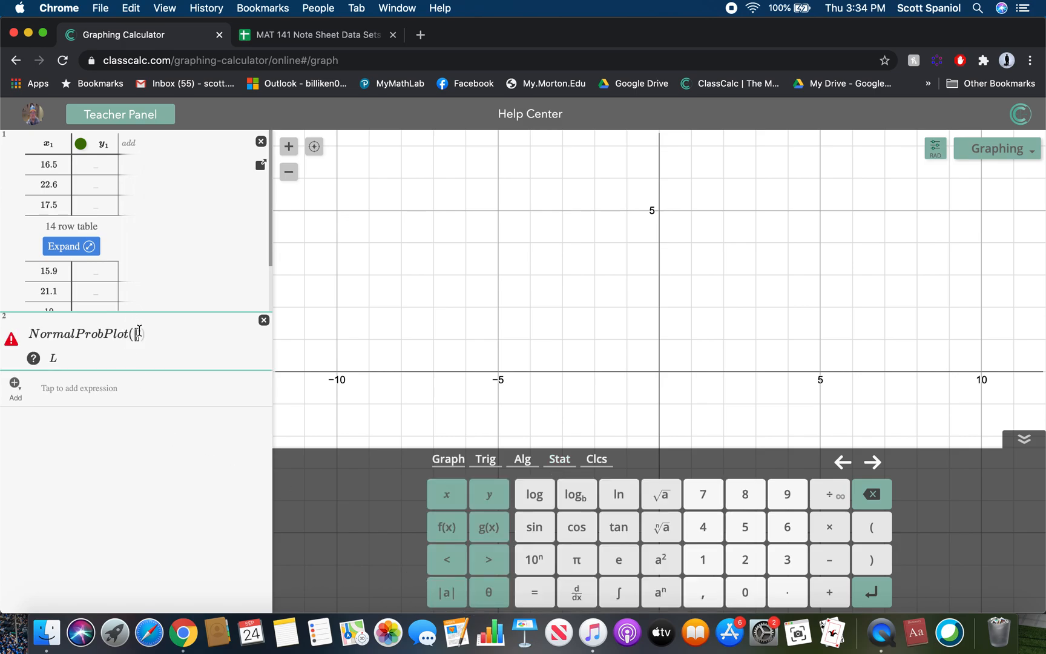
{"action": "type", "text": "x_1"}
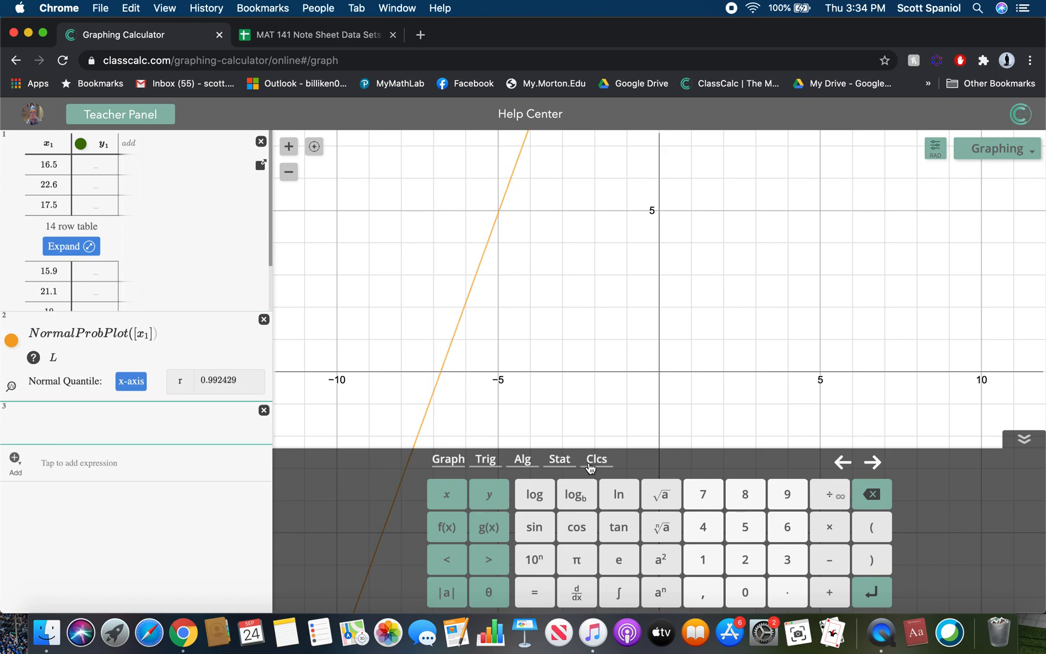
Add a boxplot of the tip data and collapse the keypad to show the graph.
{"action": "left_click", "coordinate": [559, 458]}
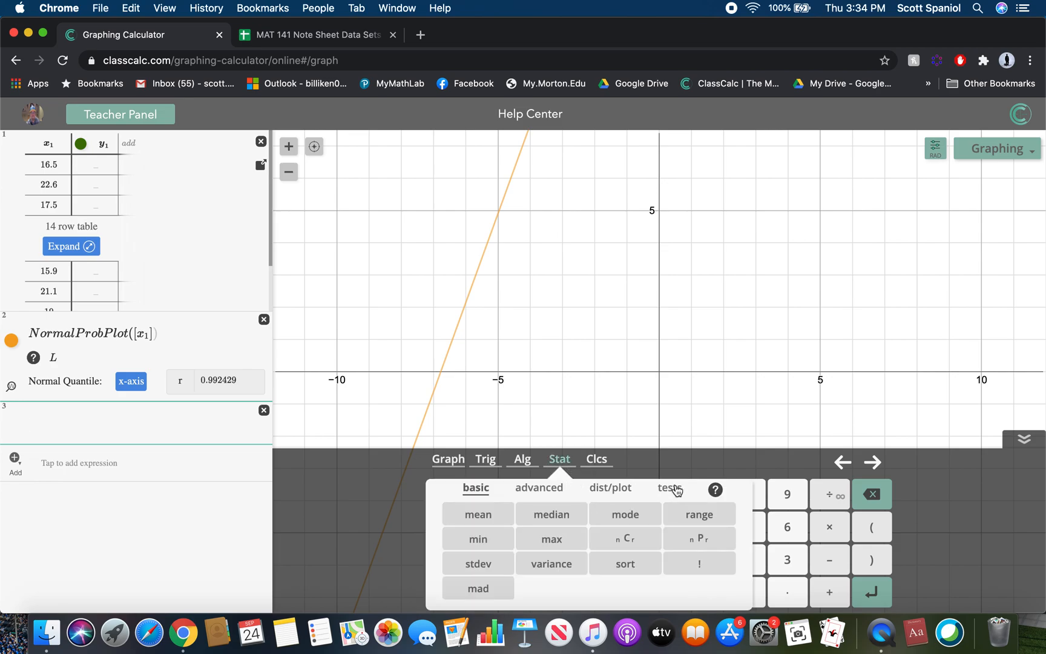
{"action": "left_click", "coordinate": [608, 488]}
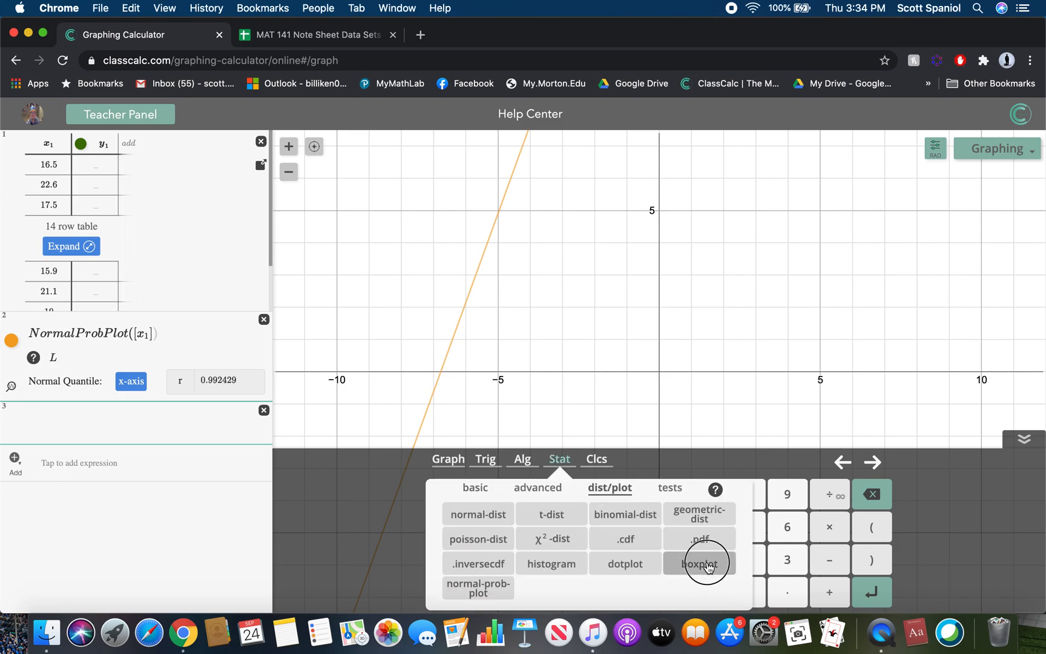
{"action": "left_click", "coordinate": [700, 563]}
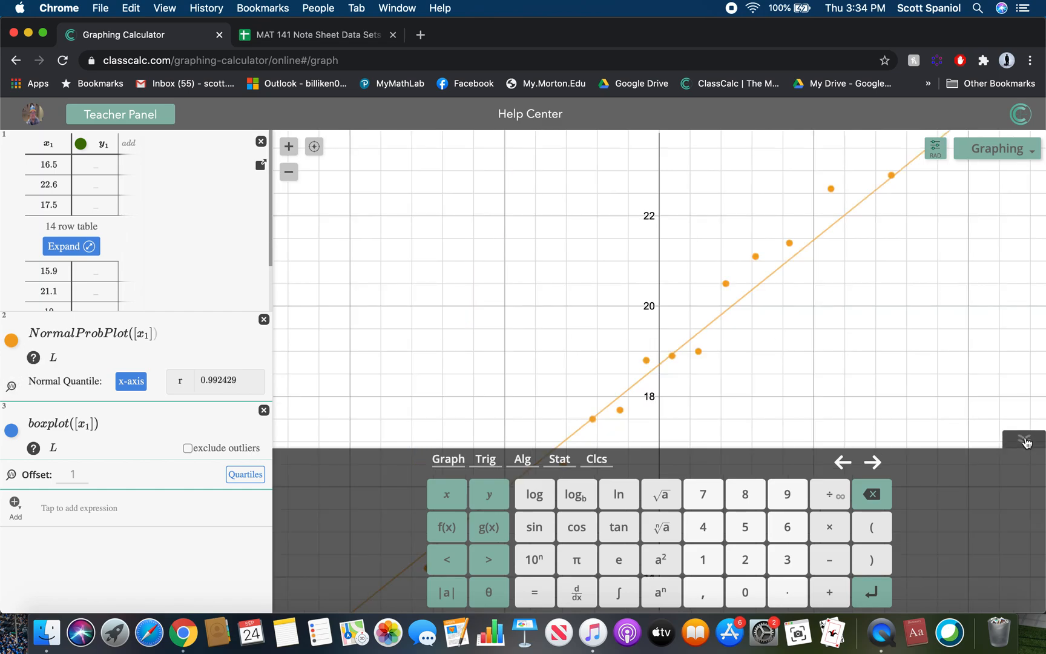
{"action": "left_click", "coordinate": [1026, 442]}
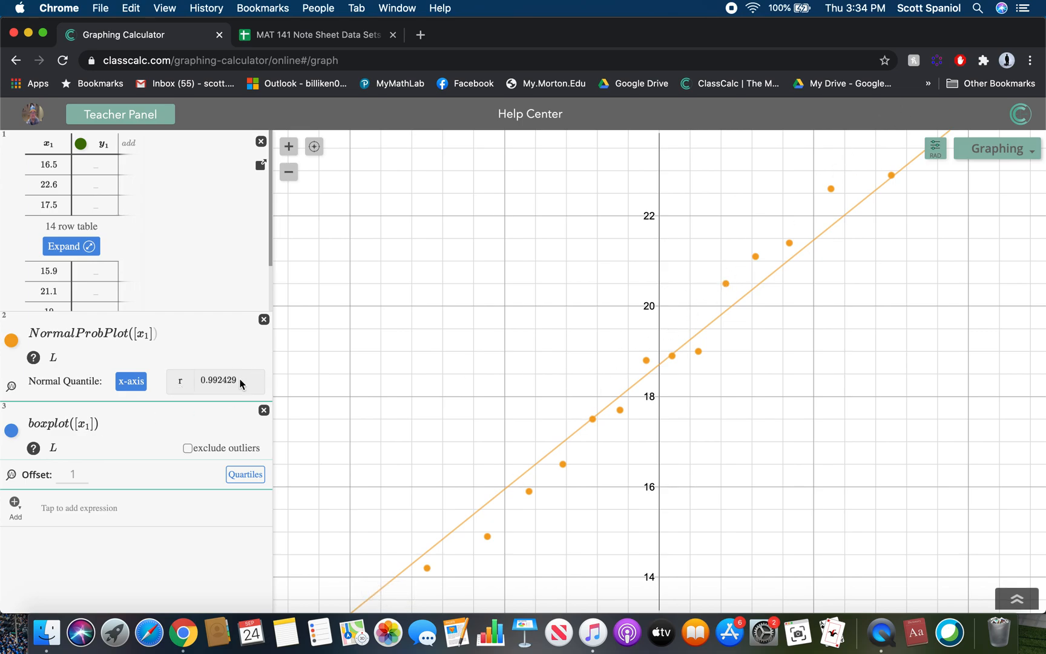
{"action": "mouse_move", "coordinate": [223, 373]}
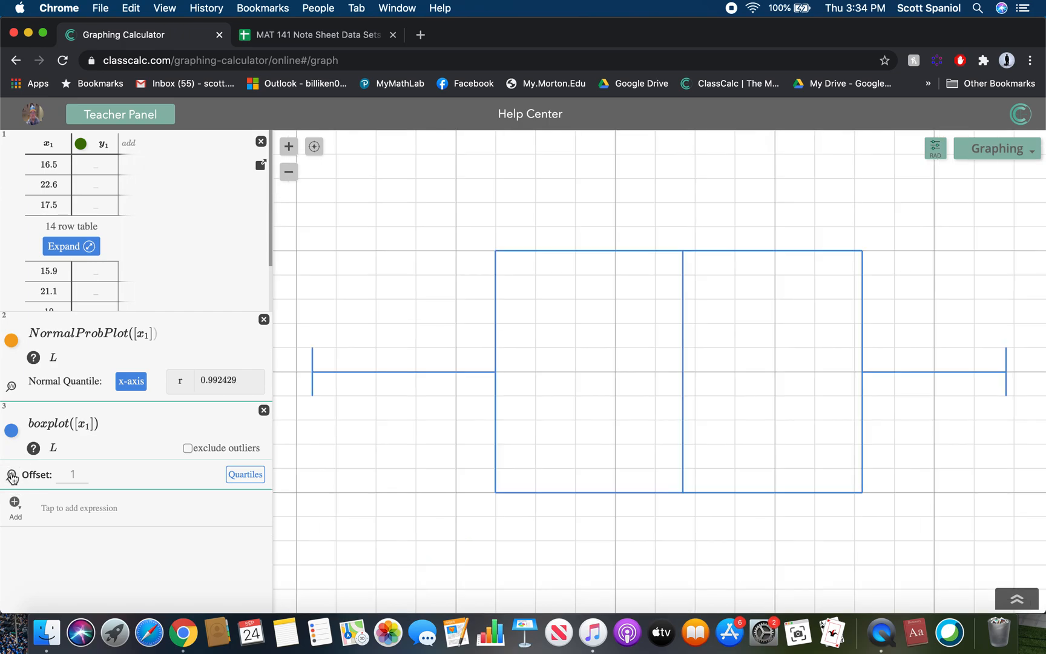
{"action": "mouse_move", "coordinate": [743, 388]}
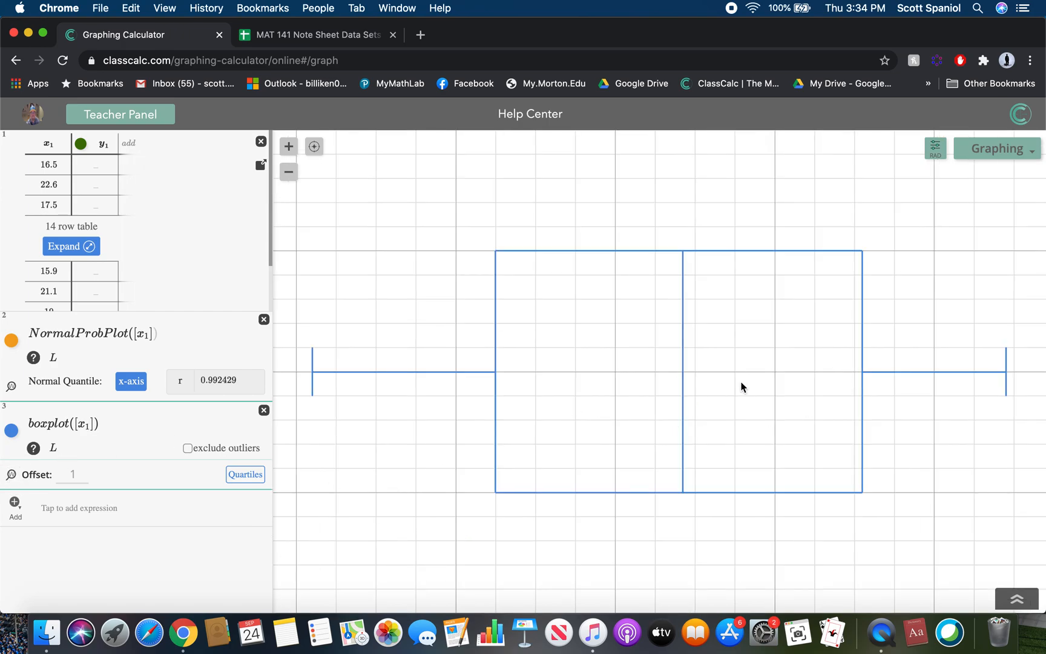
{"action": "mouse_move", "coordinate": [181, 457]}
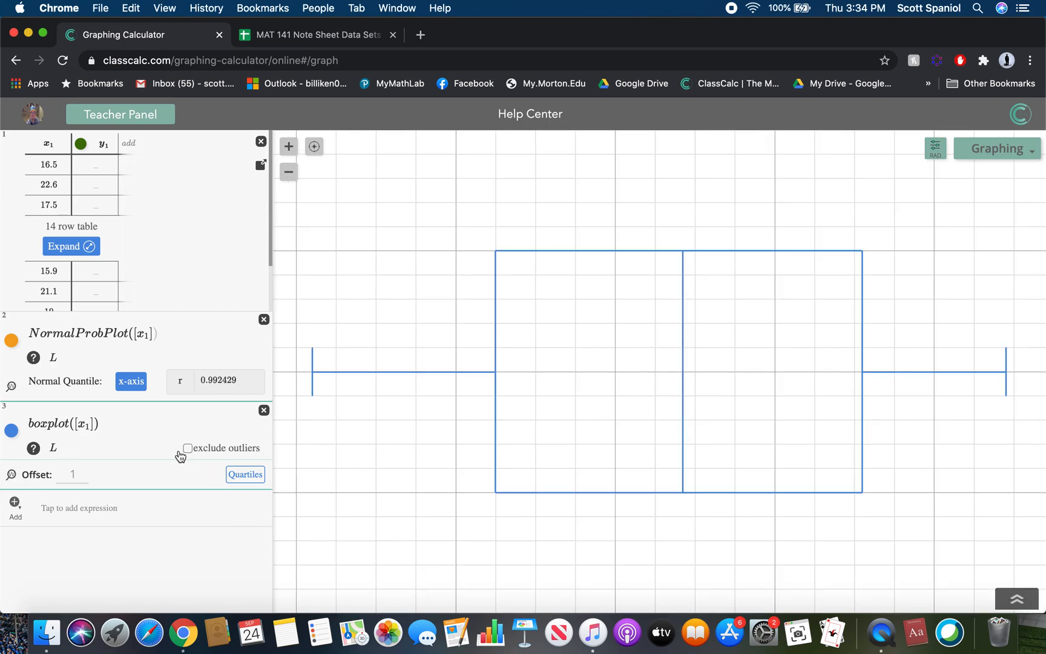
{"action": "mouse_move", "coordinate": [673, 352]}
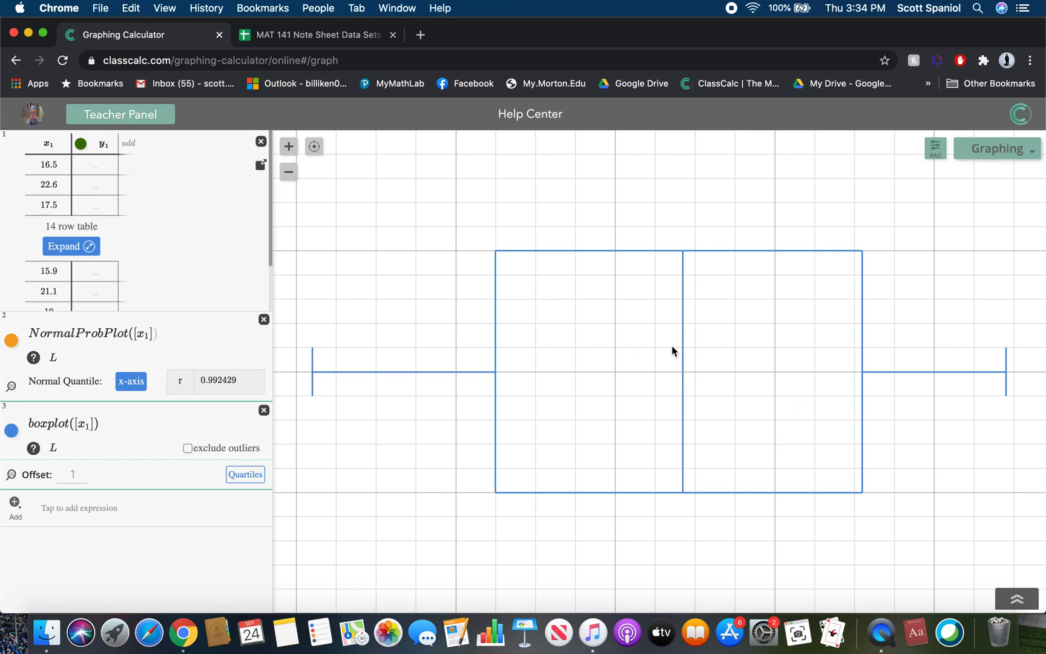
{"action": "mouse_move", "coordinate": [549, 379]}
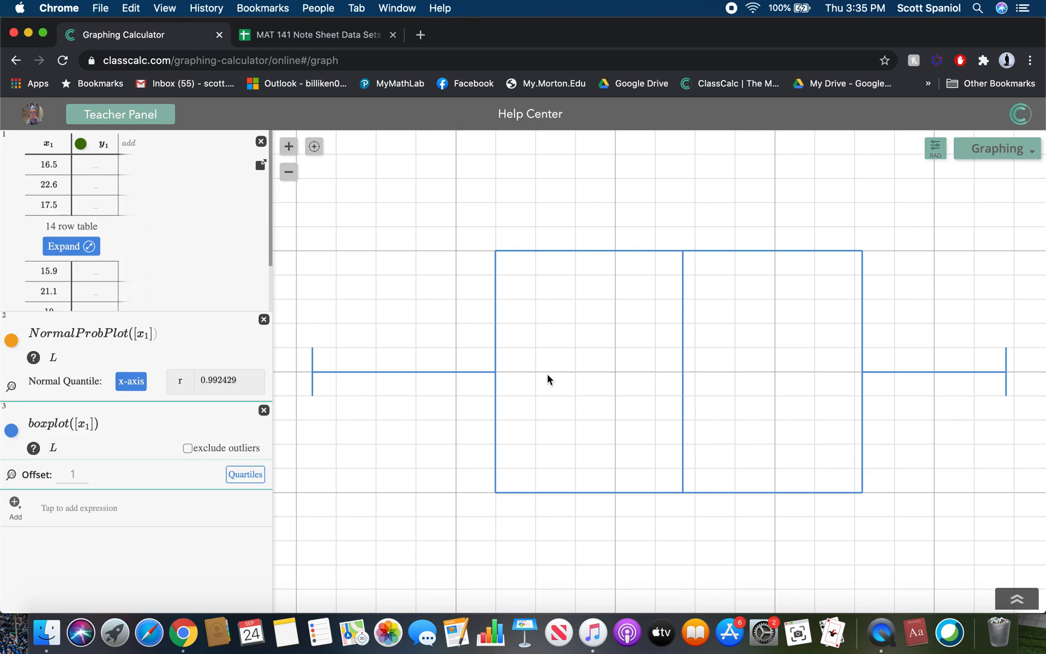
Check the tip-data boxplot for outliers, then return to the handwritten notes.
{"action": "left_click", "coordinate": [880, 633]}
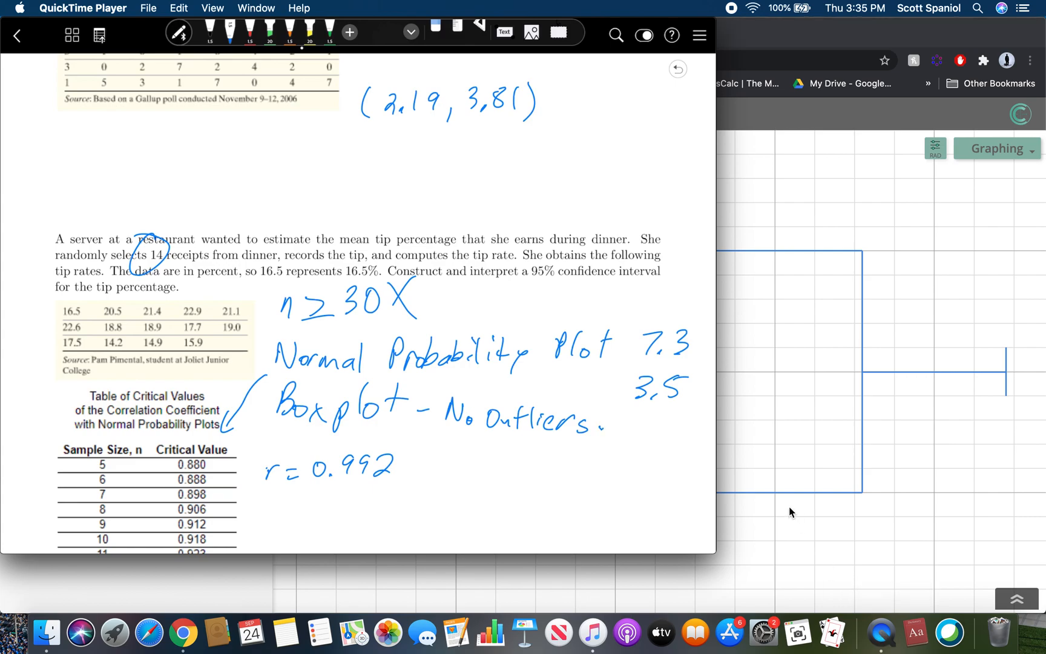
Box the n = 14 critical value and write 'r > Critical Value, 0.992 > 0.935 ✓'.
{"action": "scroll", "scroll_direction": "down", "scroll_amount": 3}
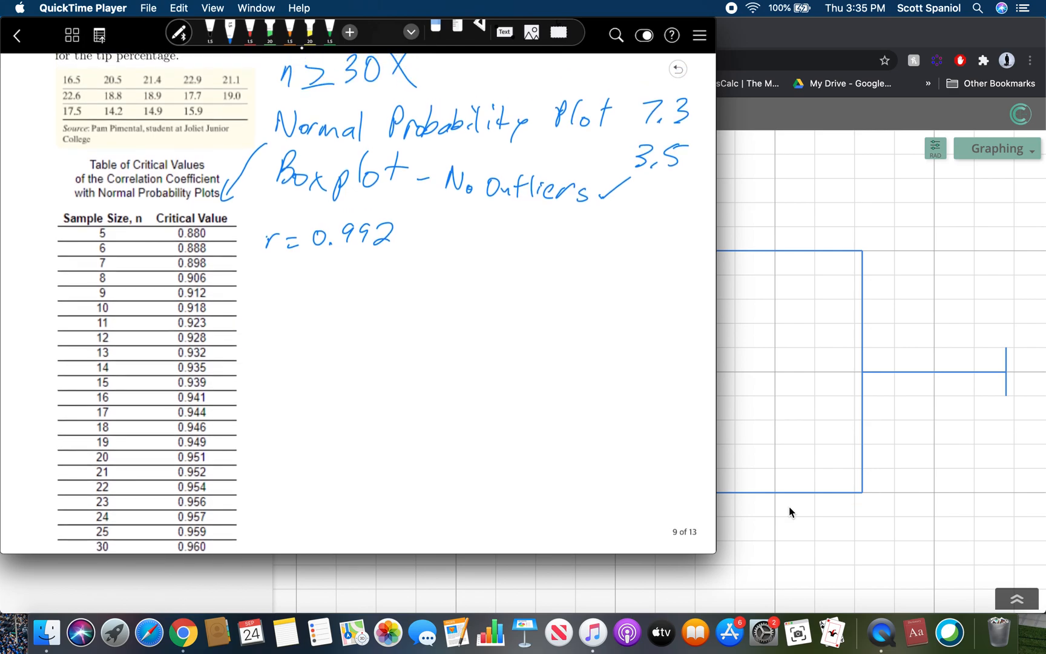
{"action": "scroll", "scroll_direction": "down", "scroll_amount": 3}
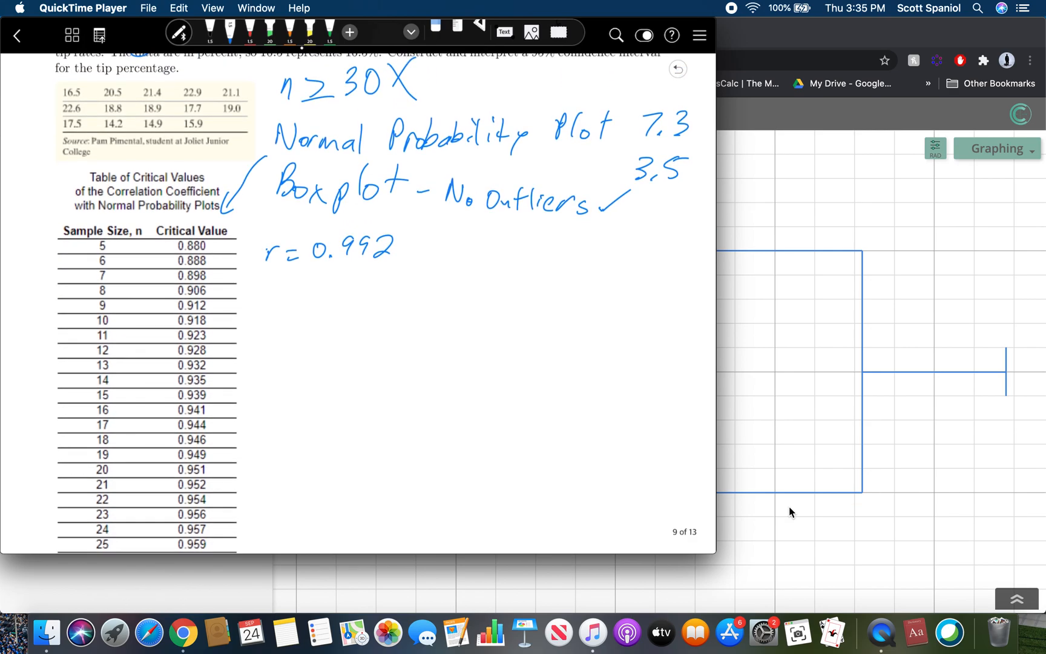
{"action": "left_click_drag", "start_coordinate": [86, 391], "coordinate": [221, 370]}
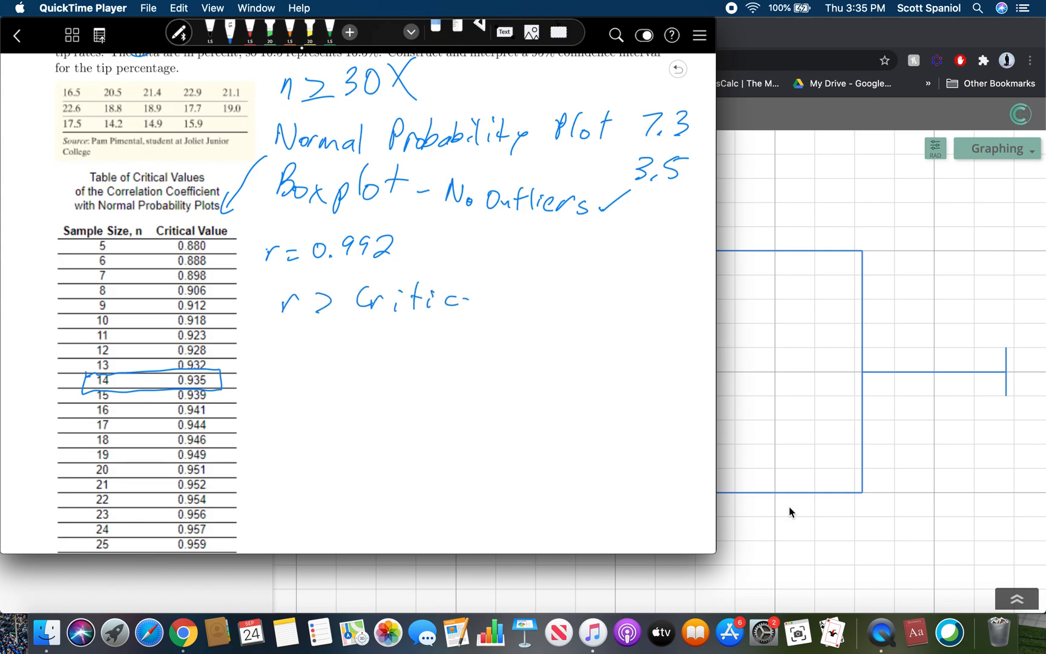
{"action": "left_click_drag", "start_coordinate": [460, 296], "coordinate": [580, 297]}
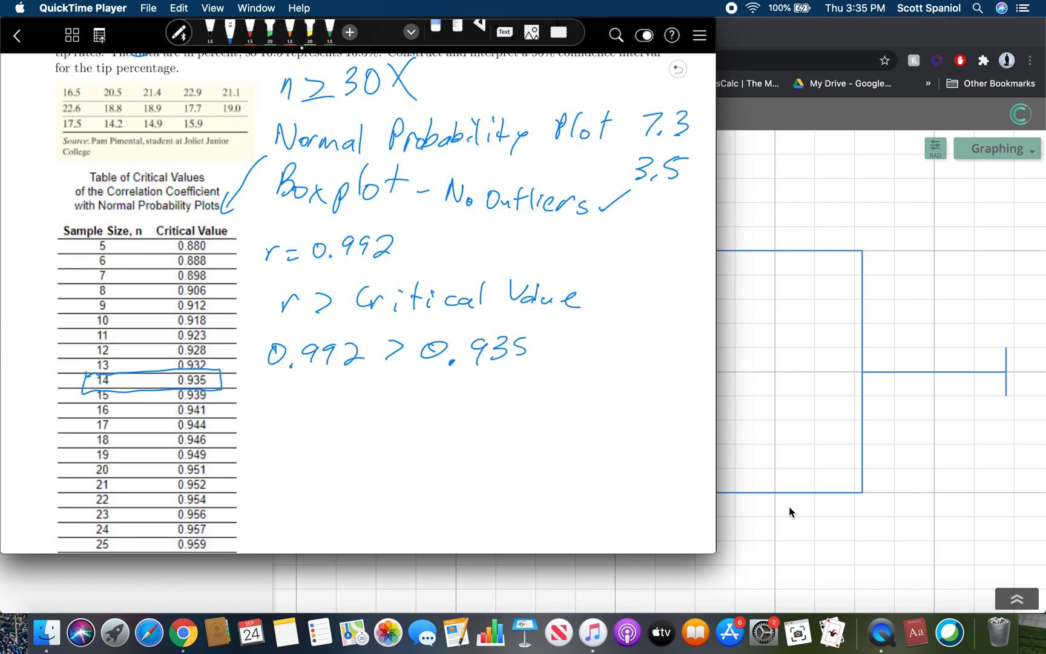
{"action": "left_click_drag", "start_coordinate": [543, 360], "coordinate": [597, 324]}
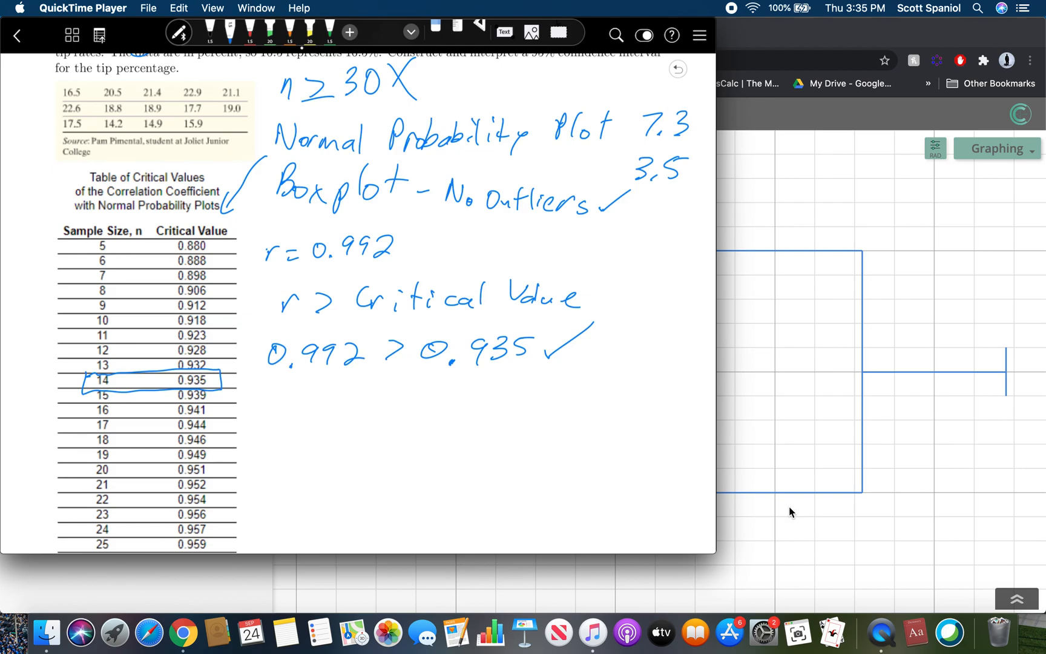
{"action": "left_click", "coordinate": [828, 511]}
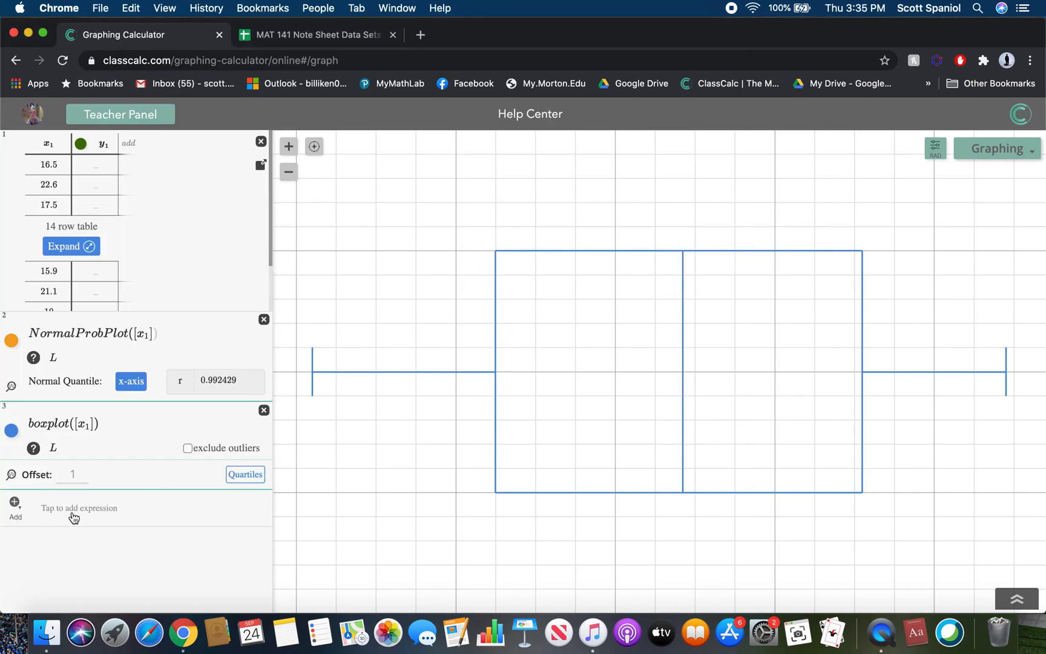
Add a new expression and type 'tin' to start a TInterval on the tip data.
{"action": "left_click", "coordinate": [78, 508]}
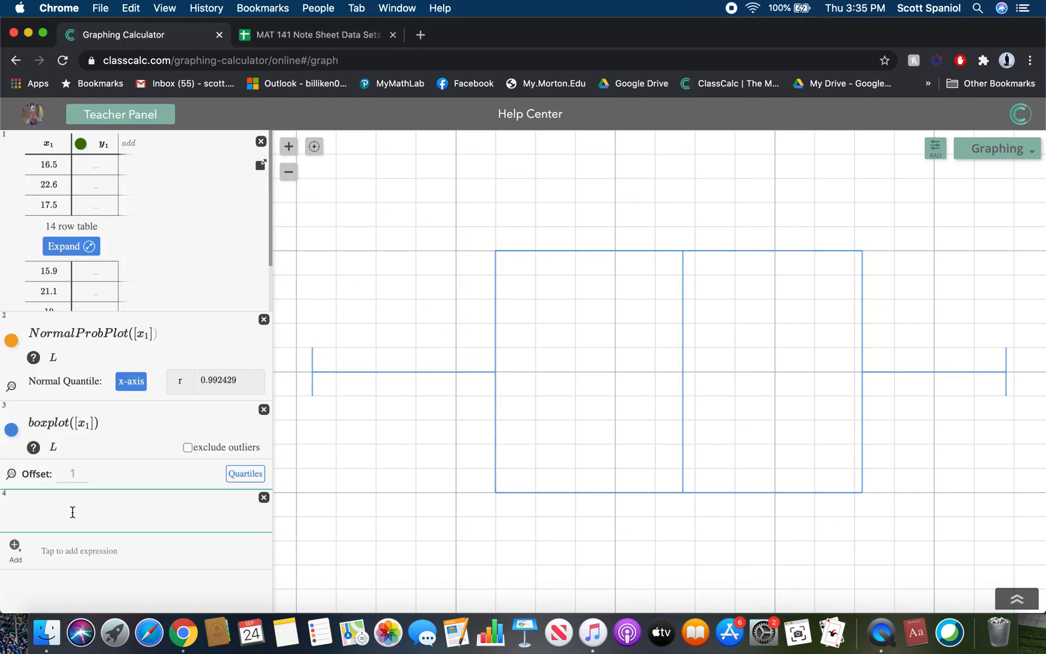
{"action": "type", "text": "tin"}
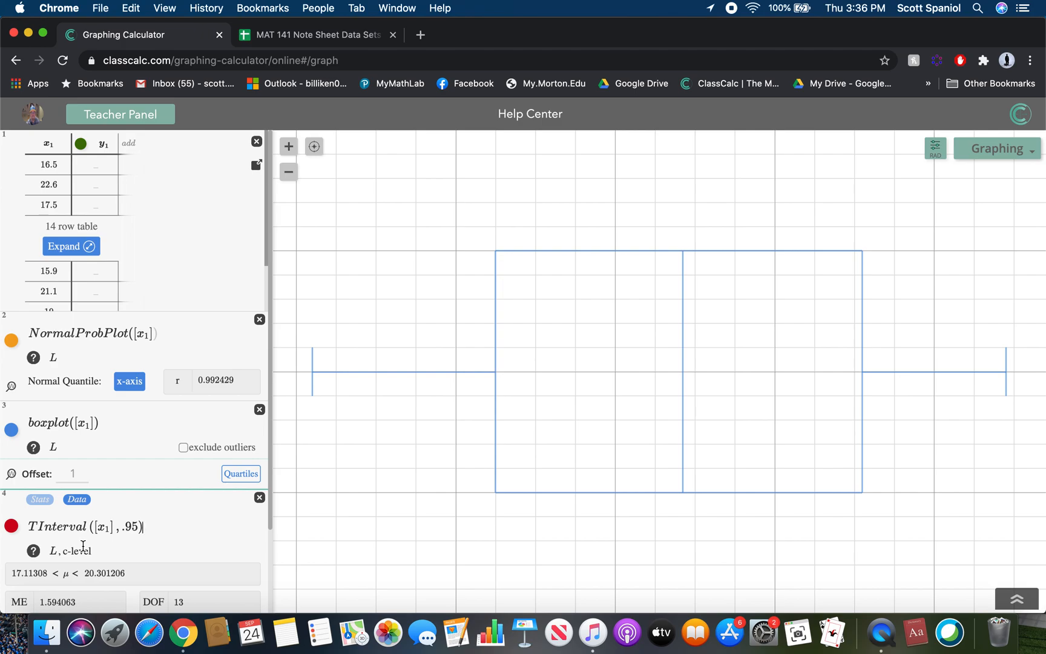
{"action": "mouse_move", "coordinate": [881, 632]}
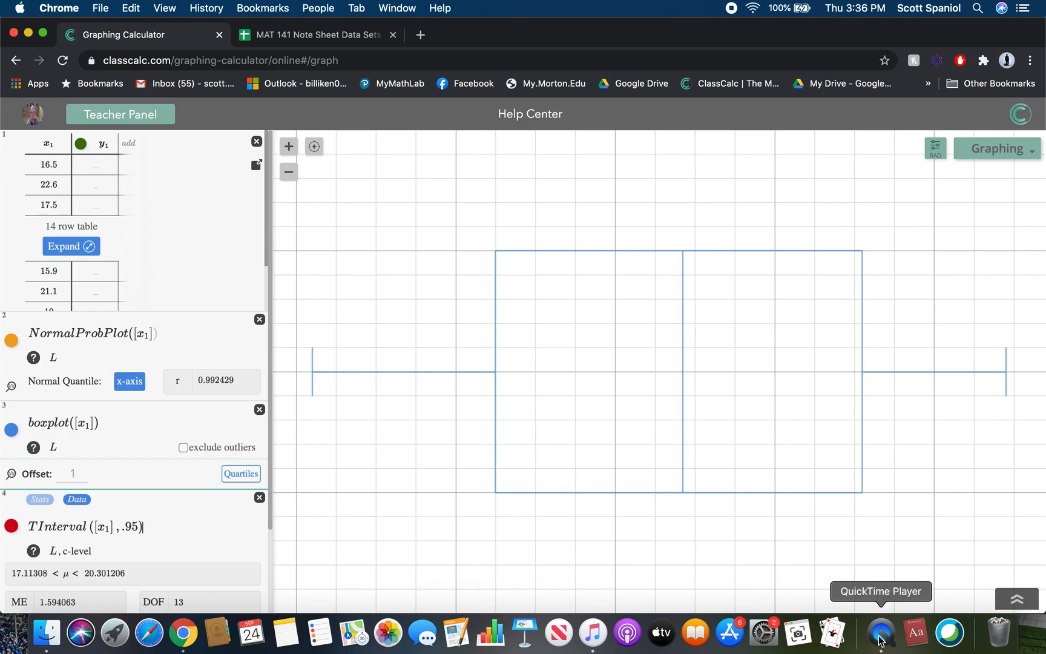
Switch to the mirrored notes and write the tip interval 17.1% to 20.3%.
{"action": "left_click", "coordinate": [881, 632]}
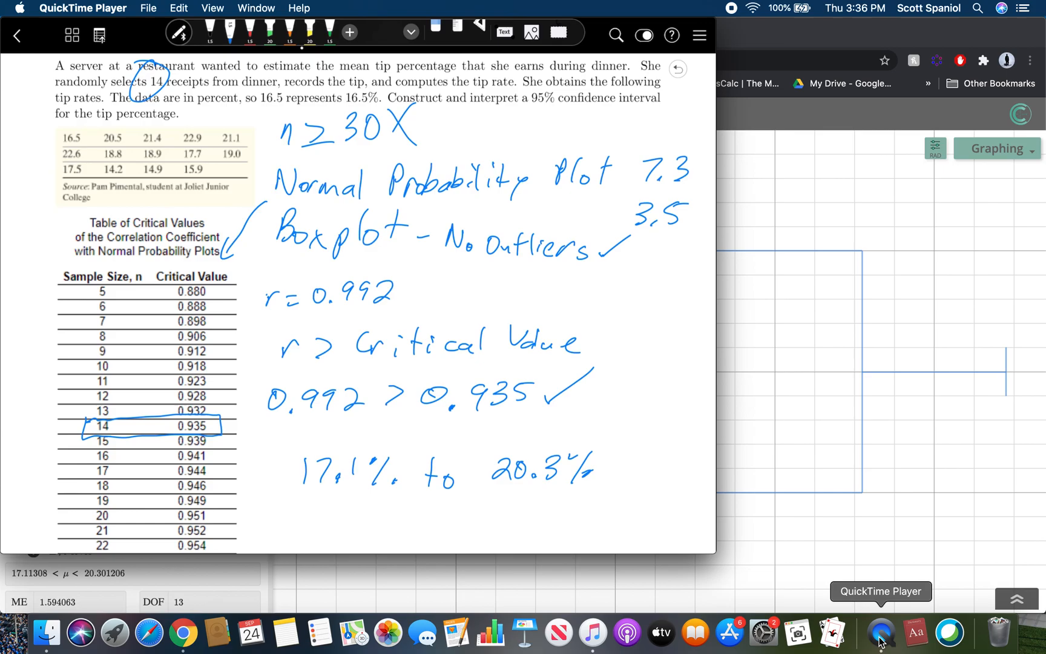
{"action": "scroll", "scroll_direction": "down", "scroll_amount": 3}
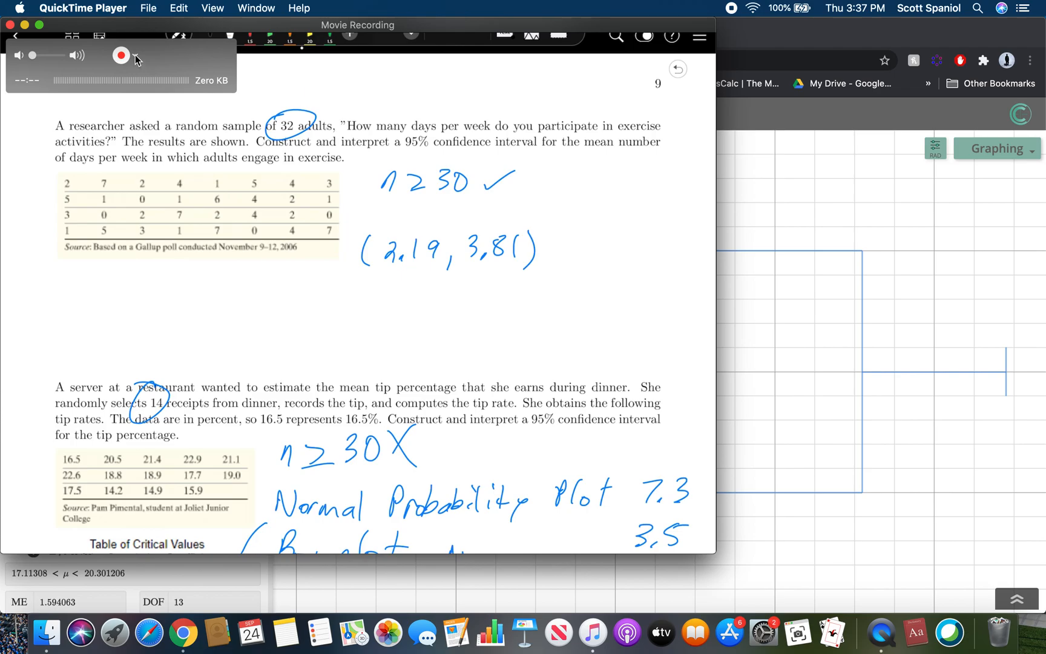
Change the Movie Recording camera source so the iPad picture stops showing.
{"action": "left_click", "coordinate": [120, 54]}
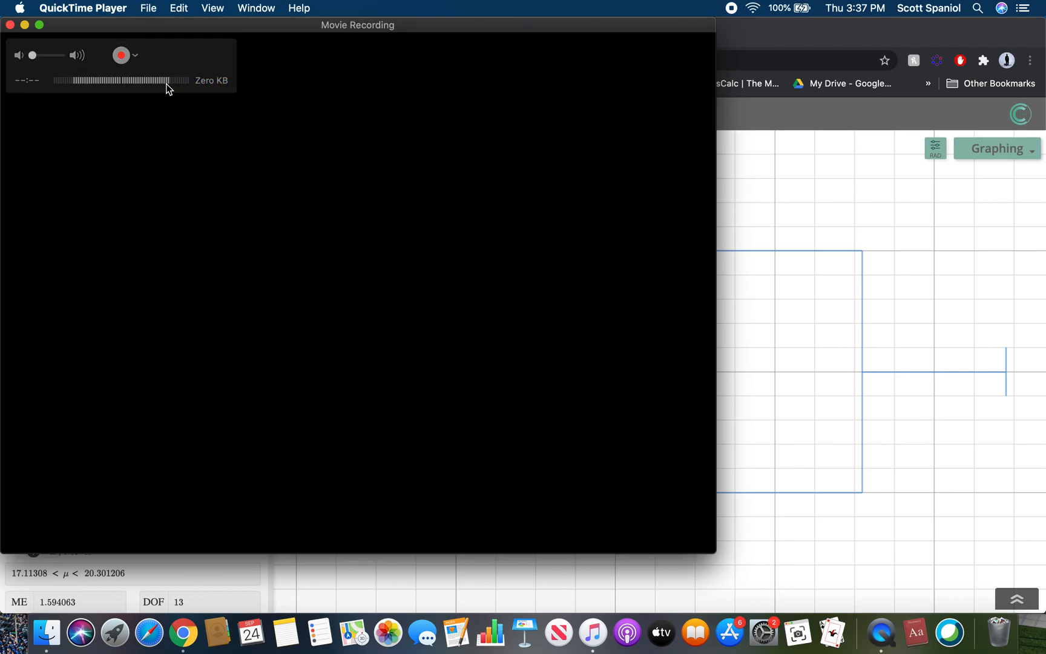